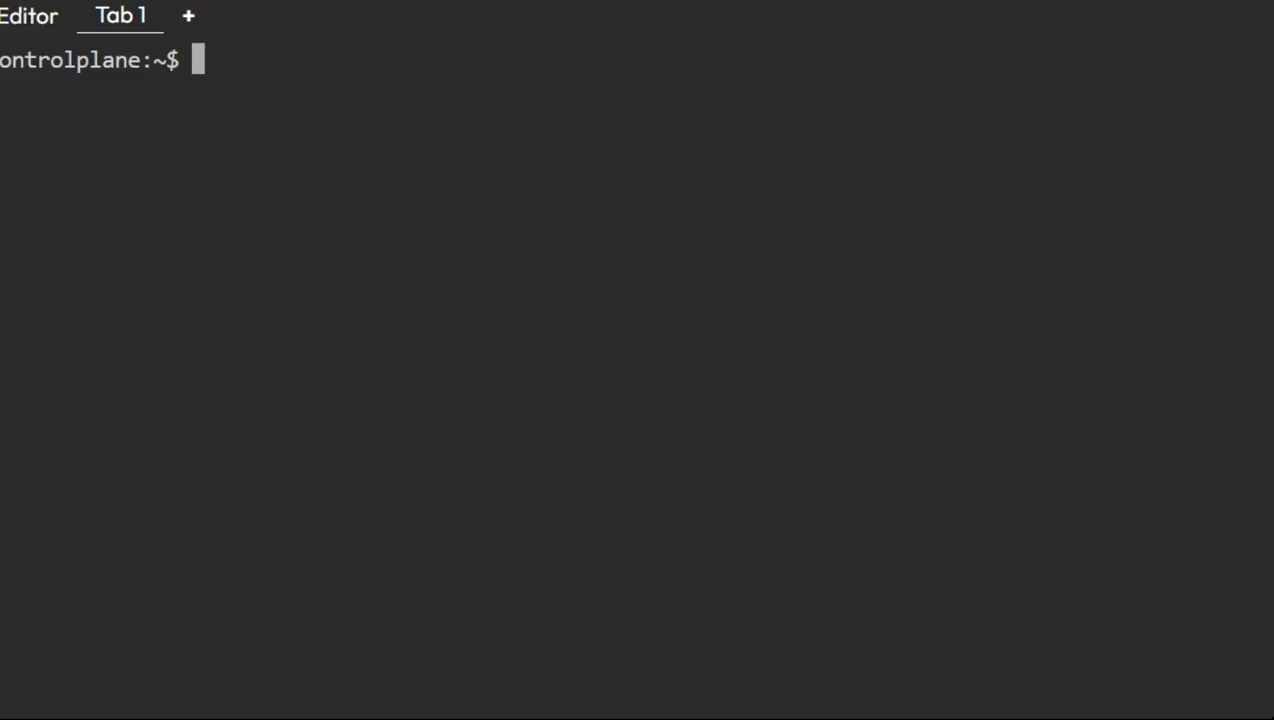
mouse_move(346, 110)
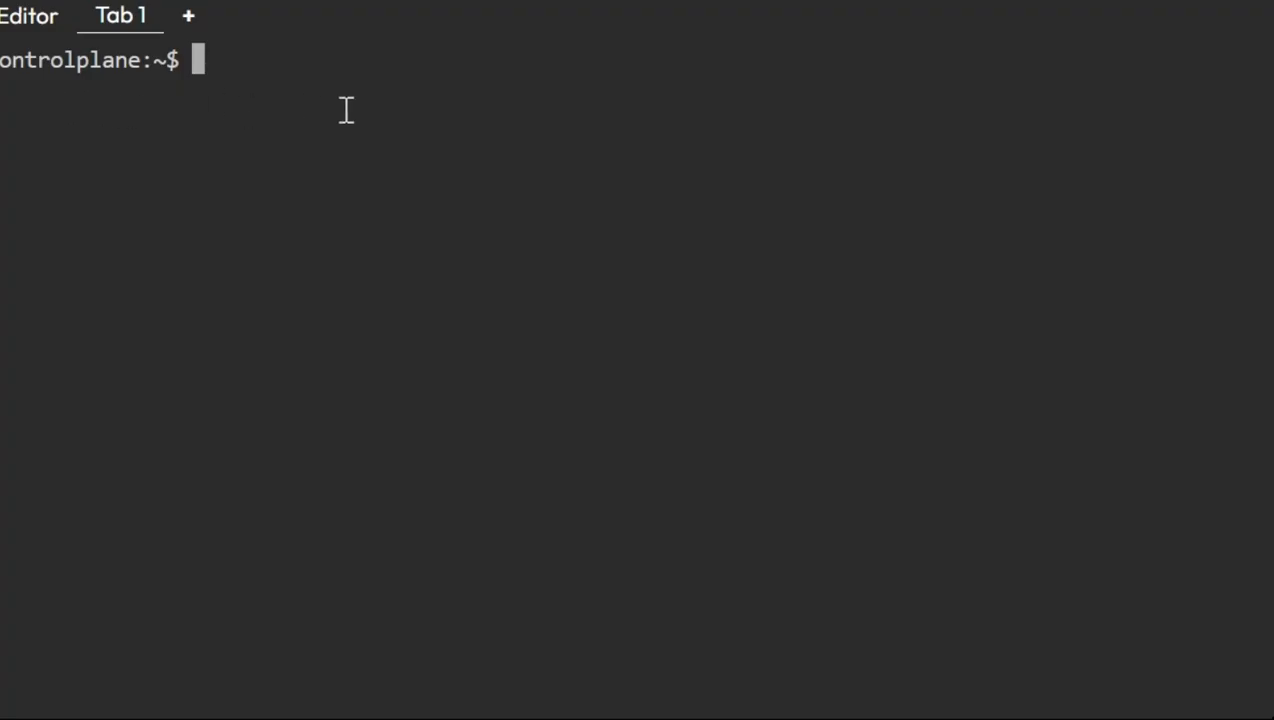
- List the nodes with k get nodes, then draft a describe node controlplane | grep command
type("k get nodes")
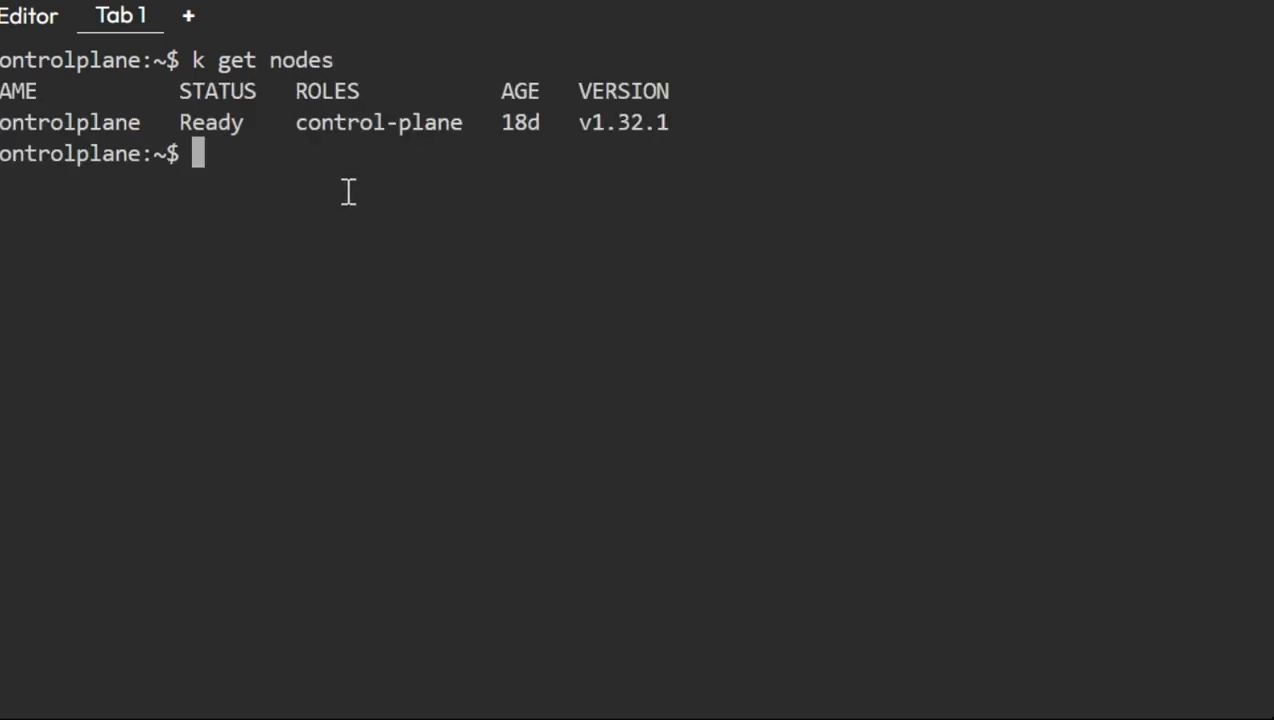
type("k desc")
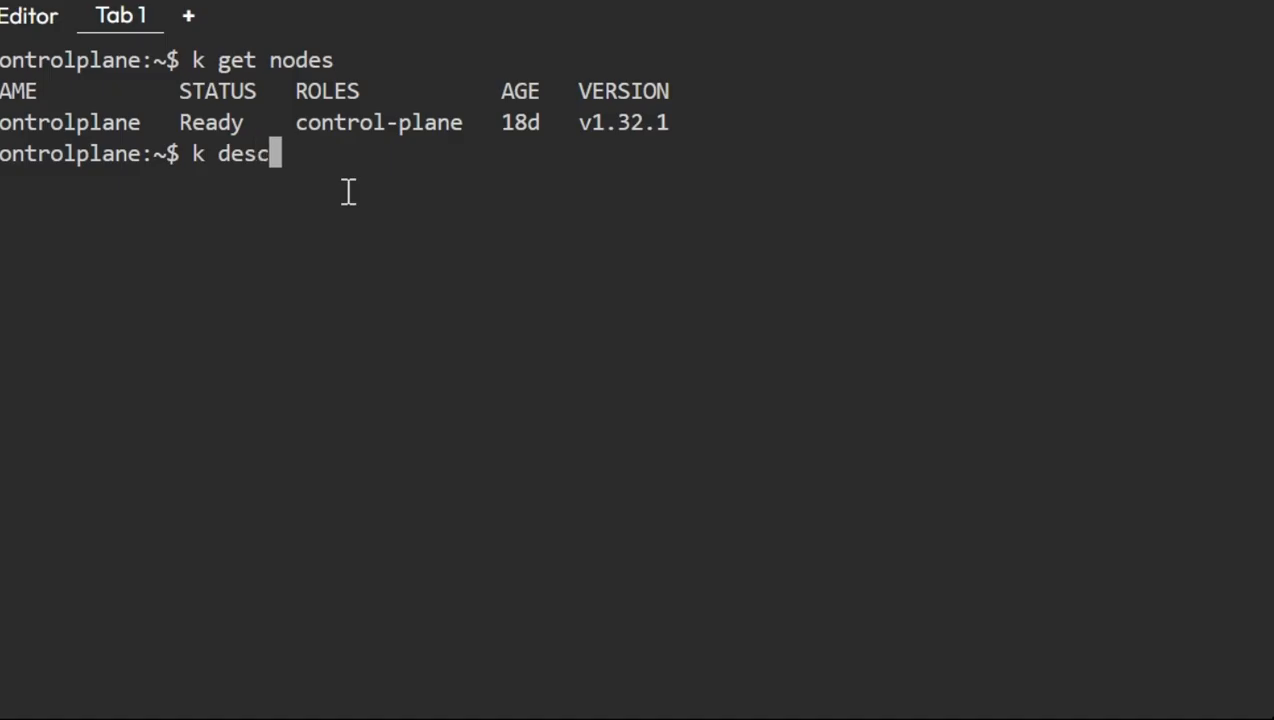
type("ribe")
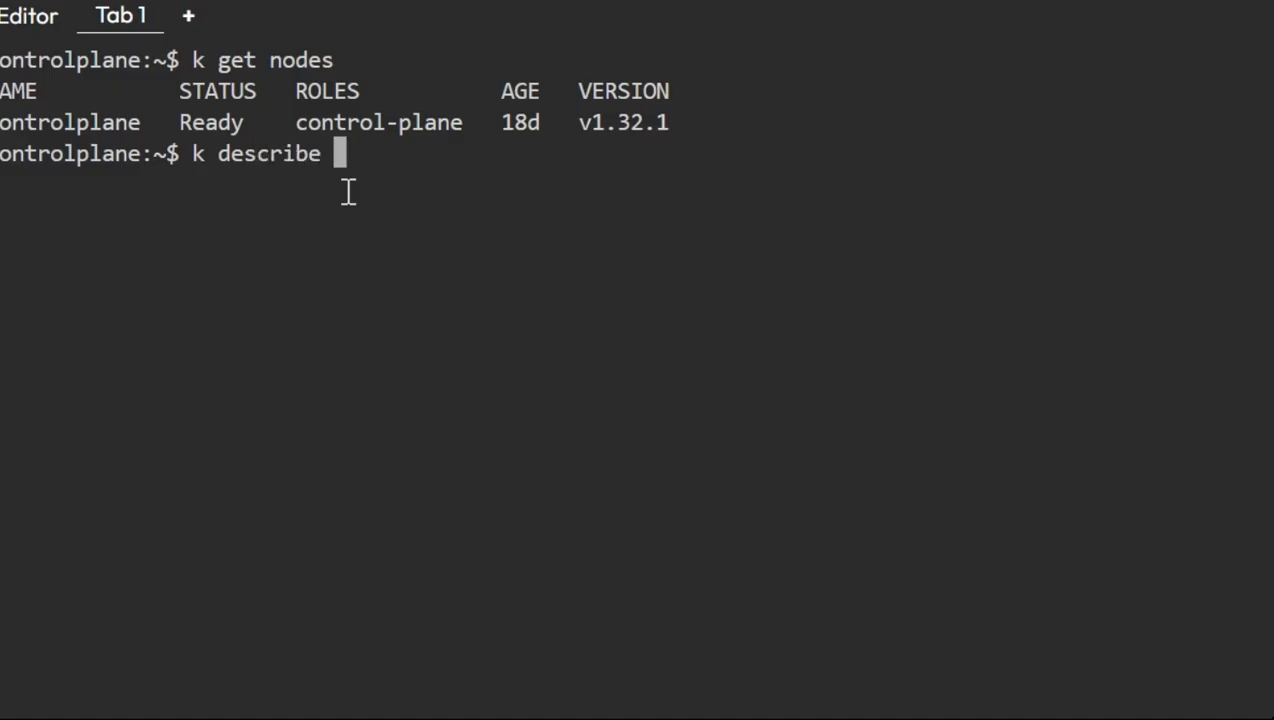
type("node")
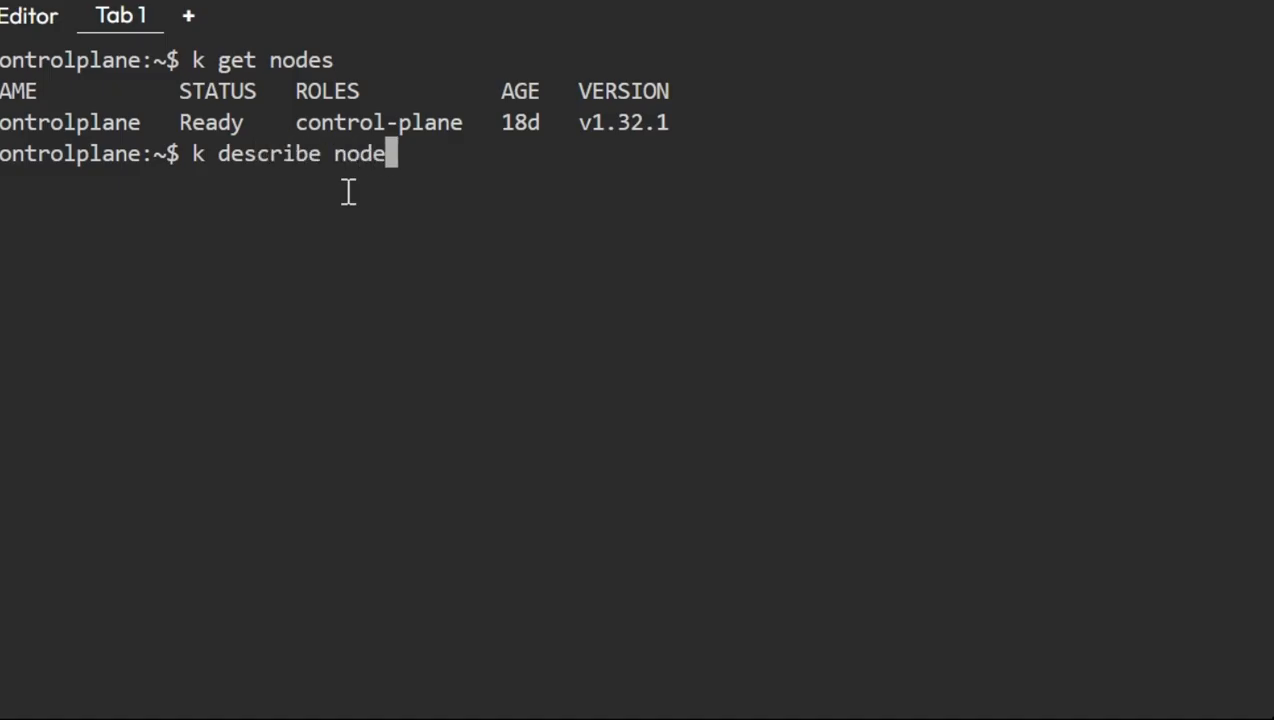
type("\" \"")
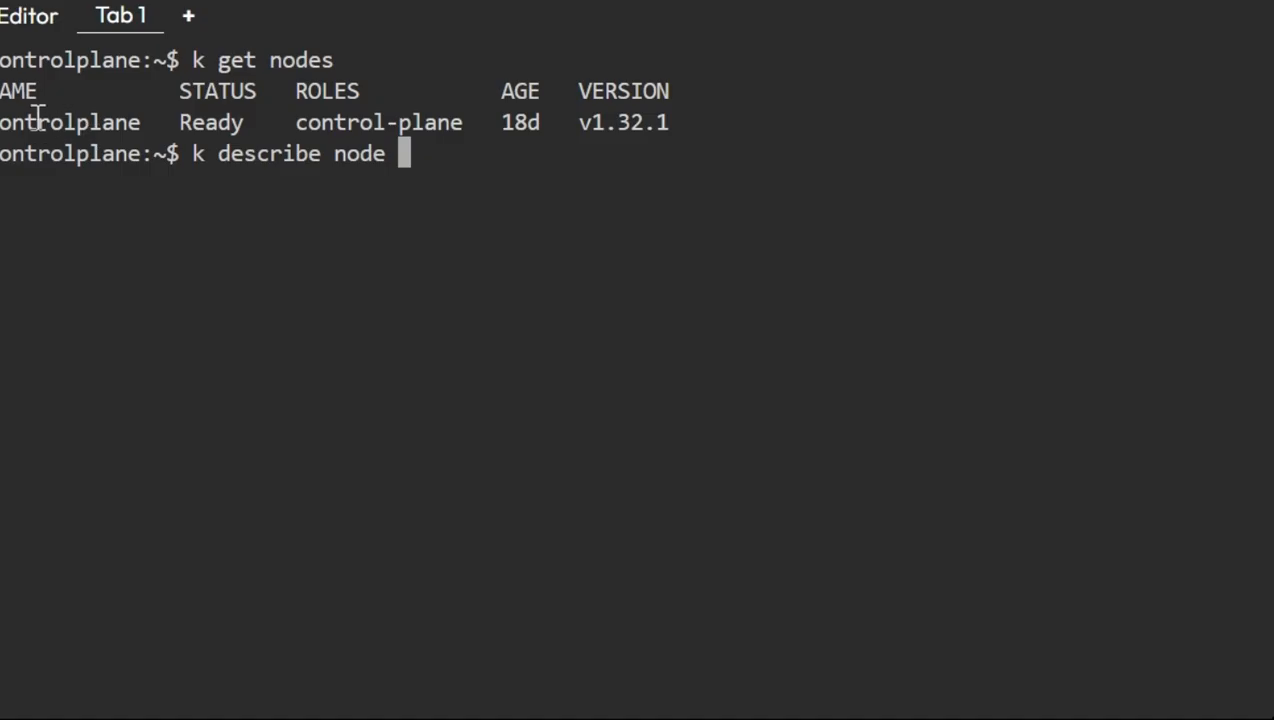
mouse_move(616, 266)
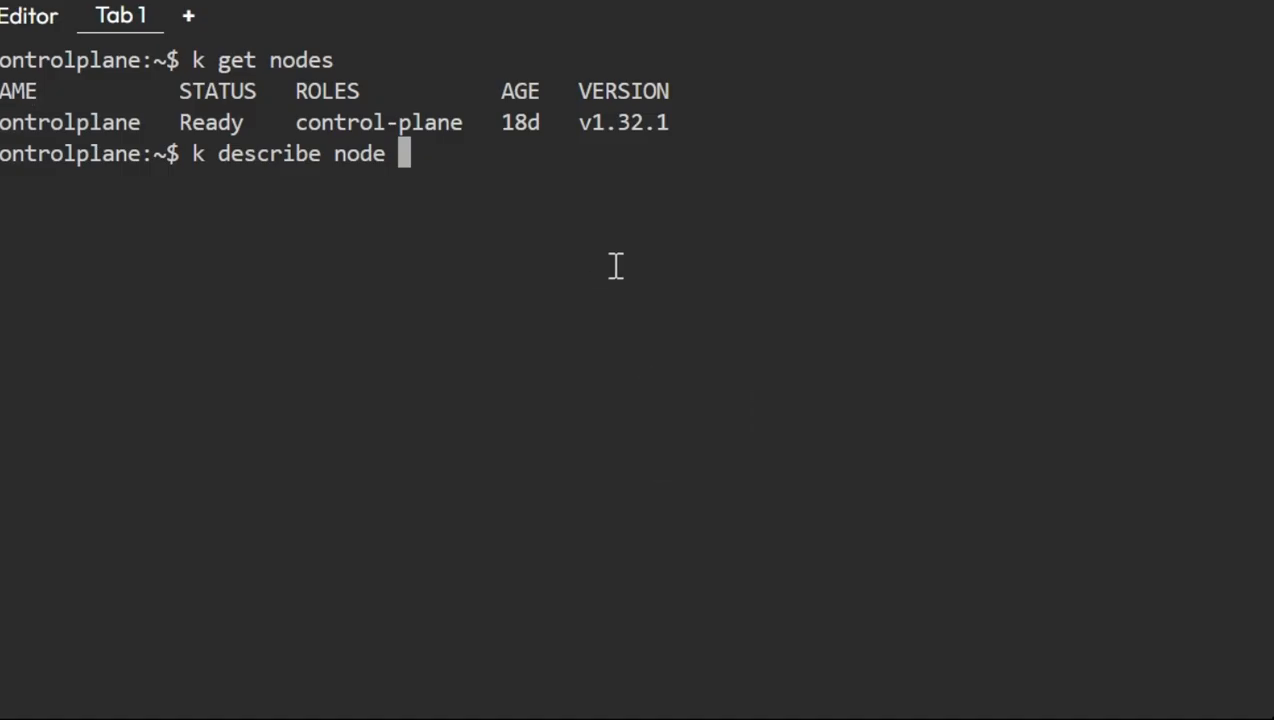
type("controlplane")
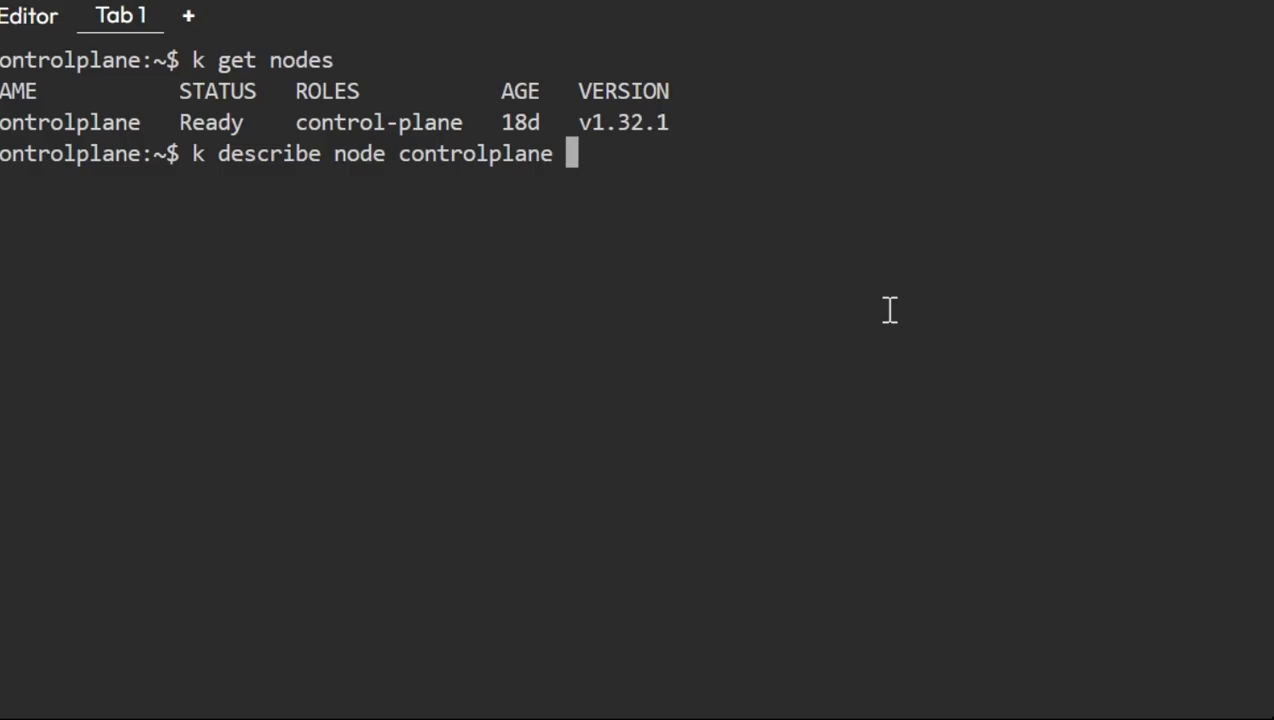
type("| gre")
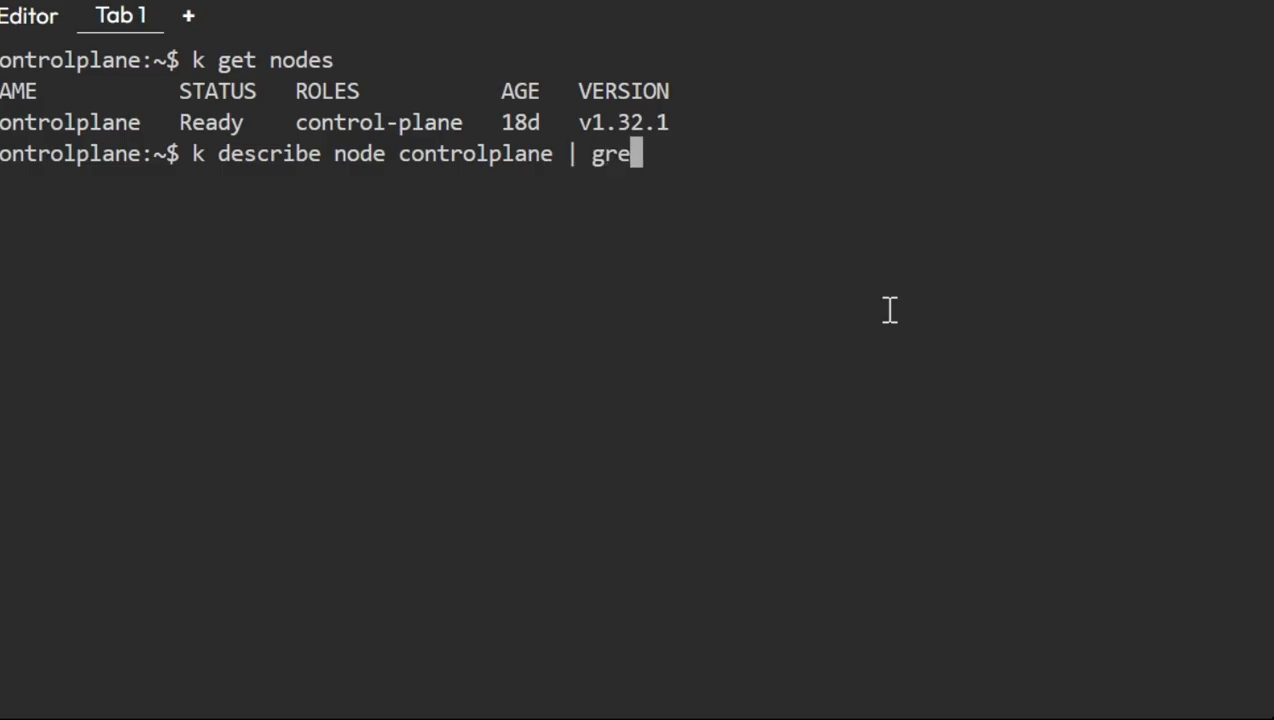
type("p")
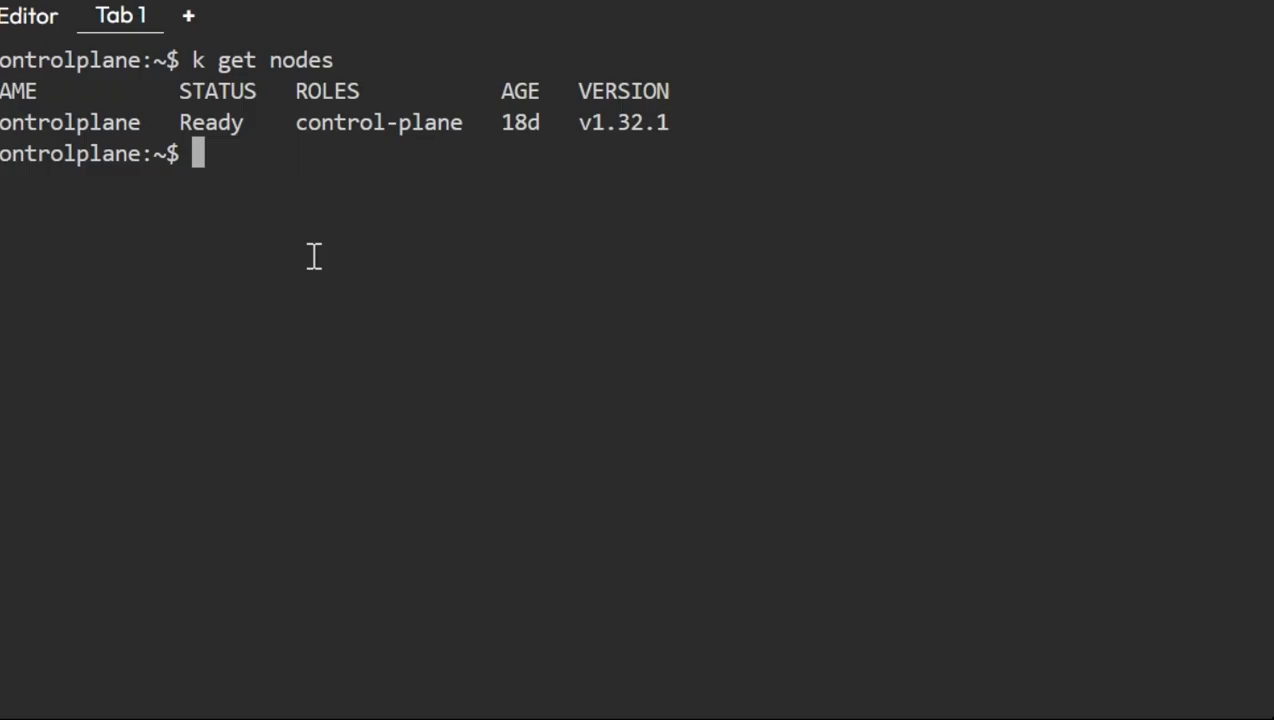
mouse_move(291, 193)
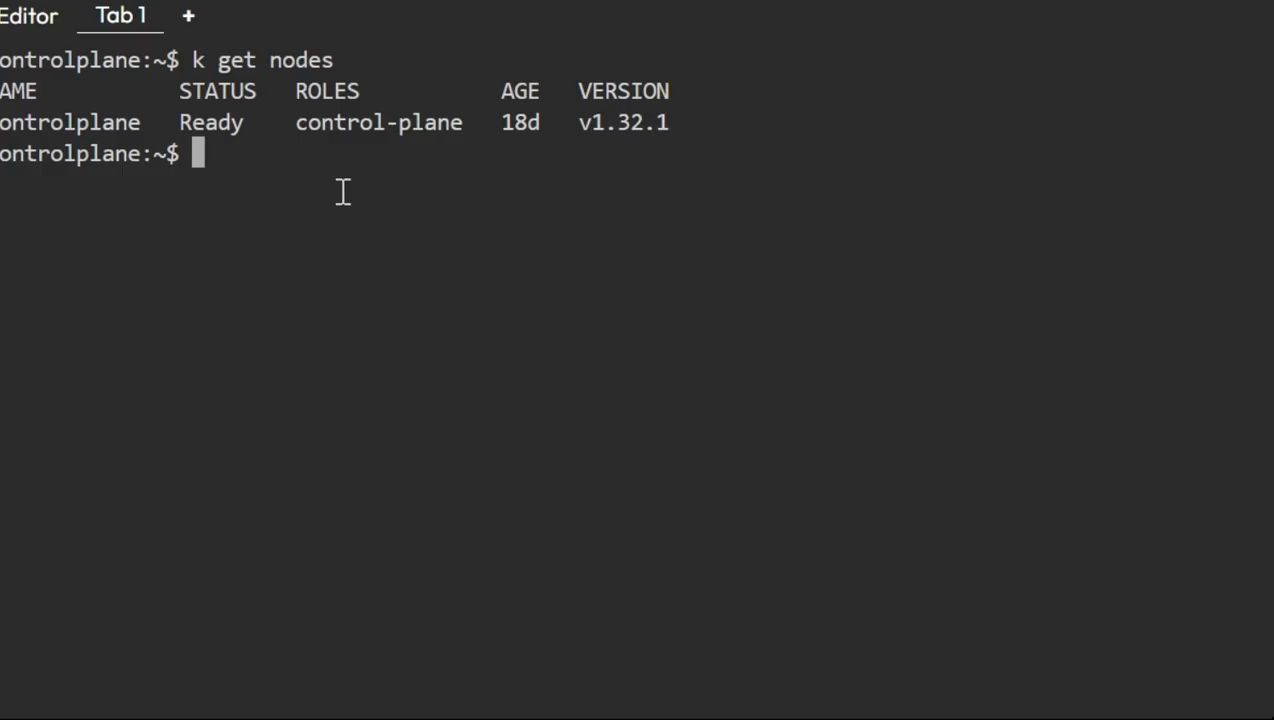
- Create the relative-fawn namespace with kubectl create namespace
type("kubectl create namespace relative-fawn")
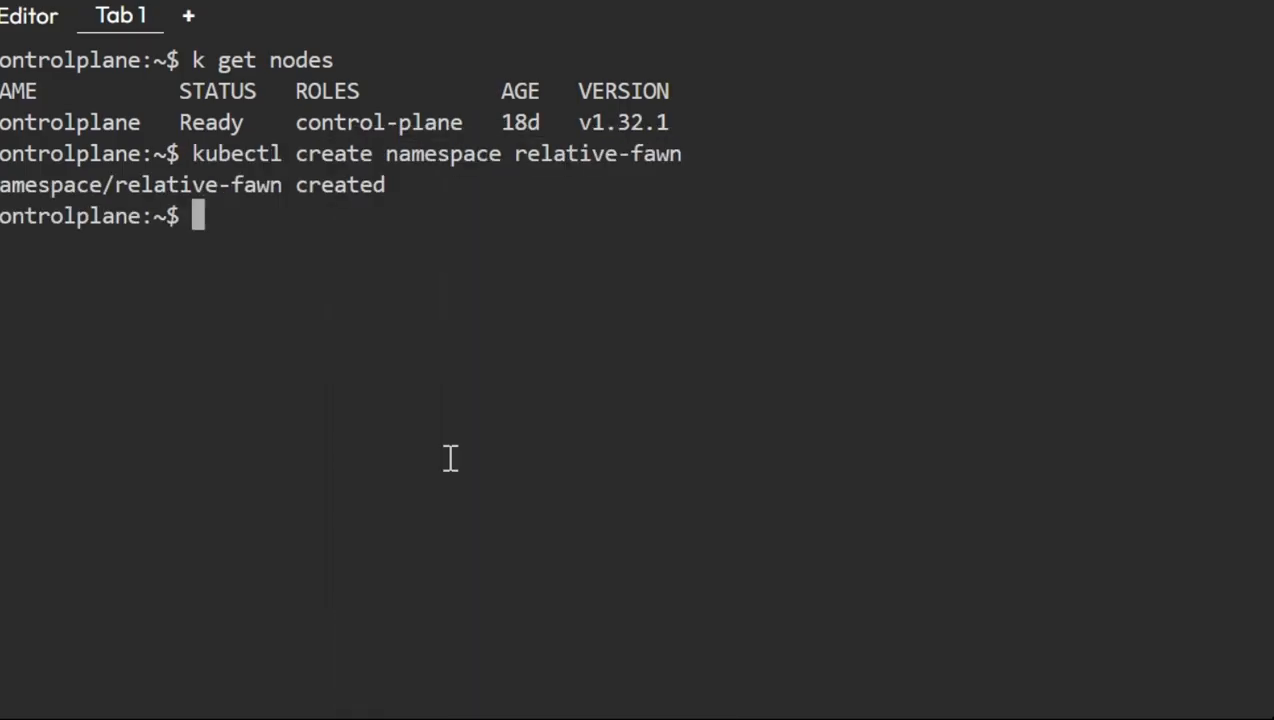
type("k")
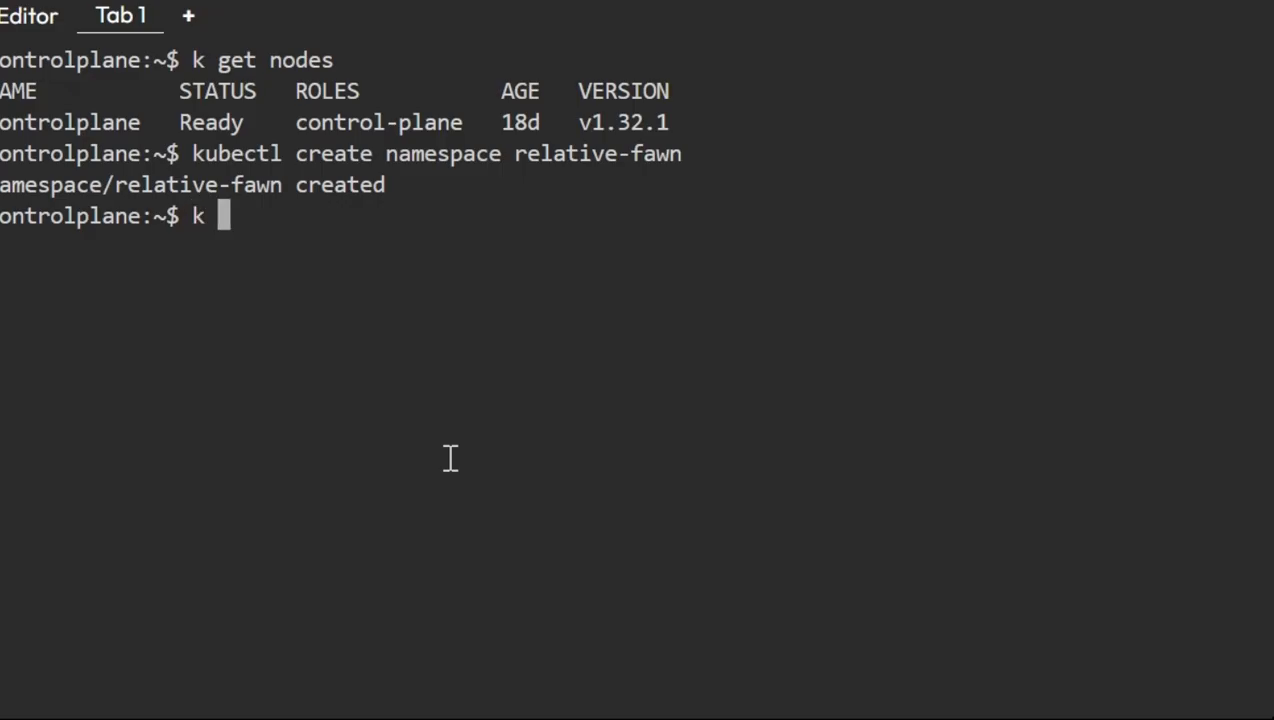
type("apply -f deploy.yaml")
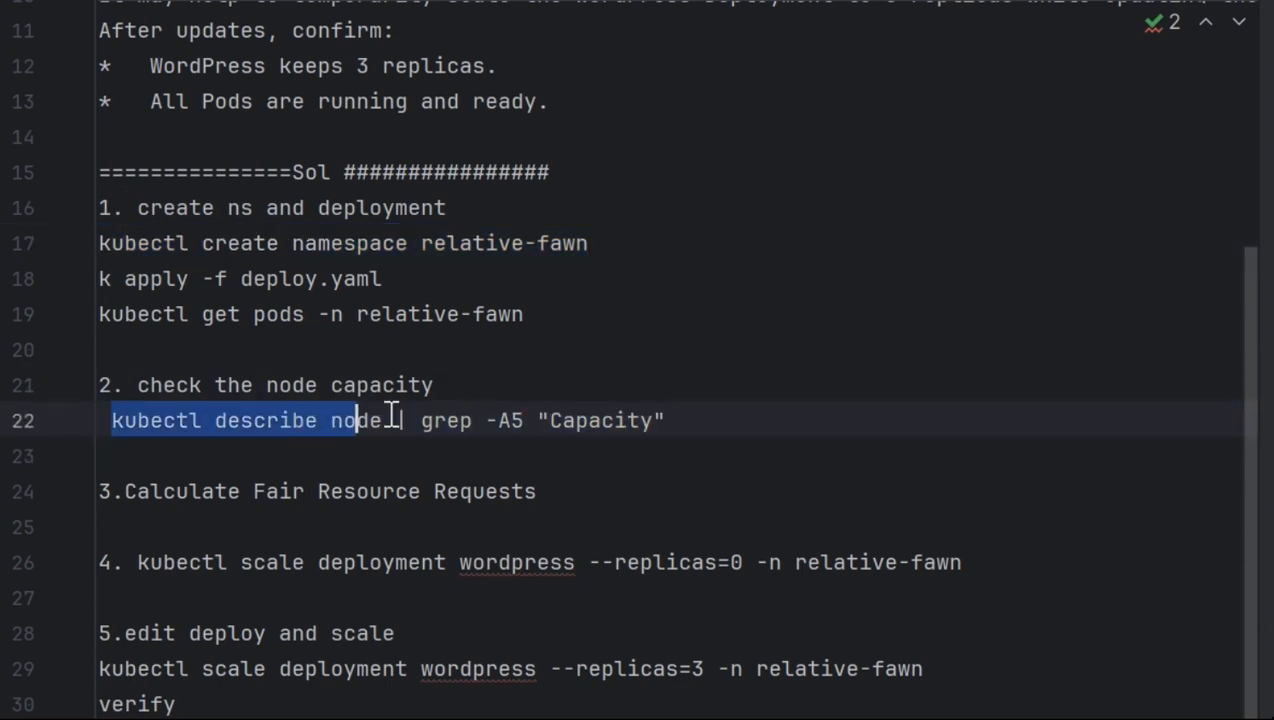
- Paste the noted describe-node command into the terminal and pick out the 1 CPU capacity
left_click_drag(355, 420, 665, 420)
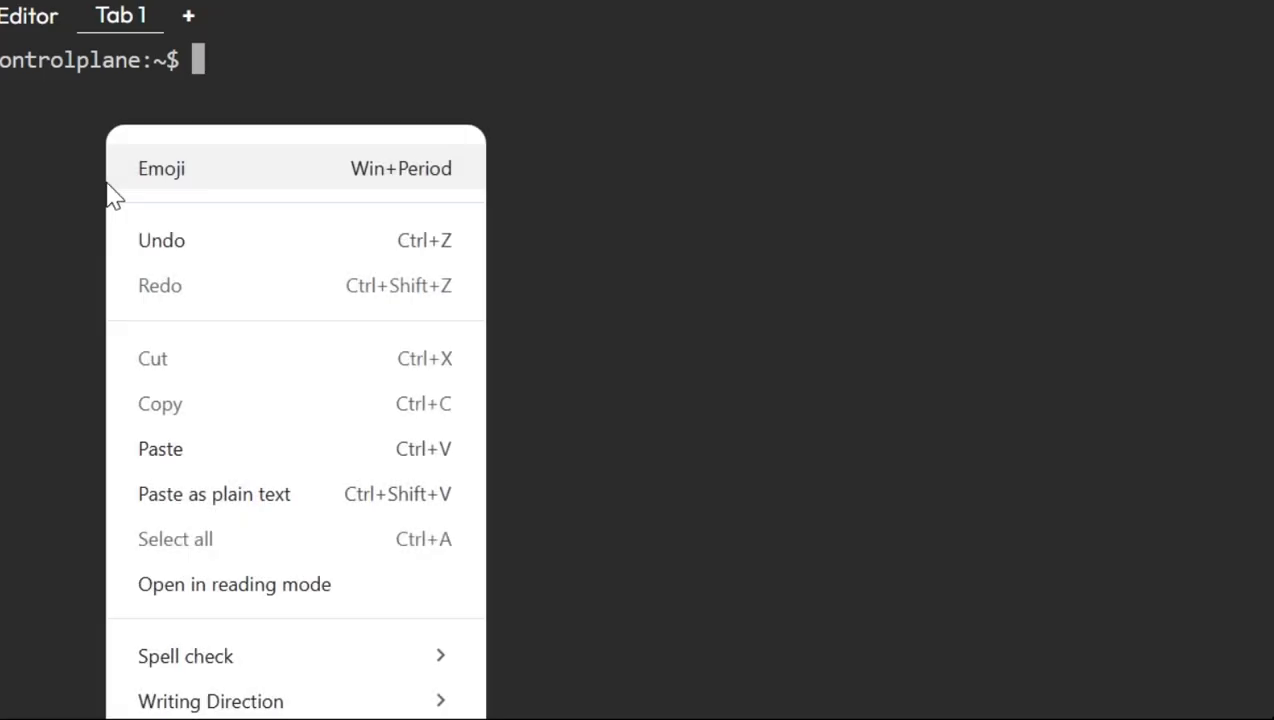
left_click(160, 449)
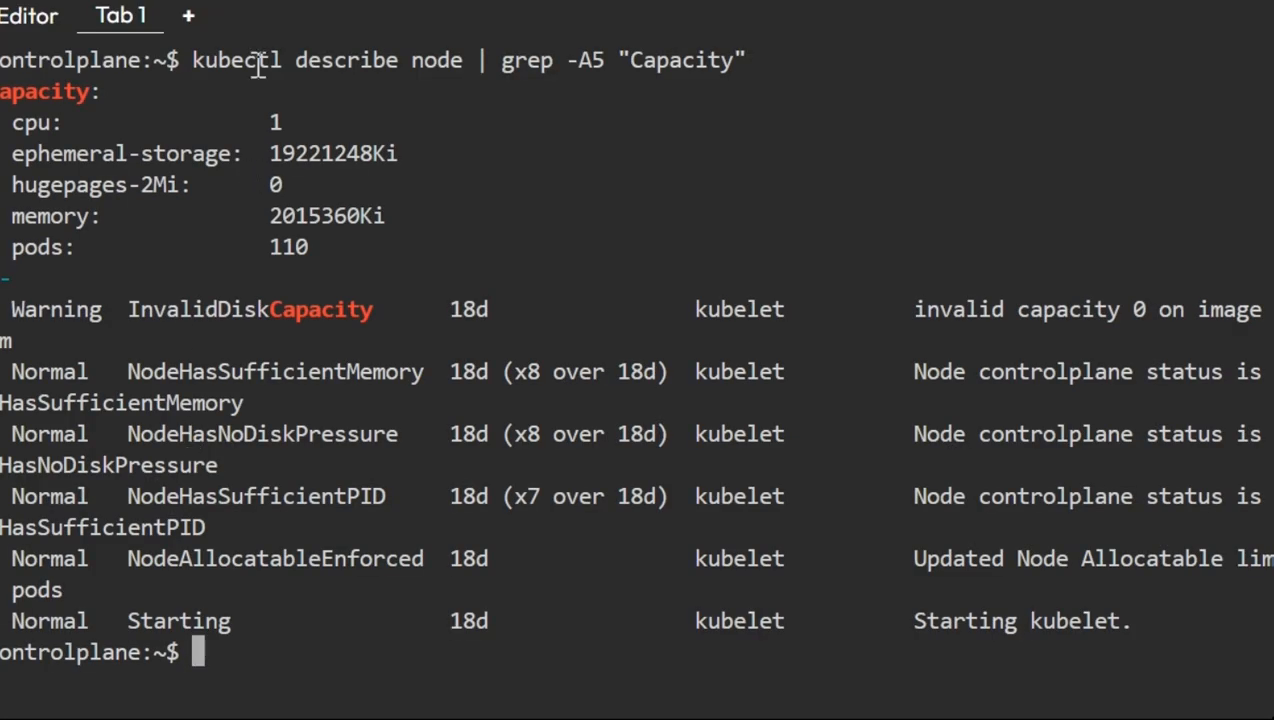
mouse_move(253, 120)
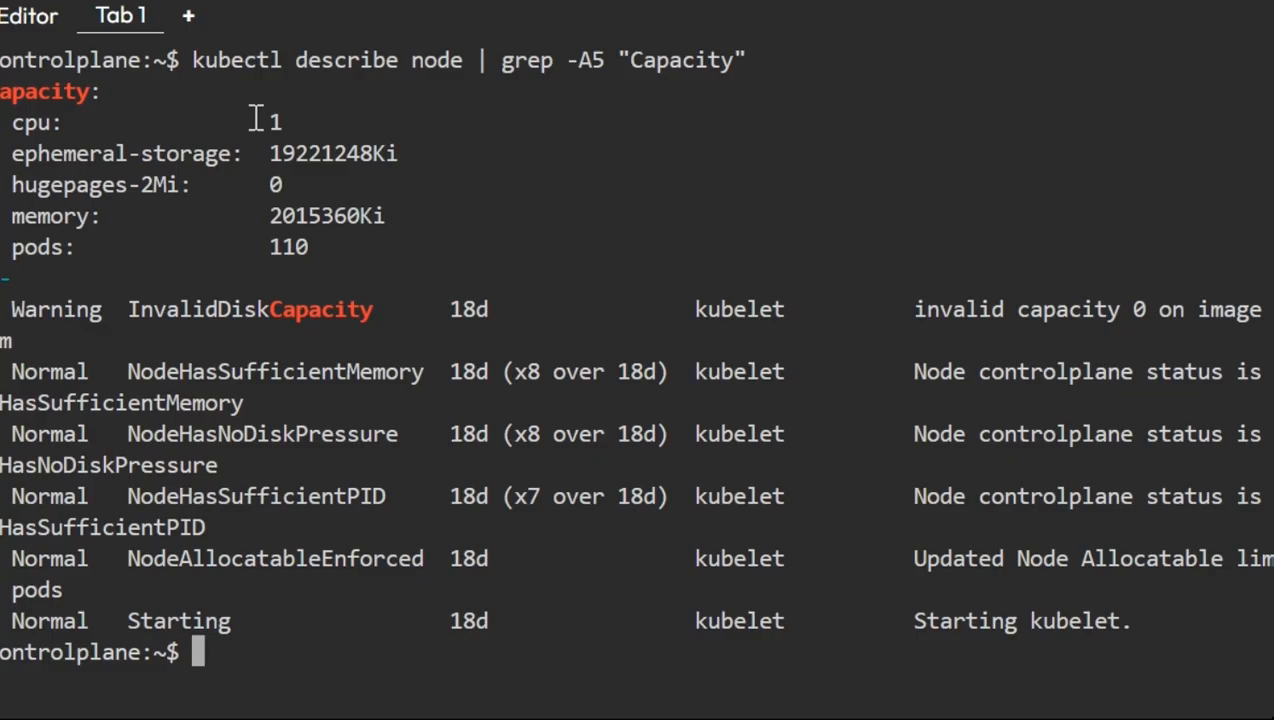
double_click(275, 122)
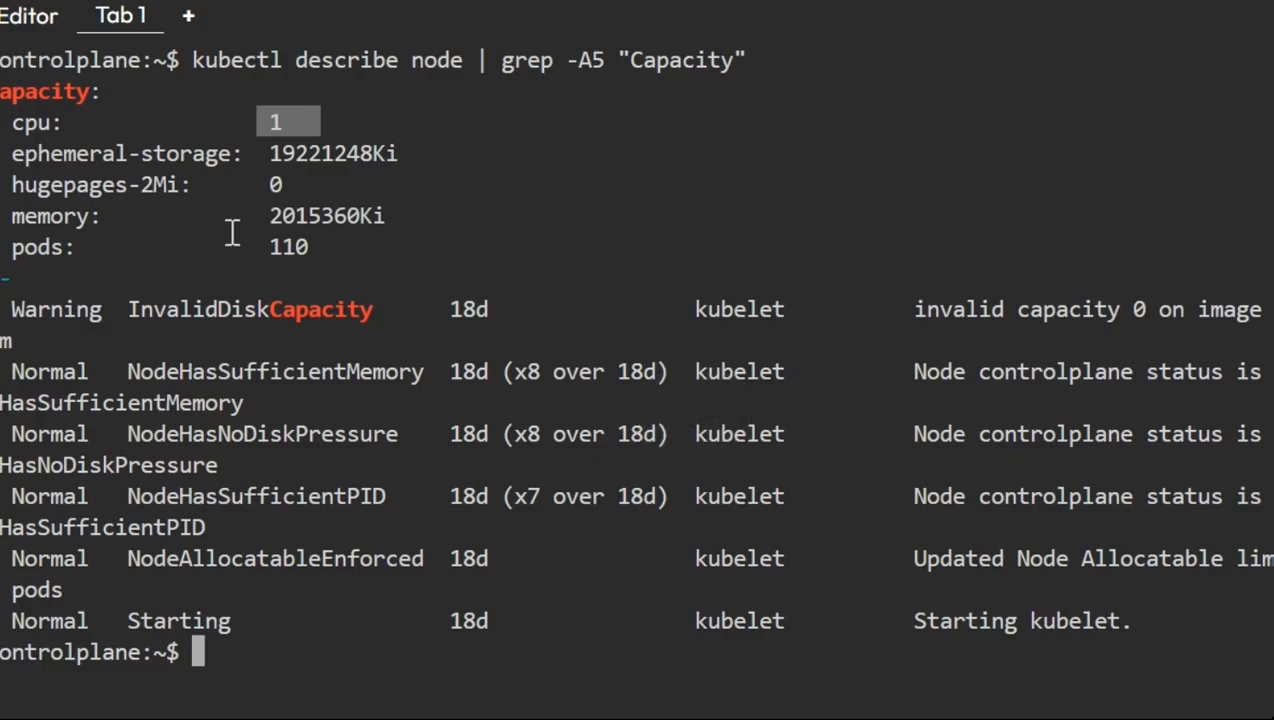
mouse_move(342, 215)
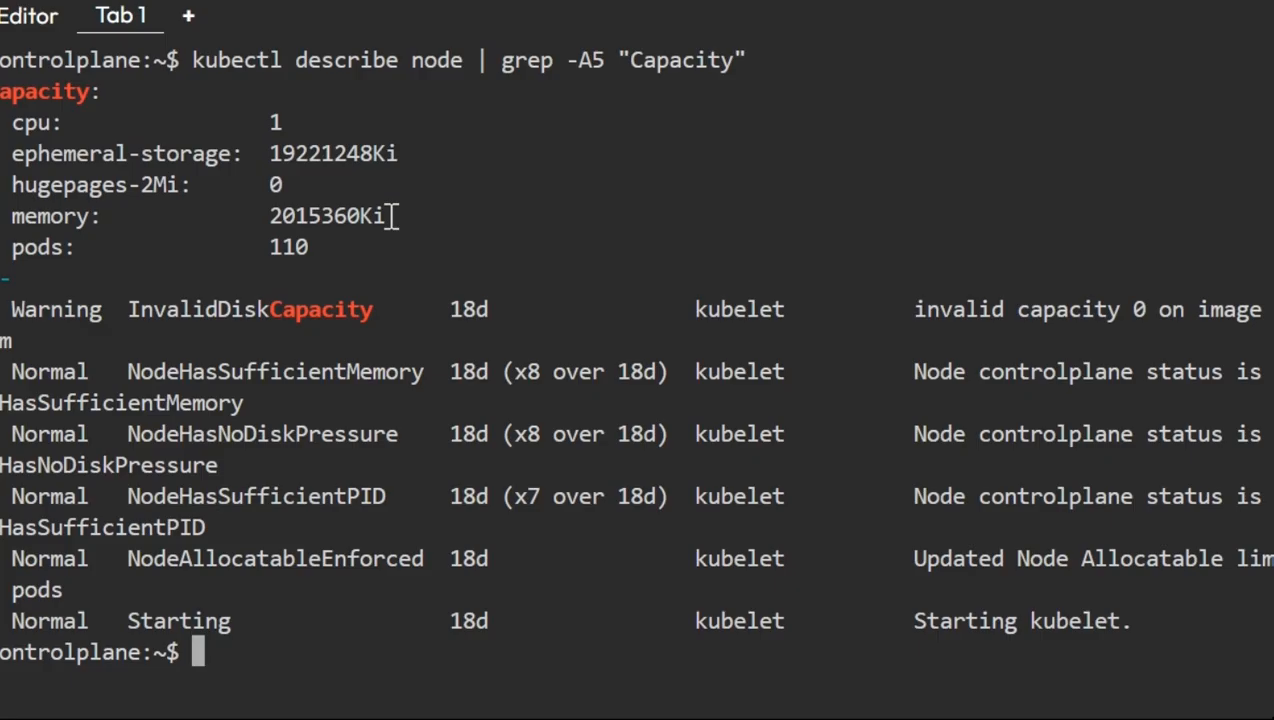
mouse_move(402, 120)
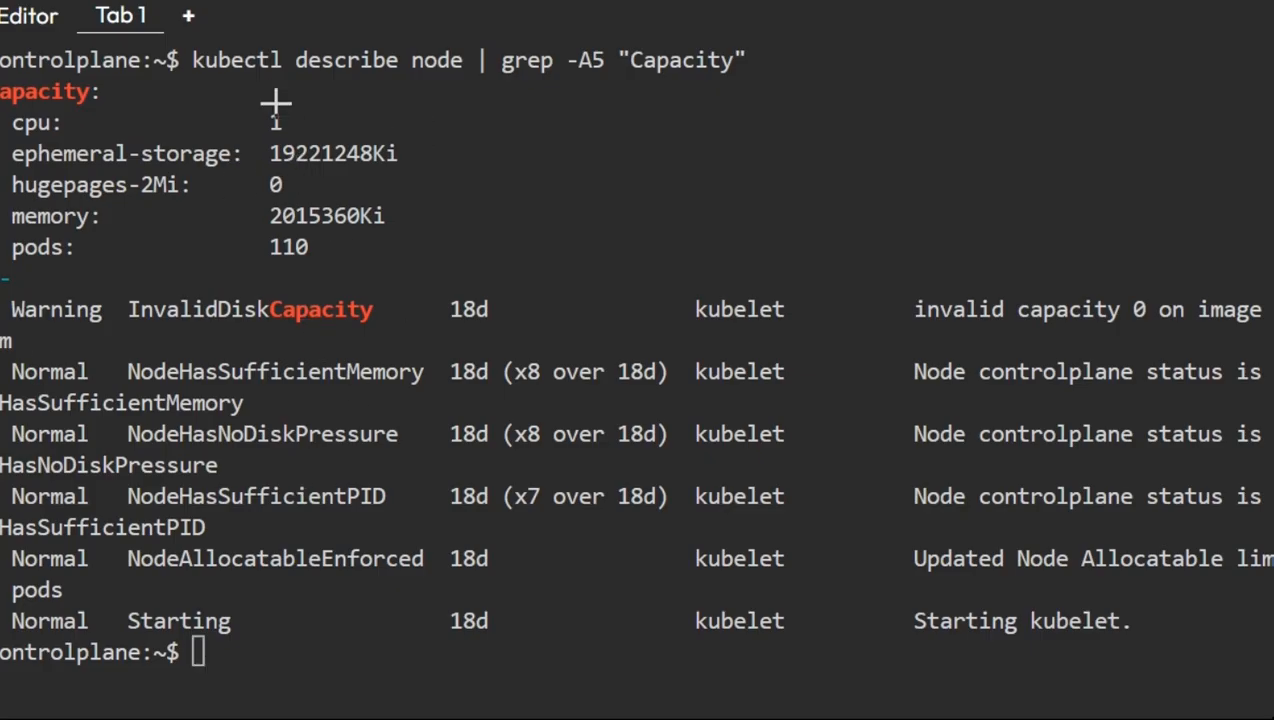
key("alt+tab")
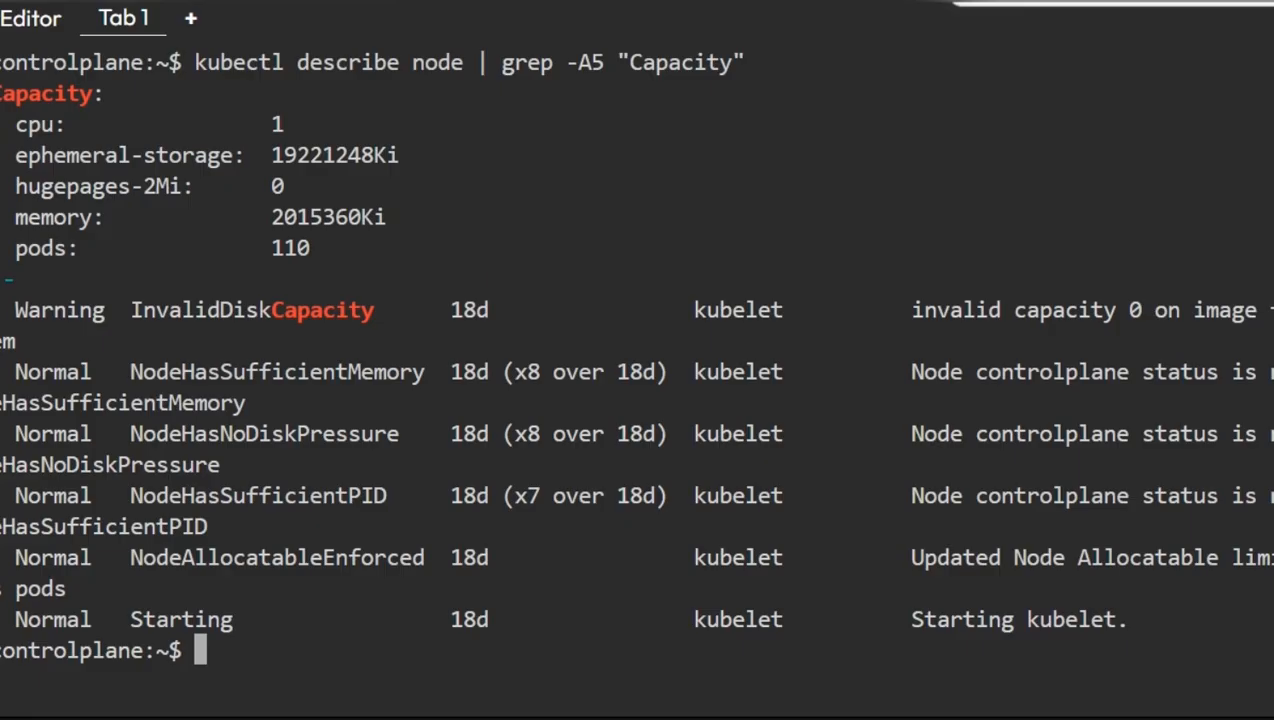
- Clear the screen and list deployments across all namespaces, copying the relative-fawn namespace
type("c")
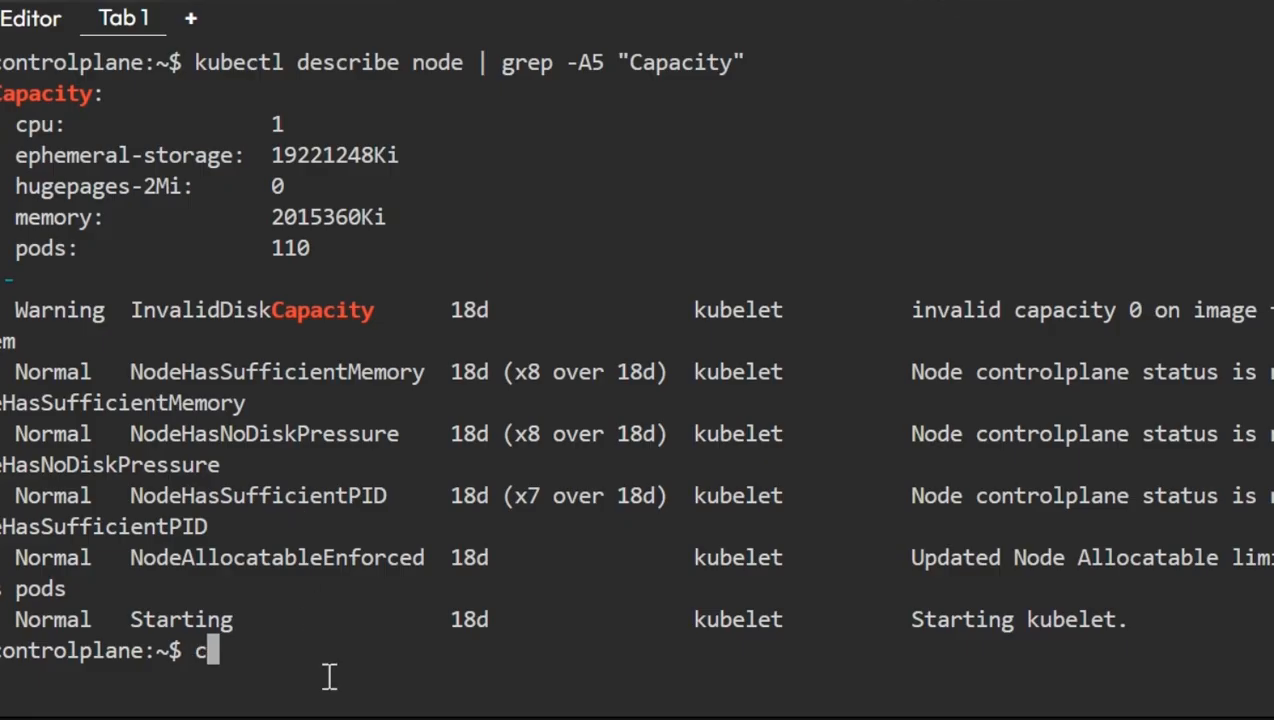
type("lear")
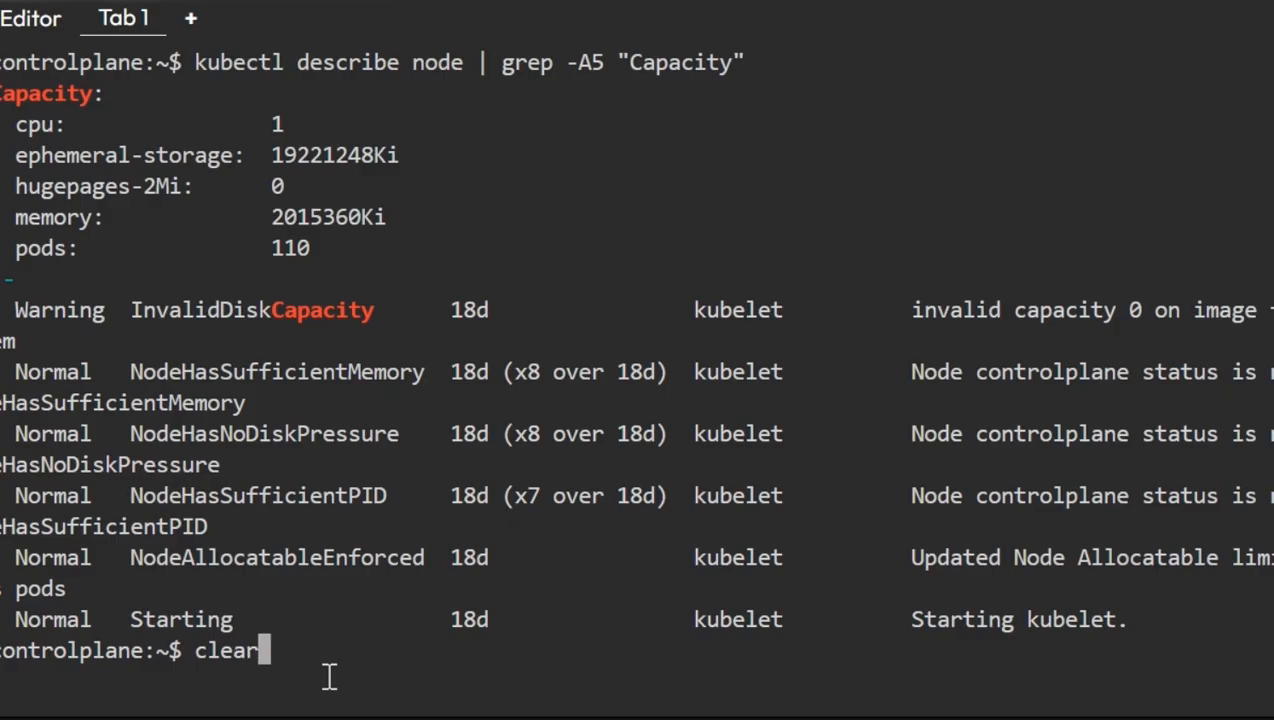
key("Enter")
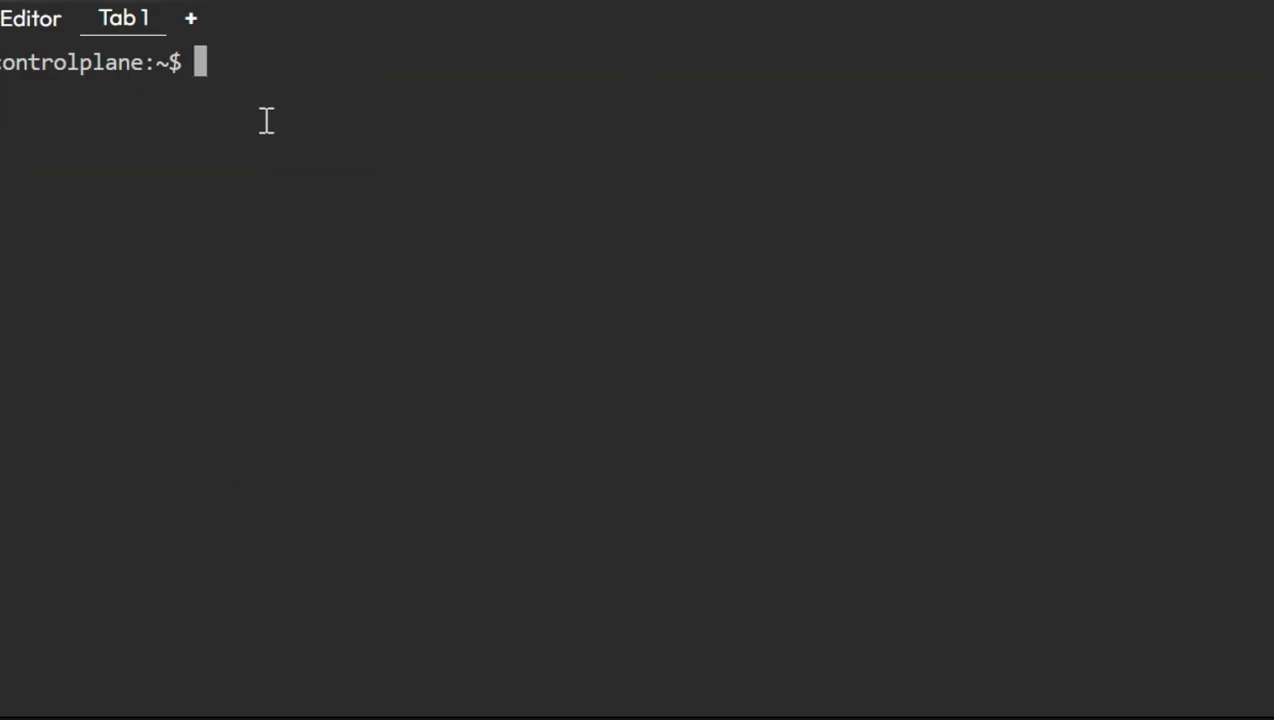
type("k")
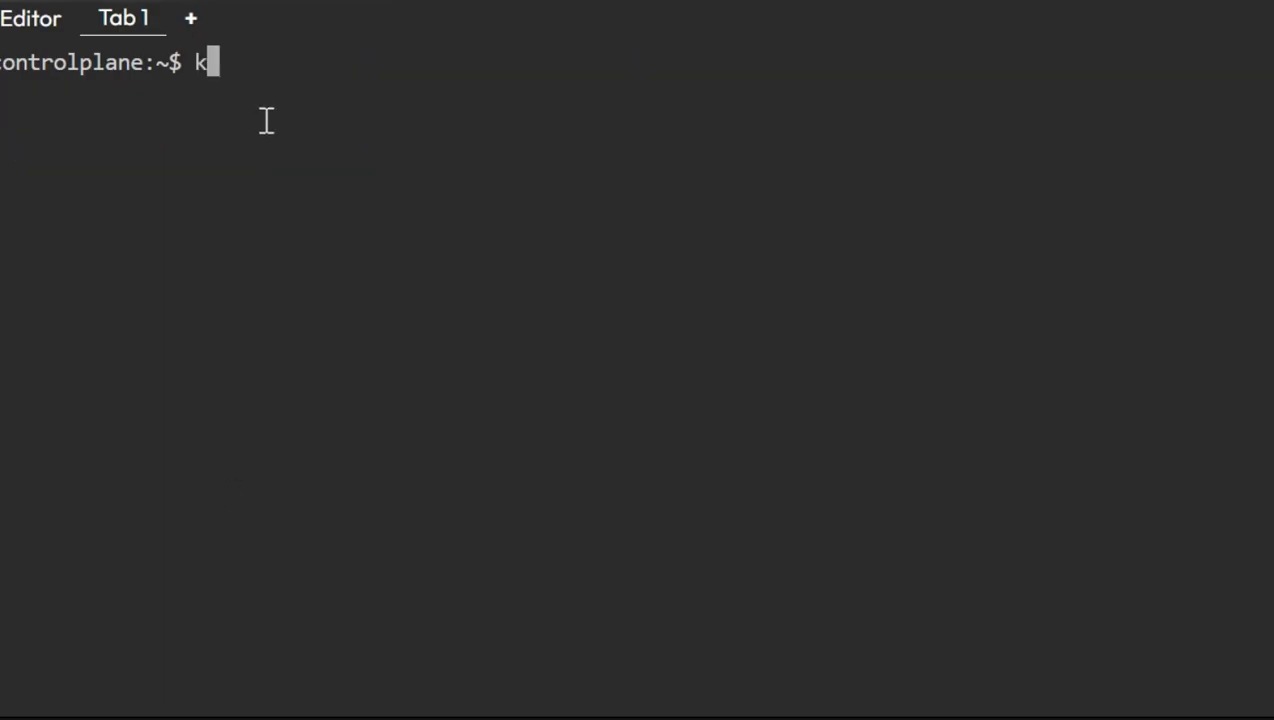
type("e")
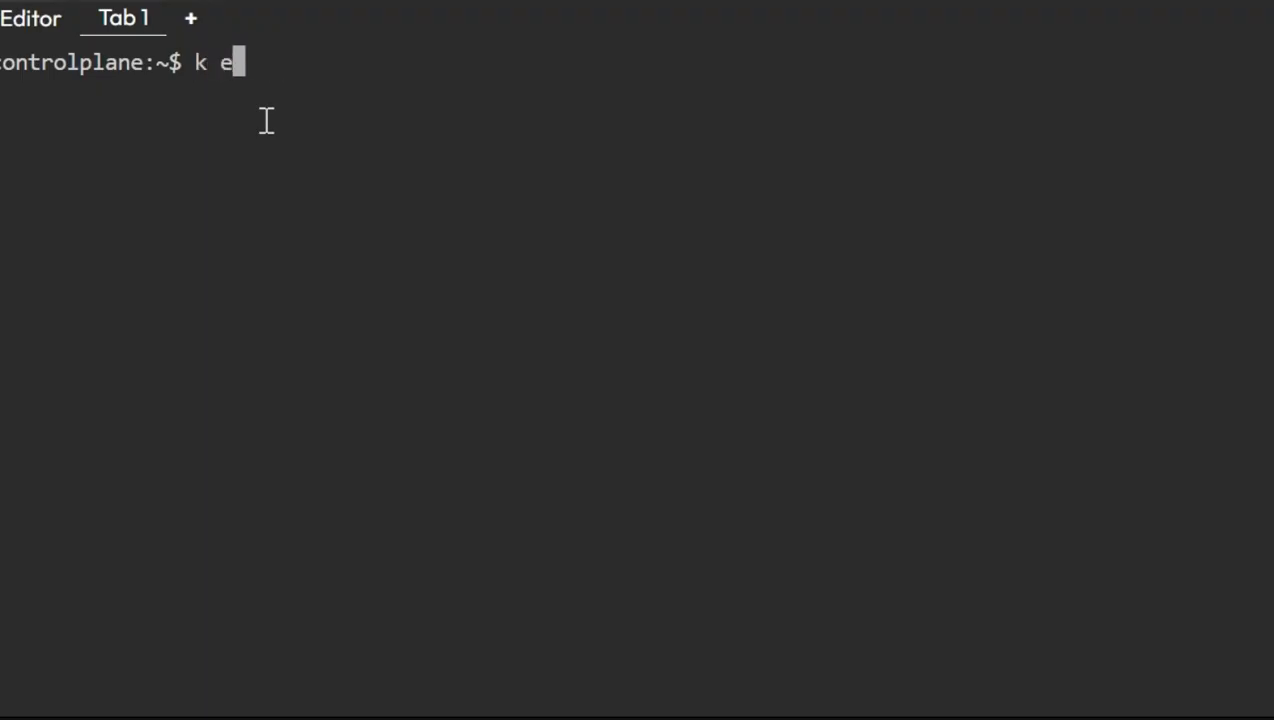
type("get")
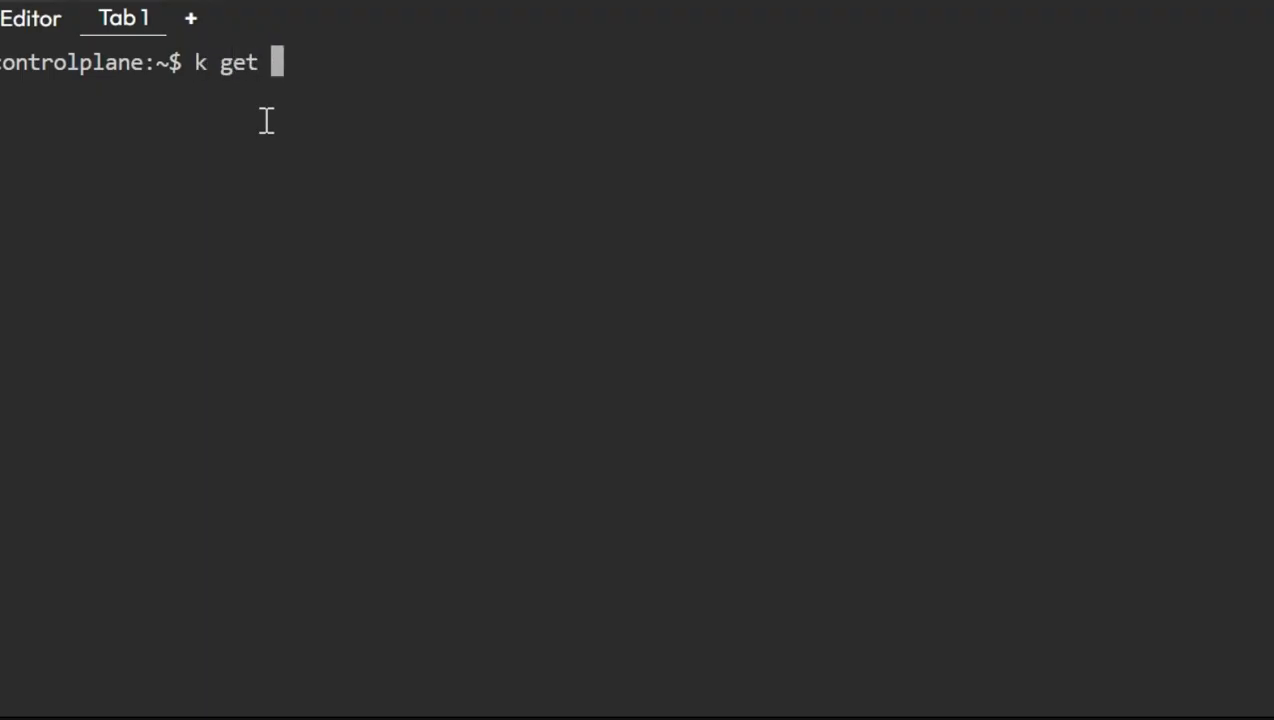
type("deploy -")
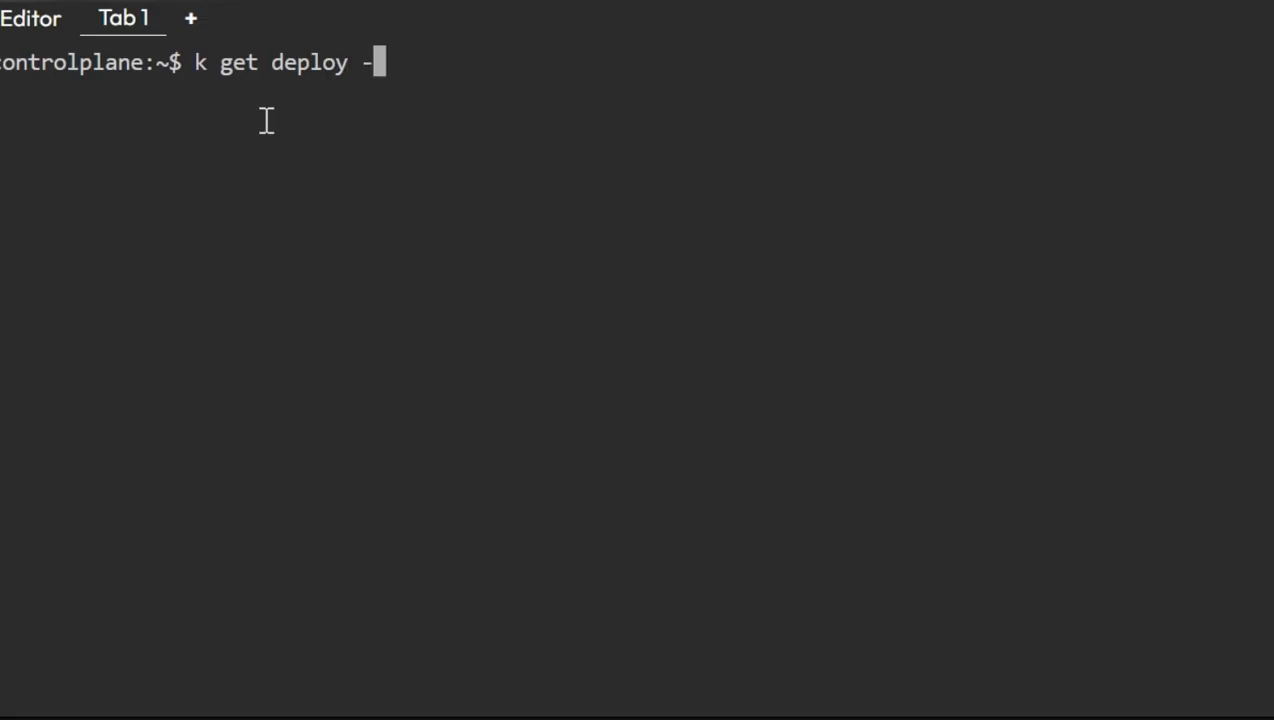
key("BackSpace")
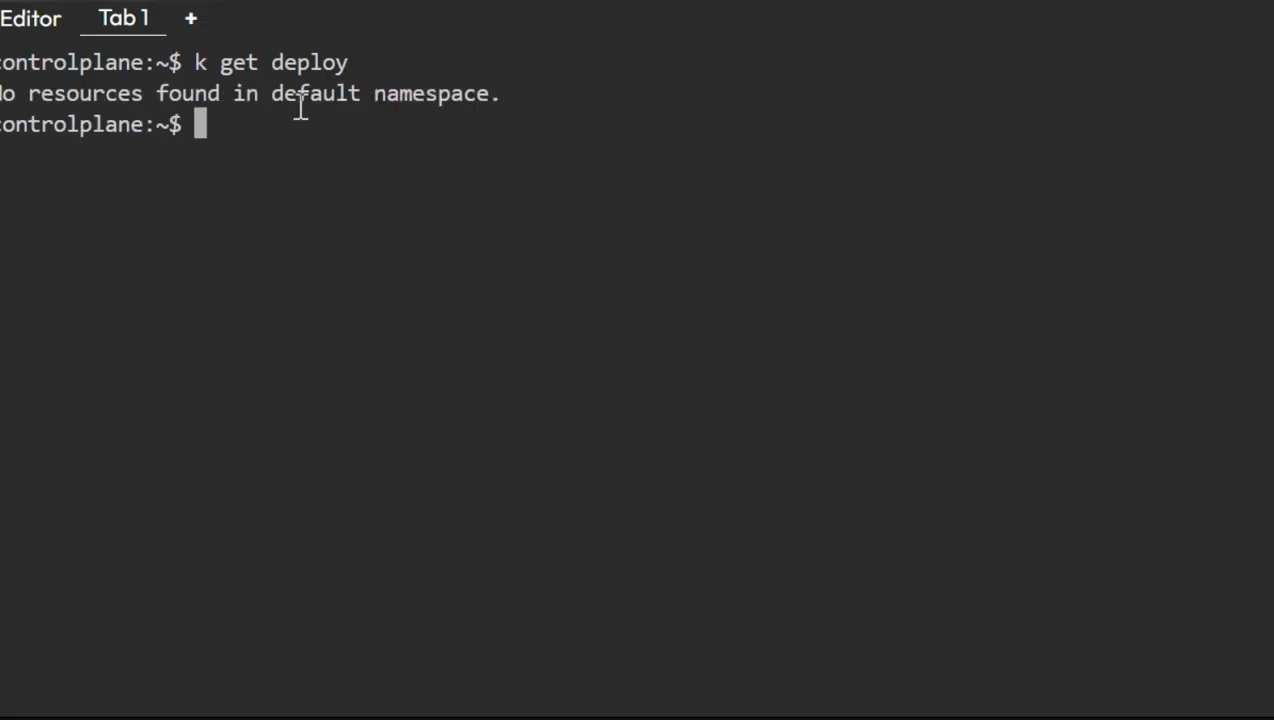
type("k get deploy -A")
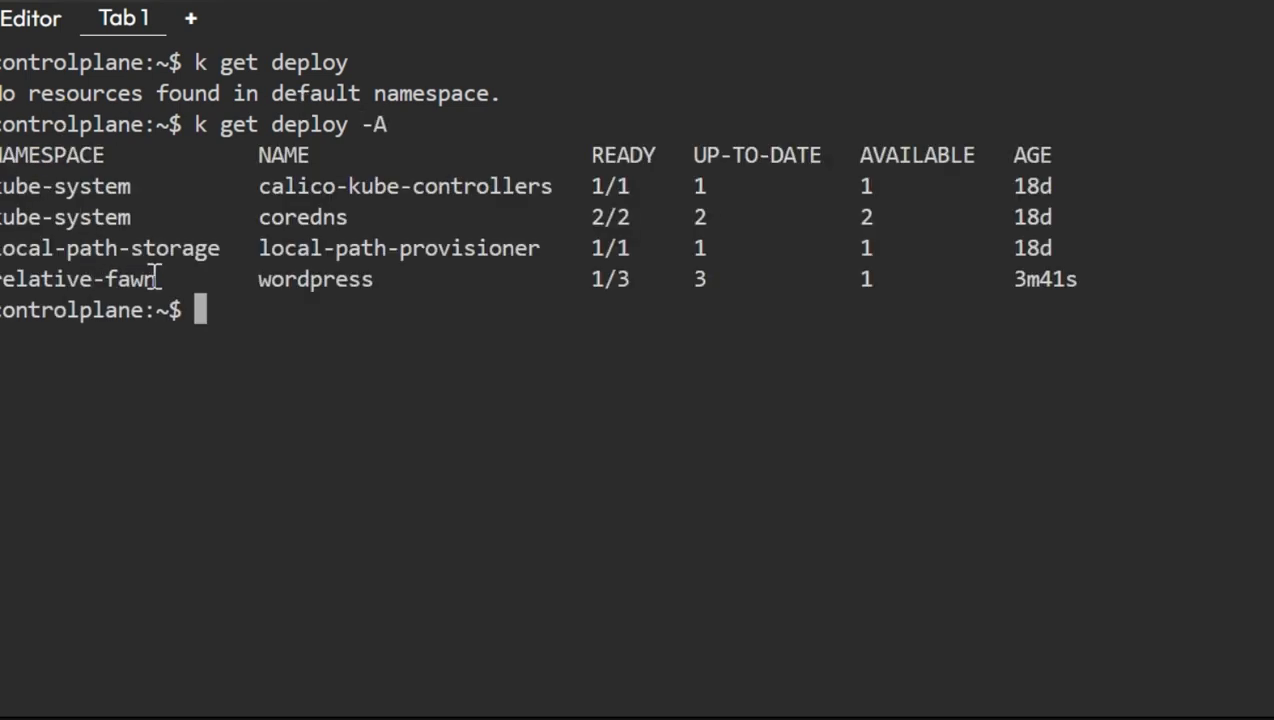
double_click(70, 279)
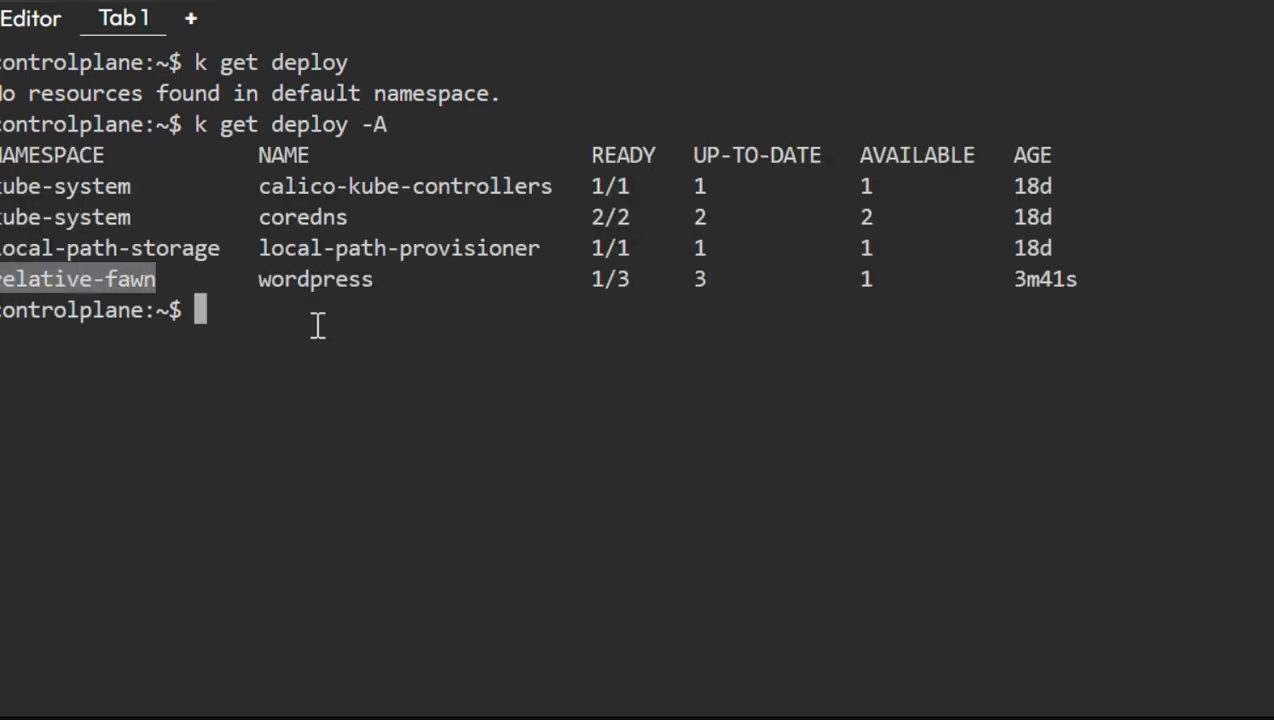
- Compose the scale command for deployment wordpress in relative-fawn up to --replicas
type("k")
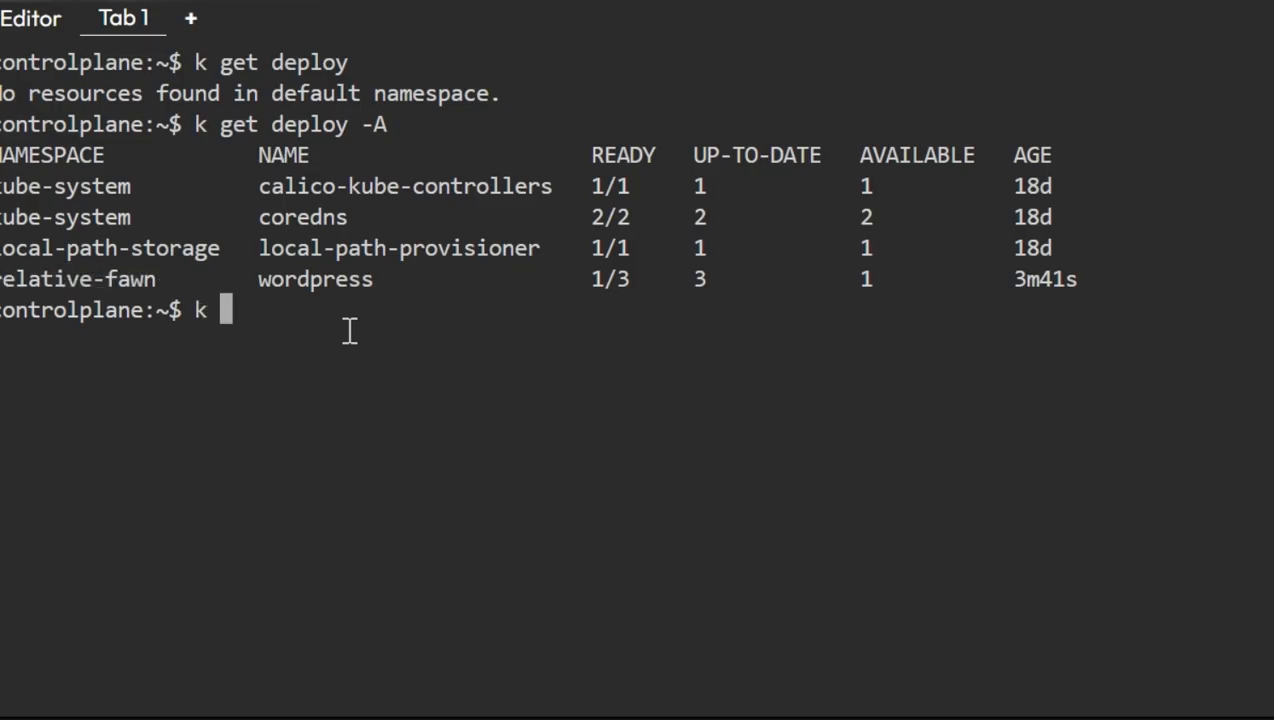
type("scale")
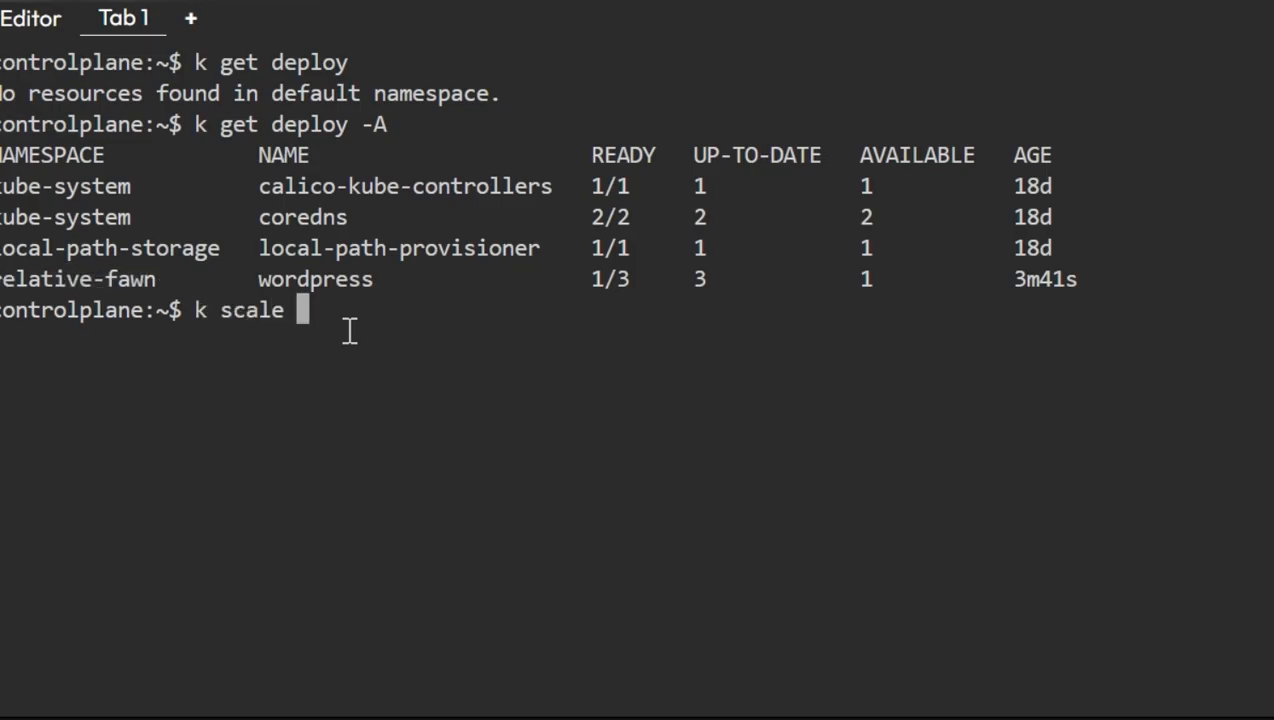
type("deployment wo")
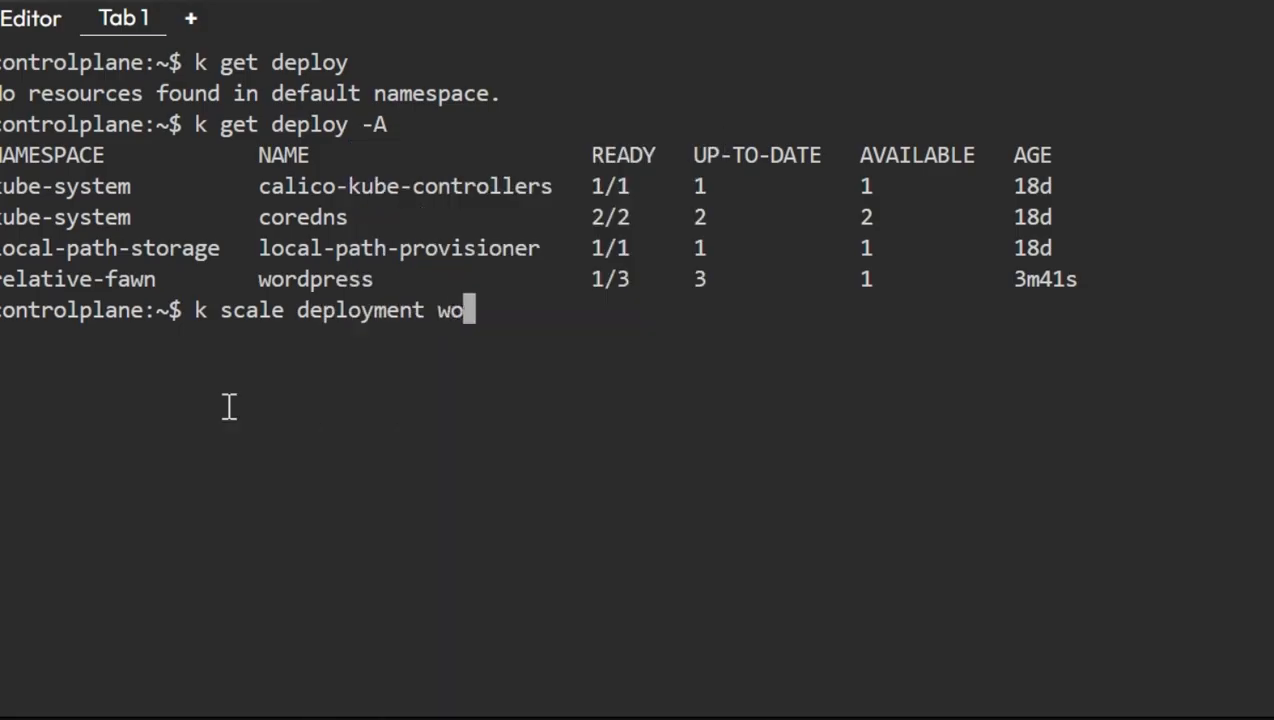
type("rdpr")
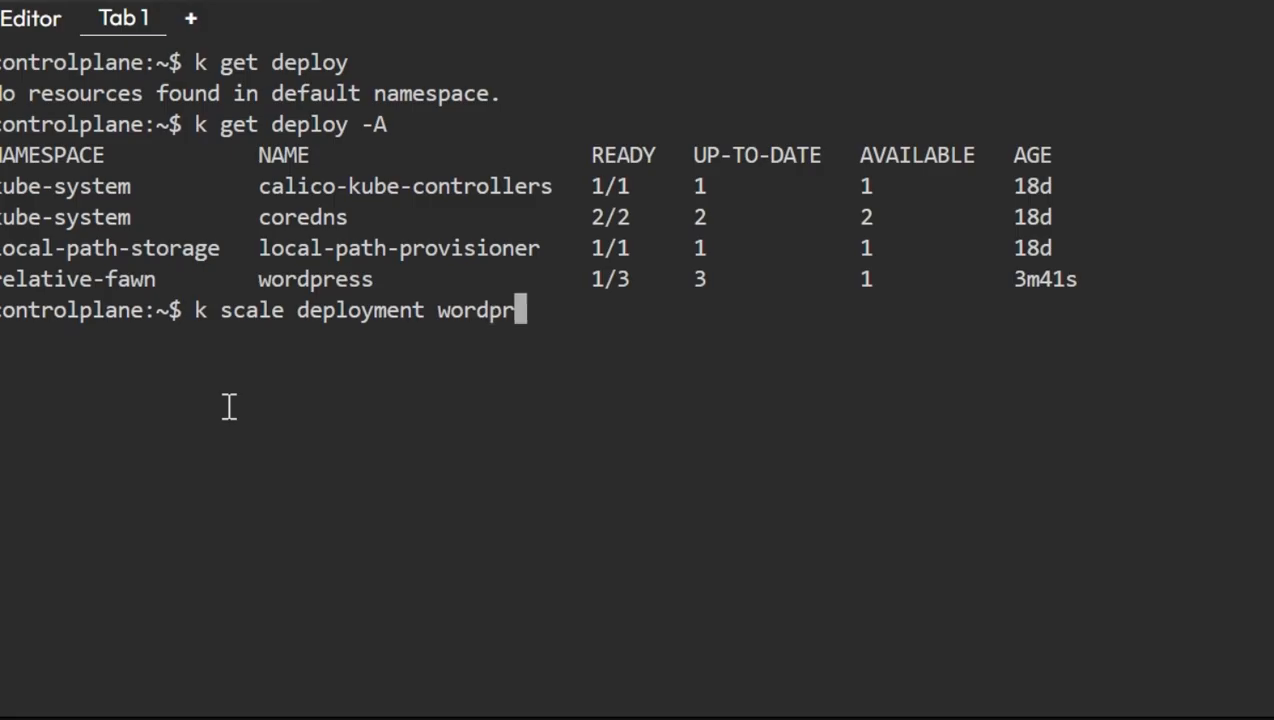
type("ess -")
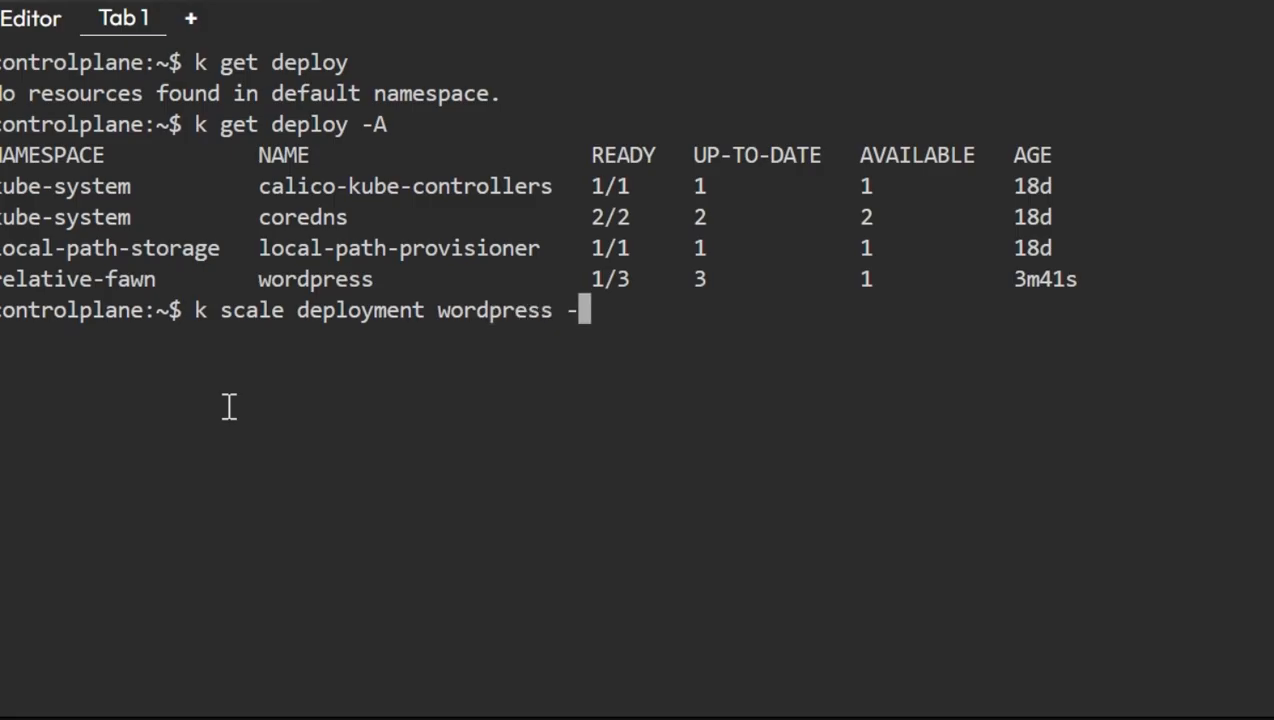
right_click(270, 310)
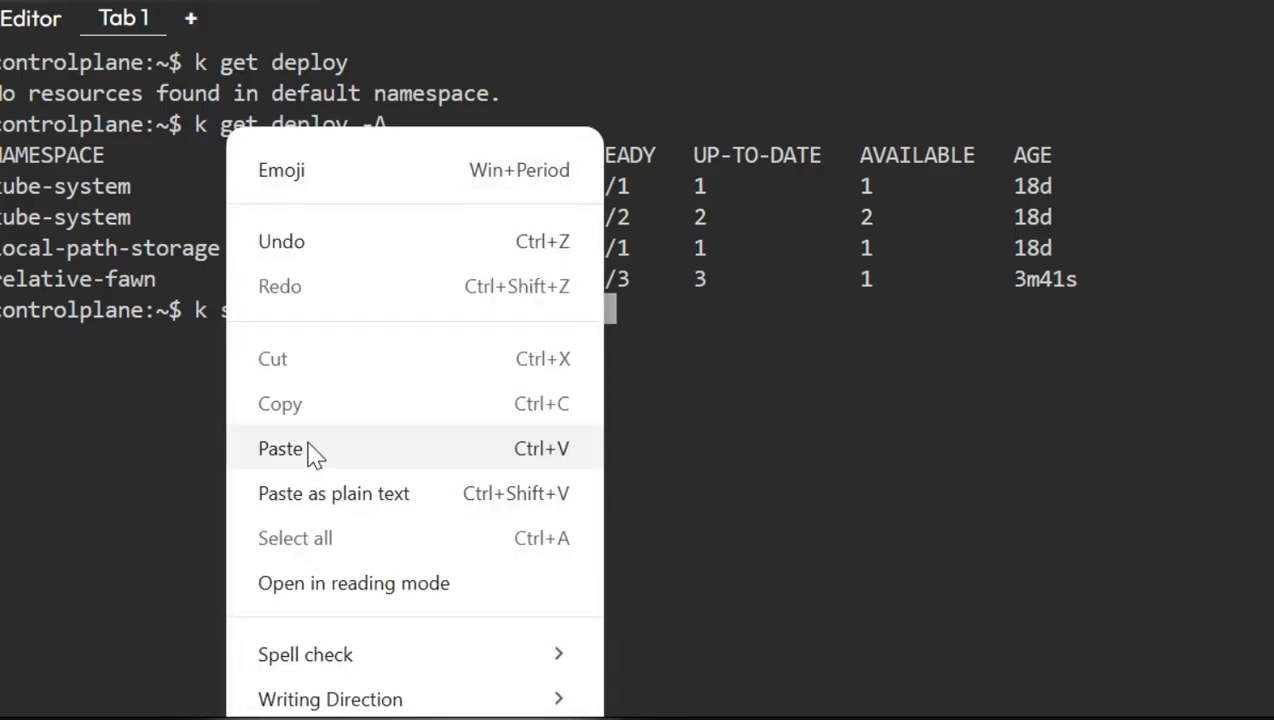
left_click(281, 448)
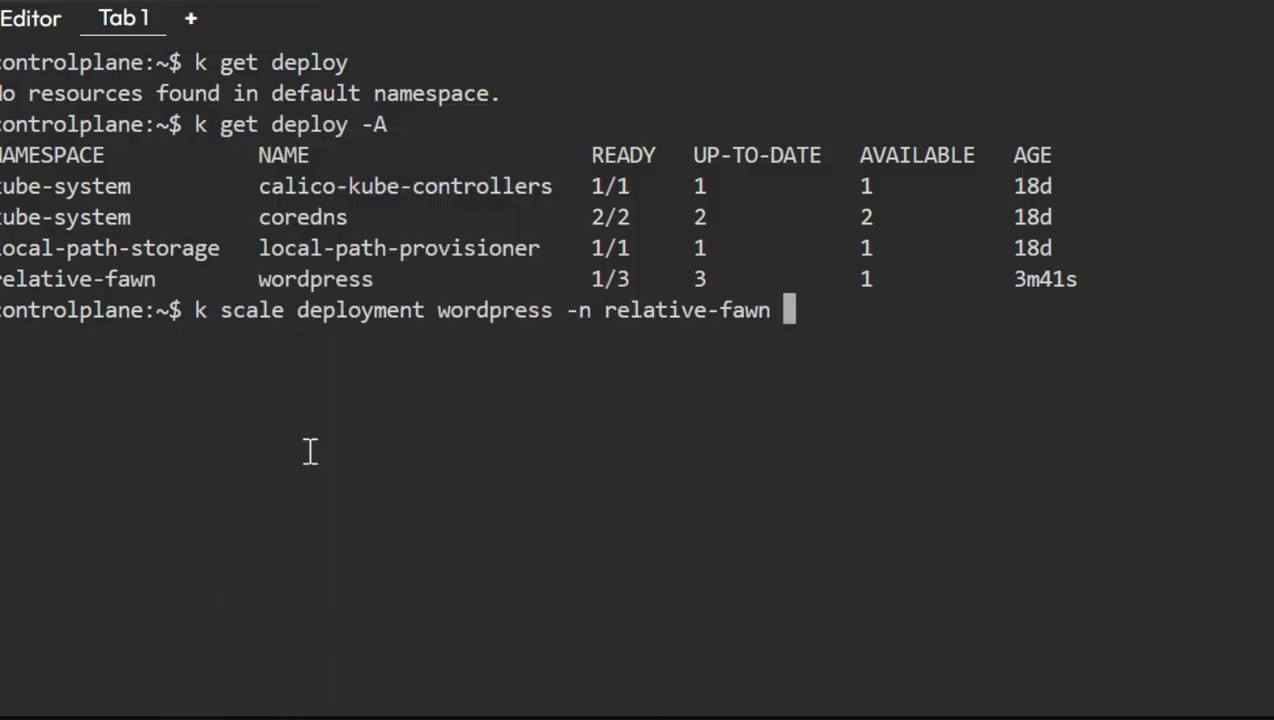
type("--repli")
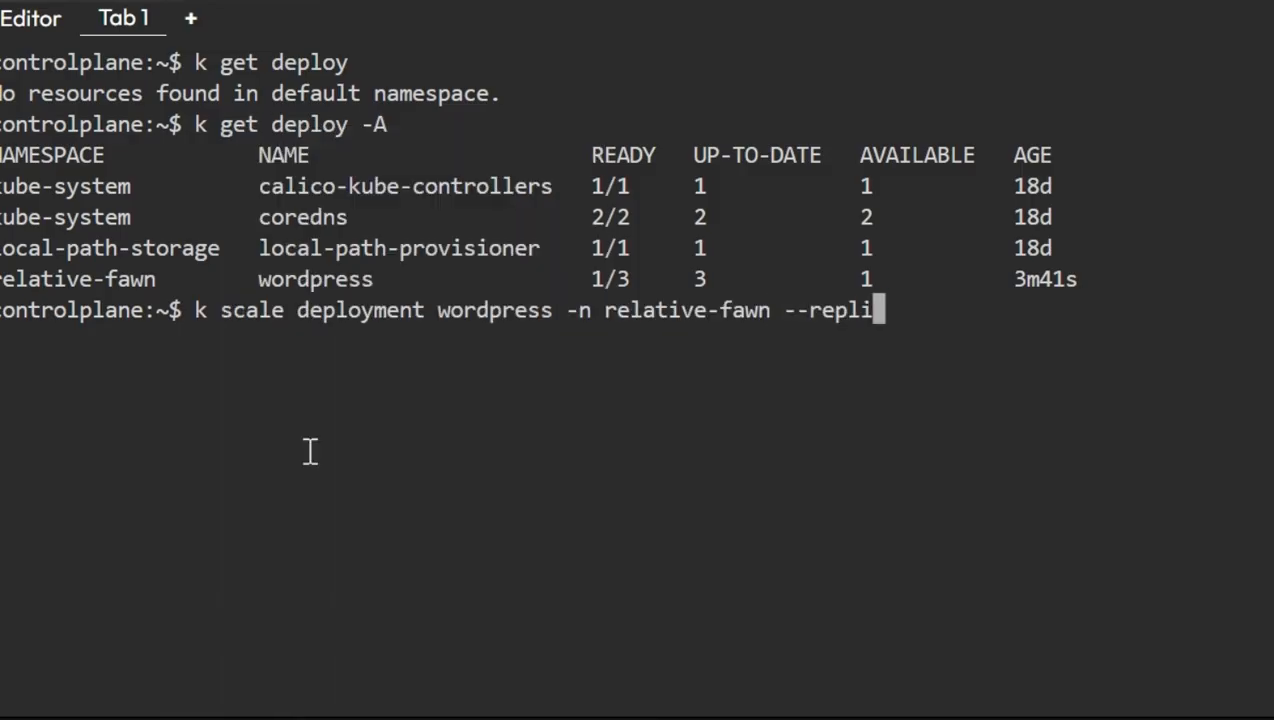
type("cas=0")
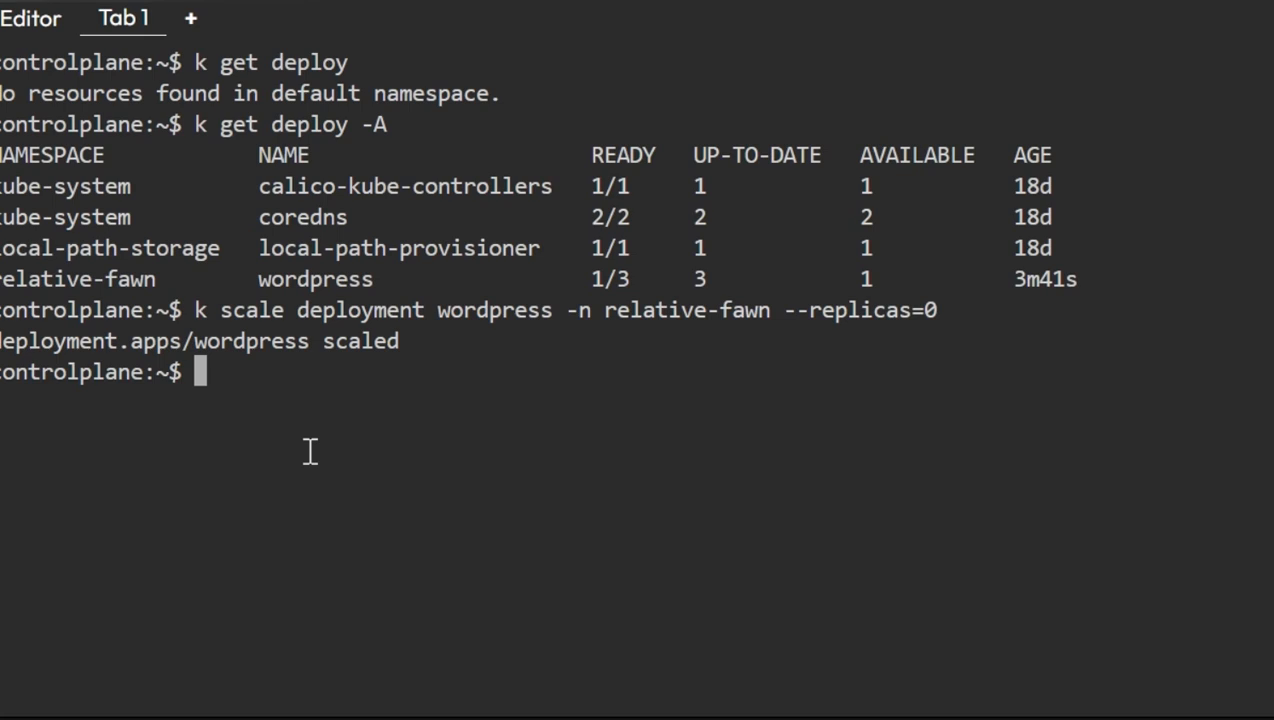
- List pods in relative-fawn to confirm none remain after scaling to zero
type("k get")
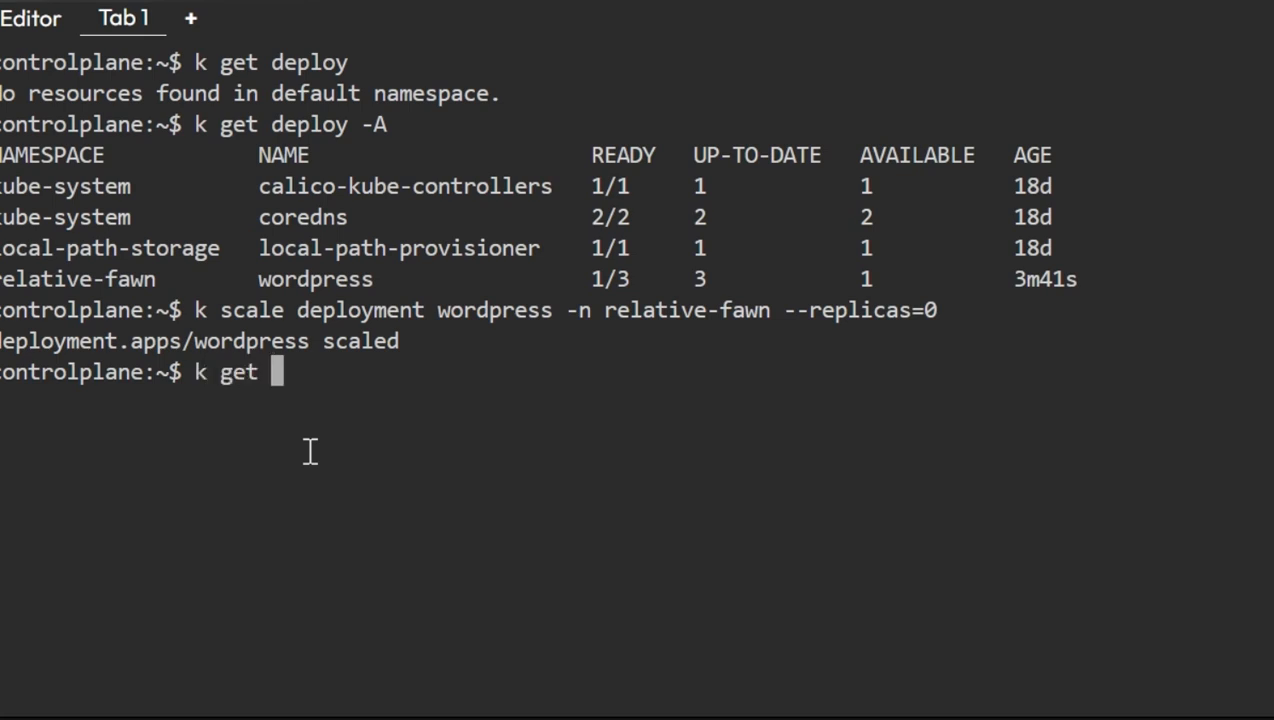
type("po -n")
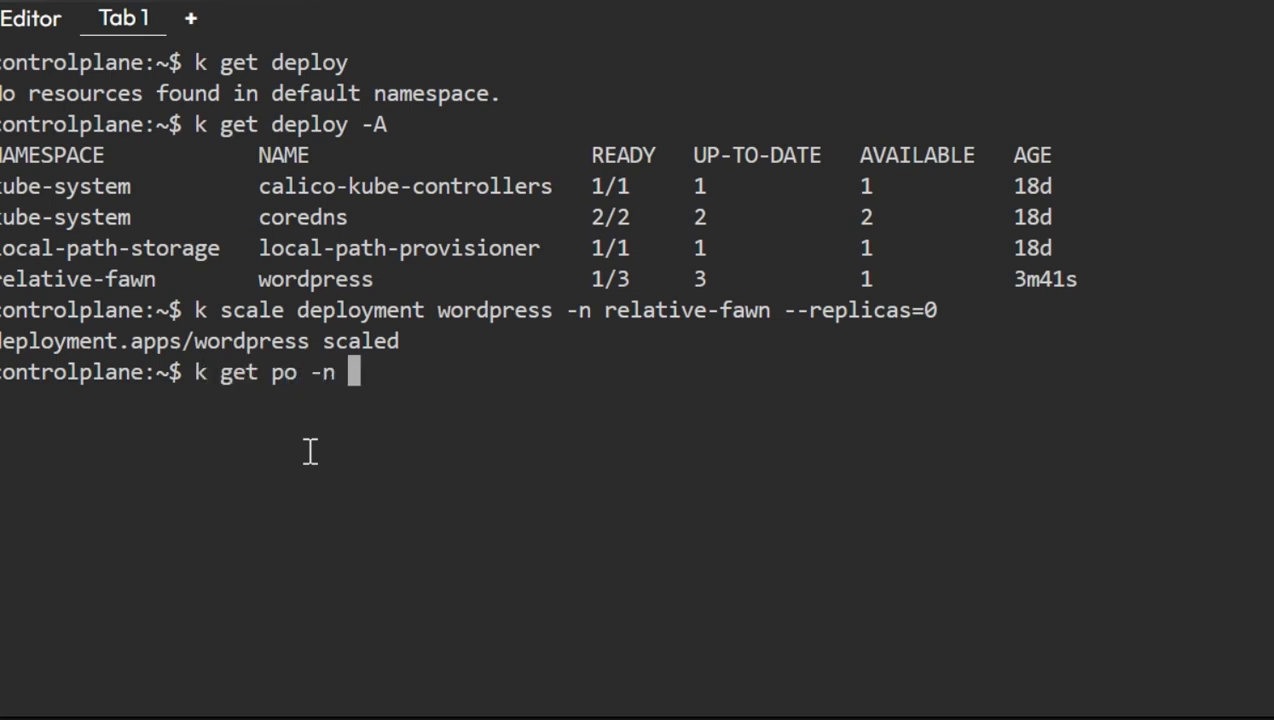
type("relative-fawn")
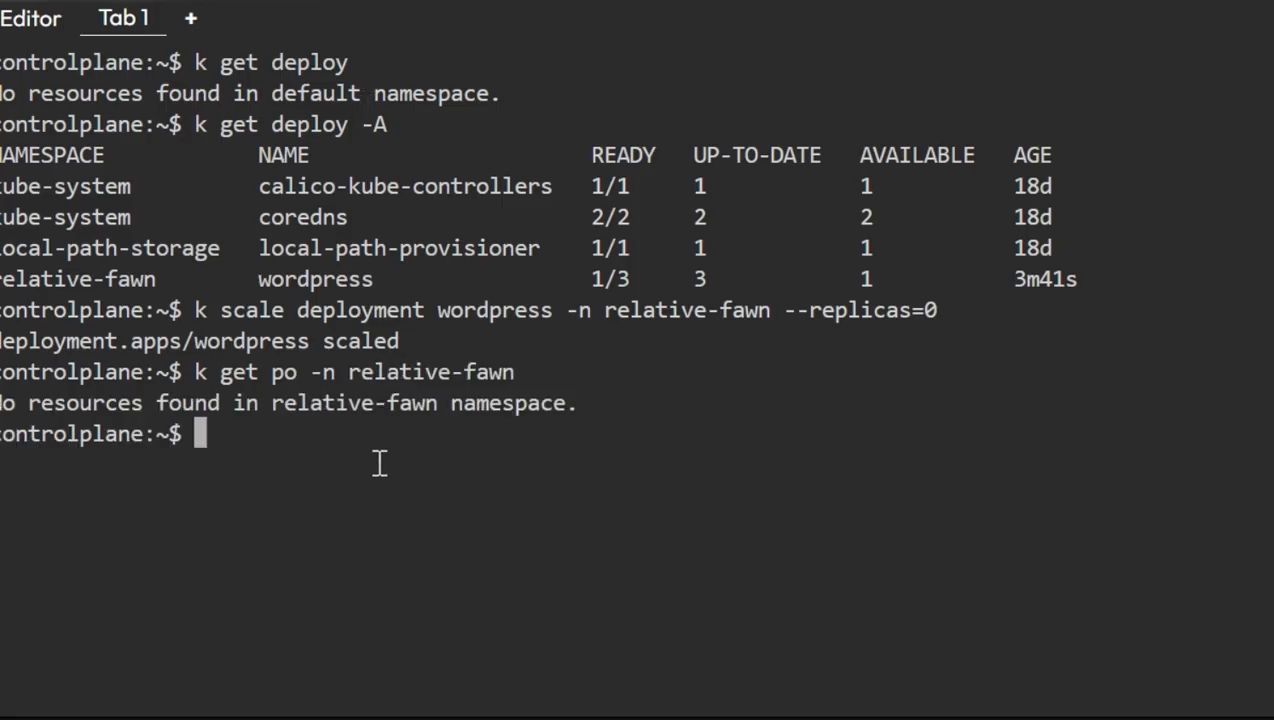
type("clea")
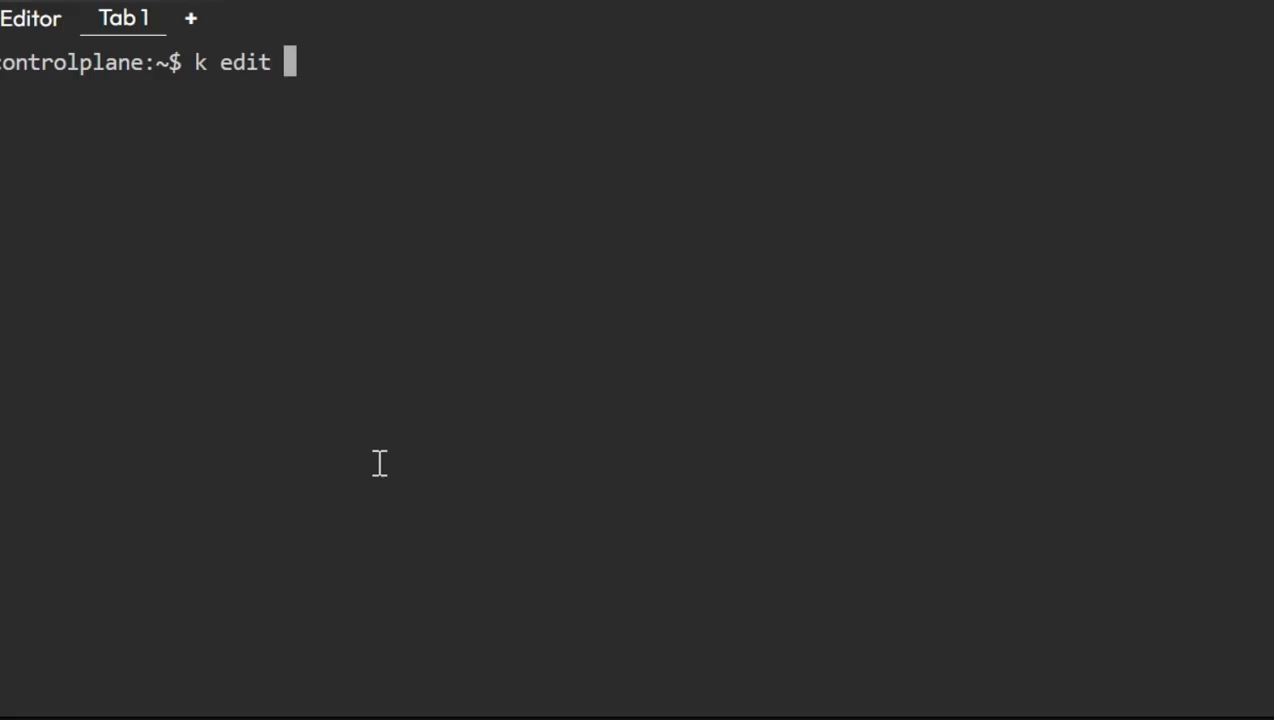
- Run k edit deploy wordpress with the pasted relative-fawn namespace
type("deploy")
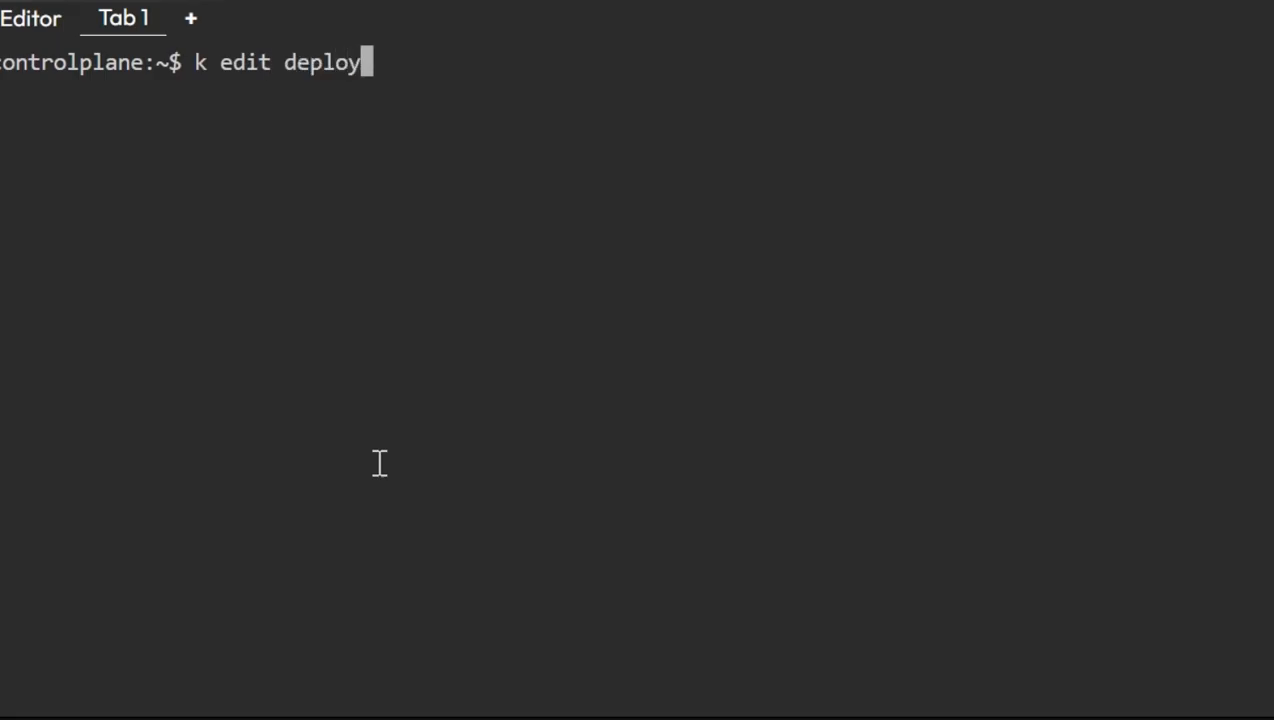
type("wordp")
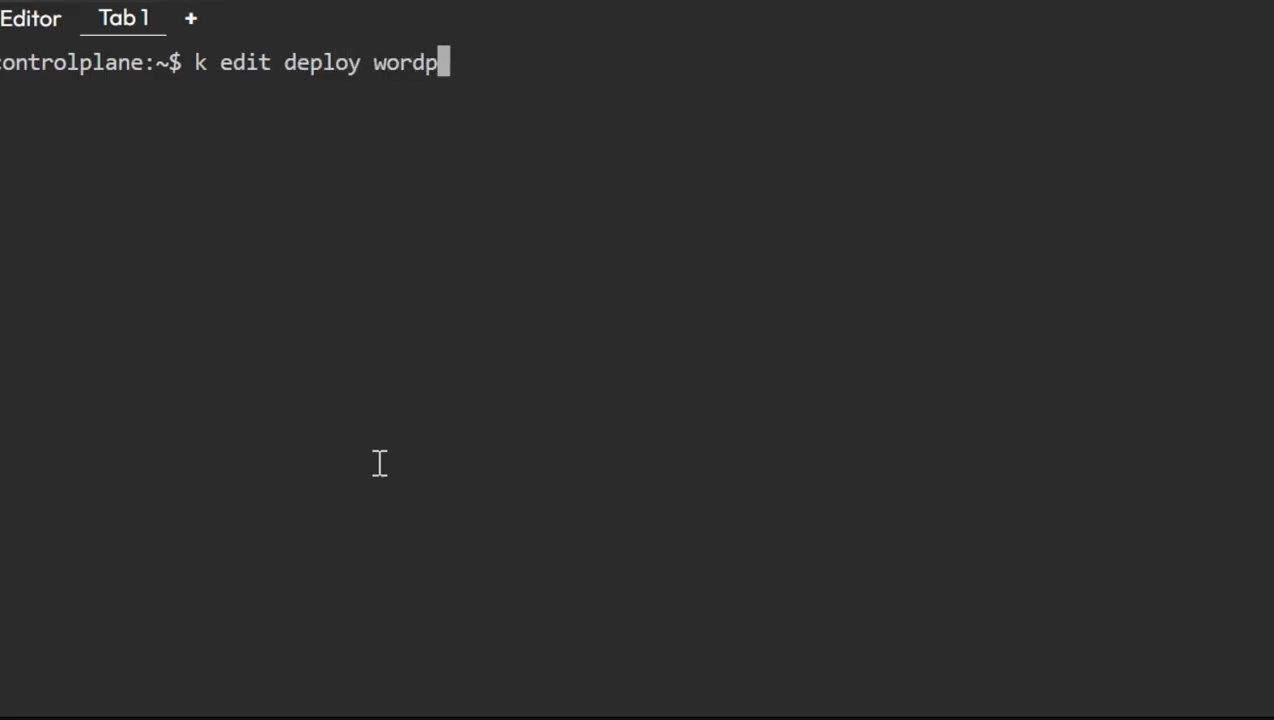
type("ress -")
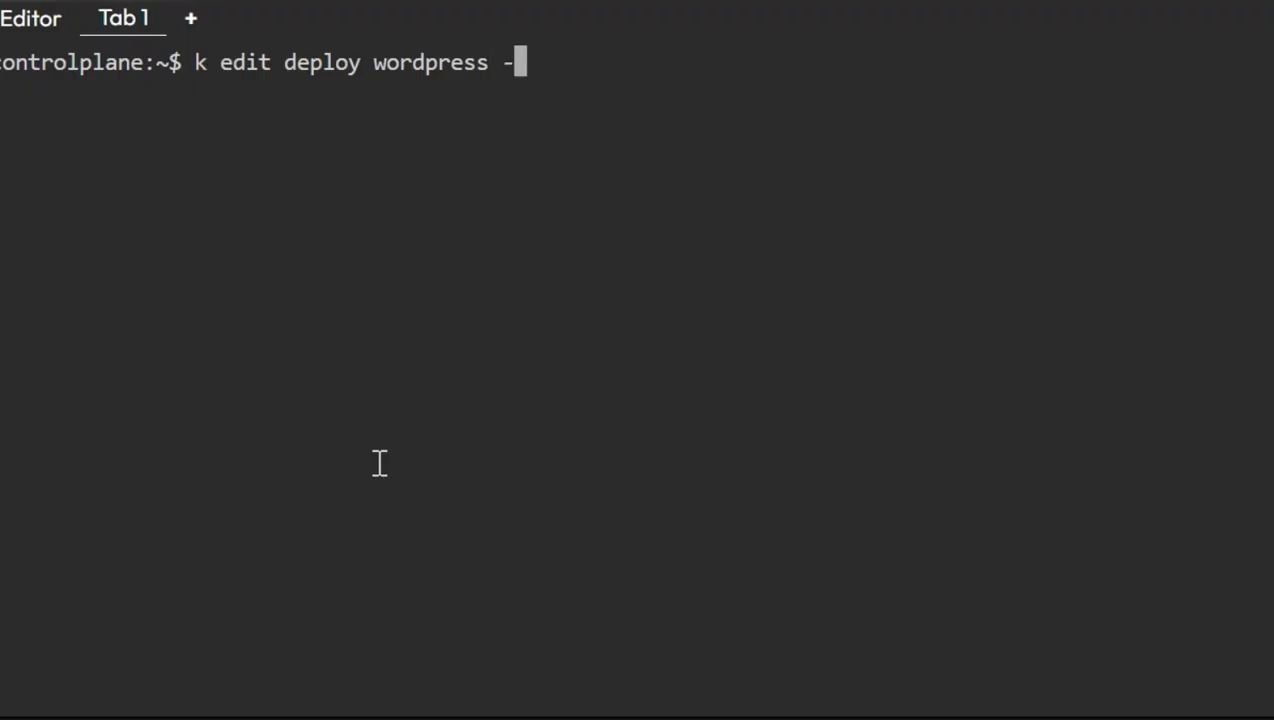
right_click(500, 62)
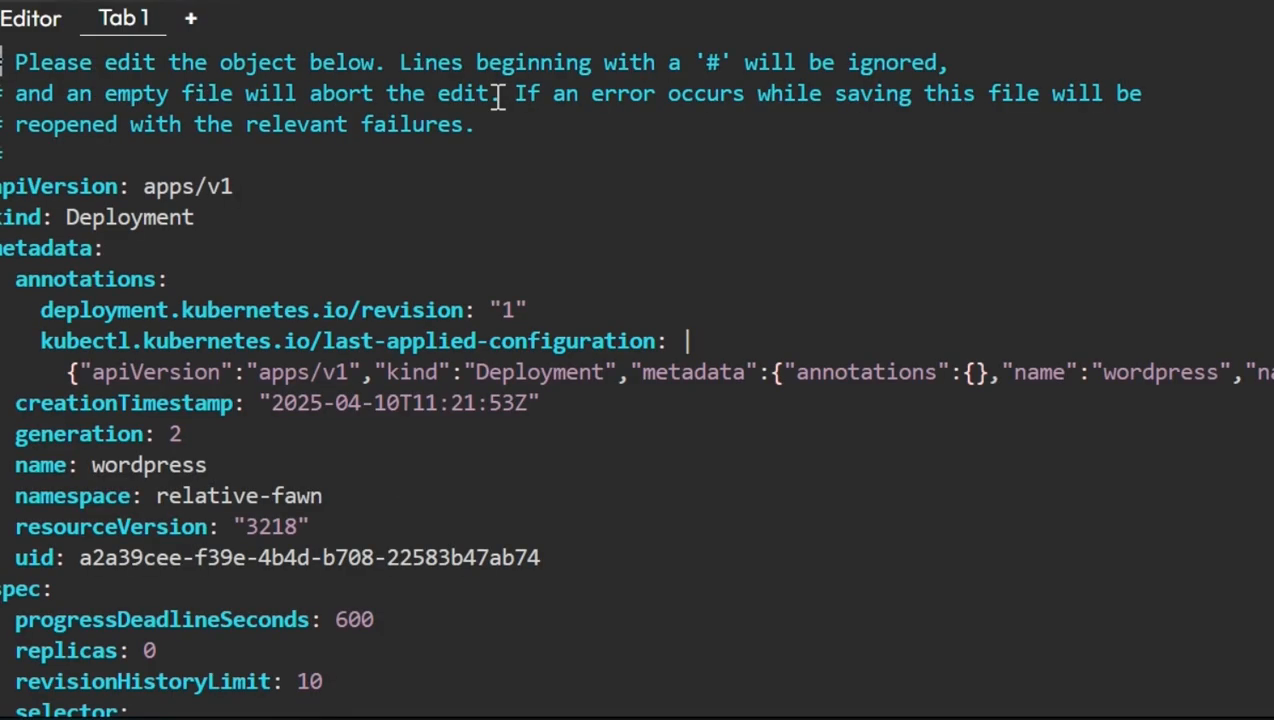
- Set init-db container requests to cpu 250m and memory 570000Ki, then save with :wq
scroll("down", 3)
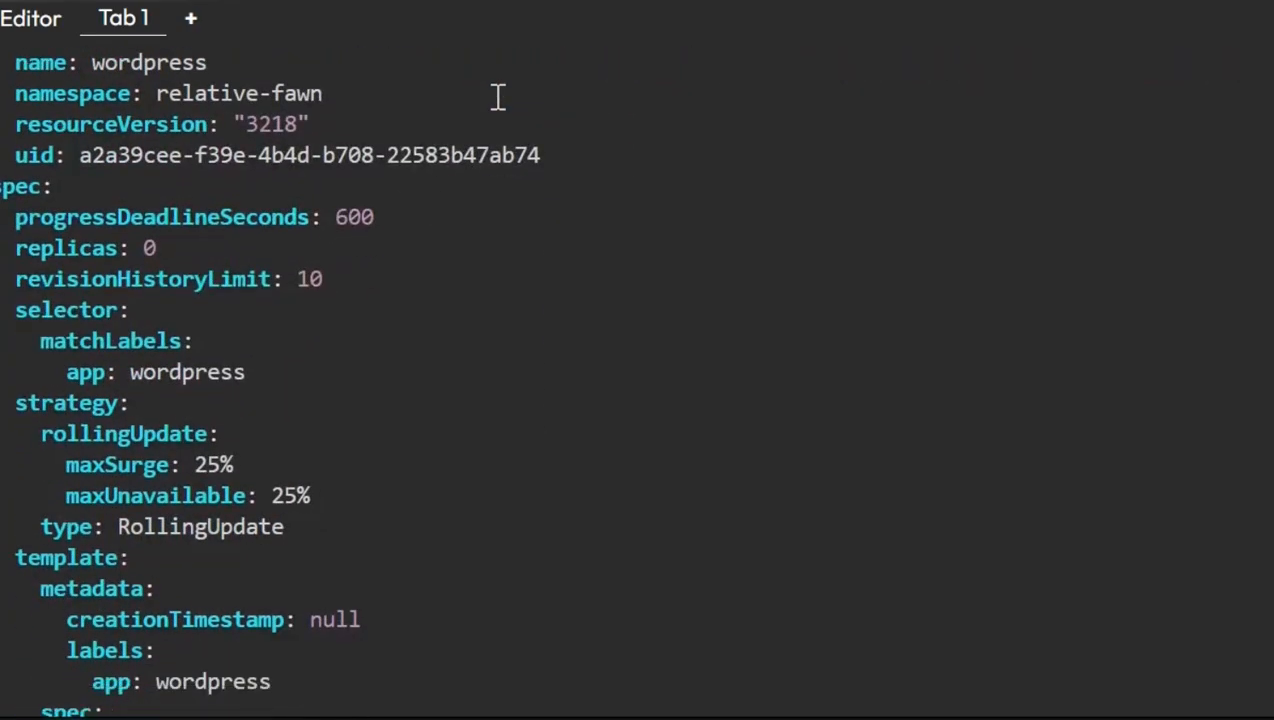
scroll("down", 3)
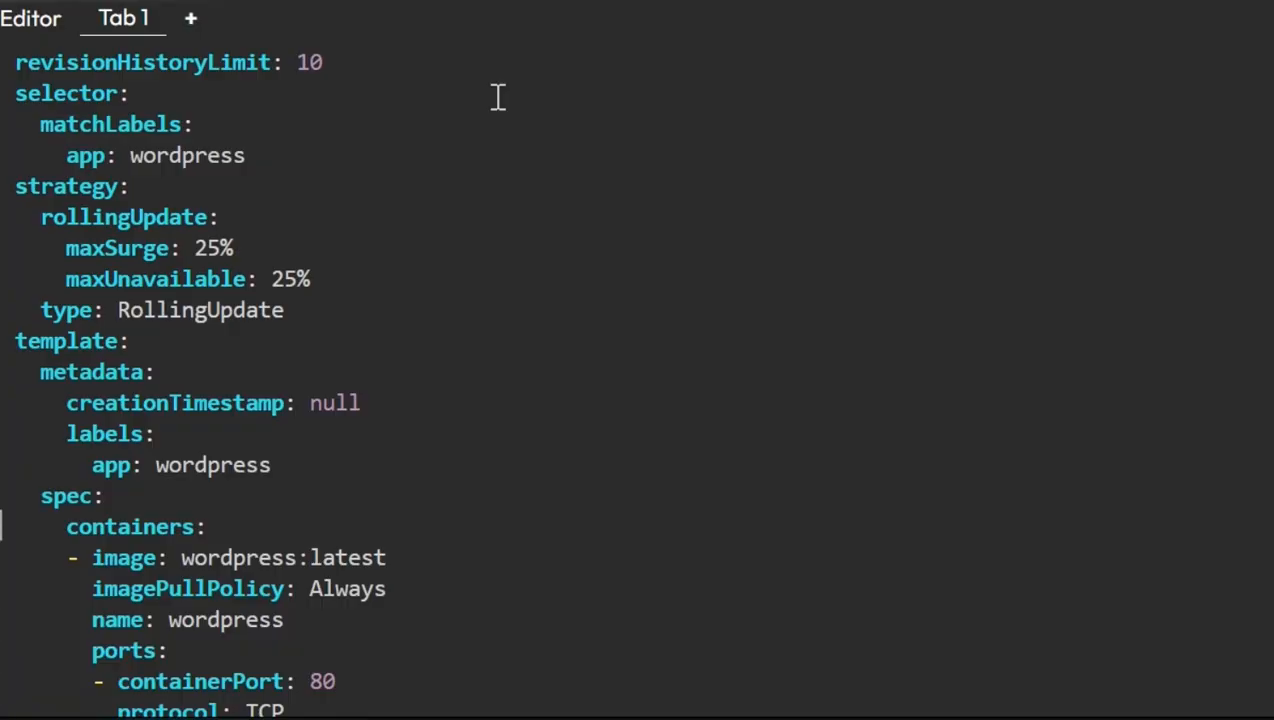
scroll("down", 3)
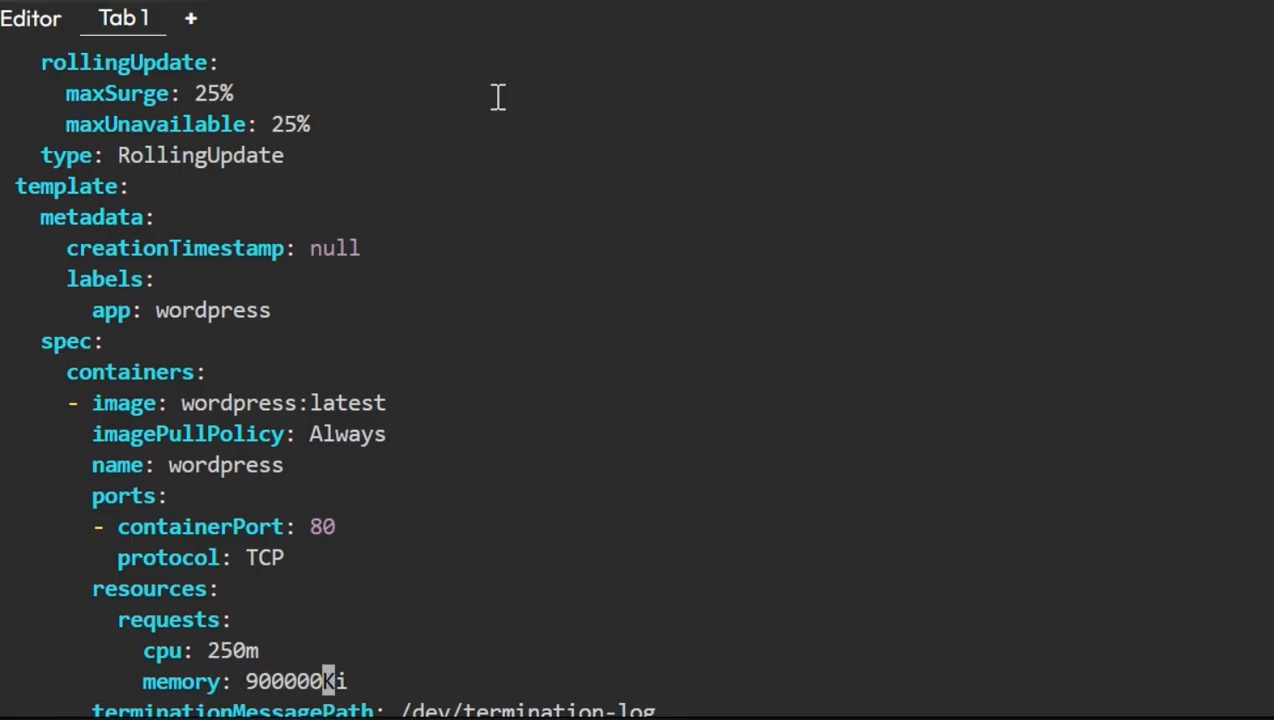
mouse_move(945, 641)
type("57")
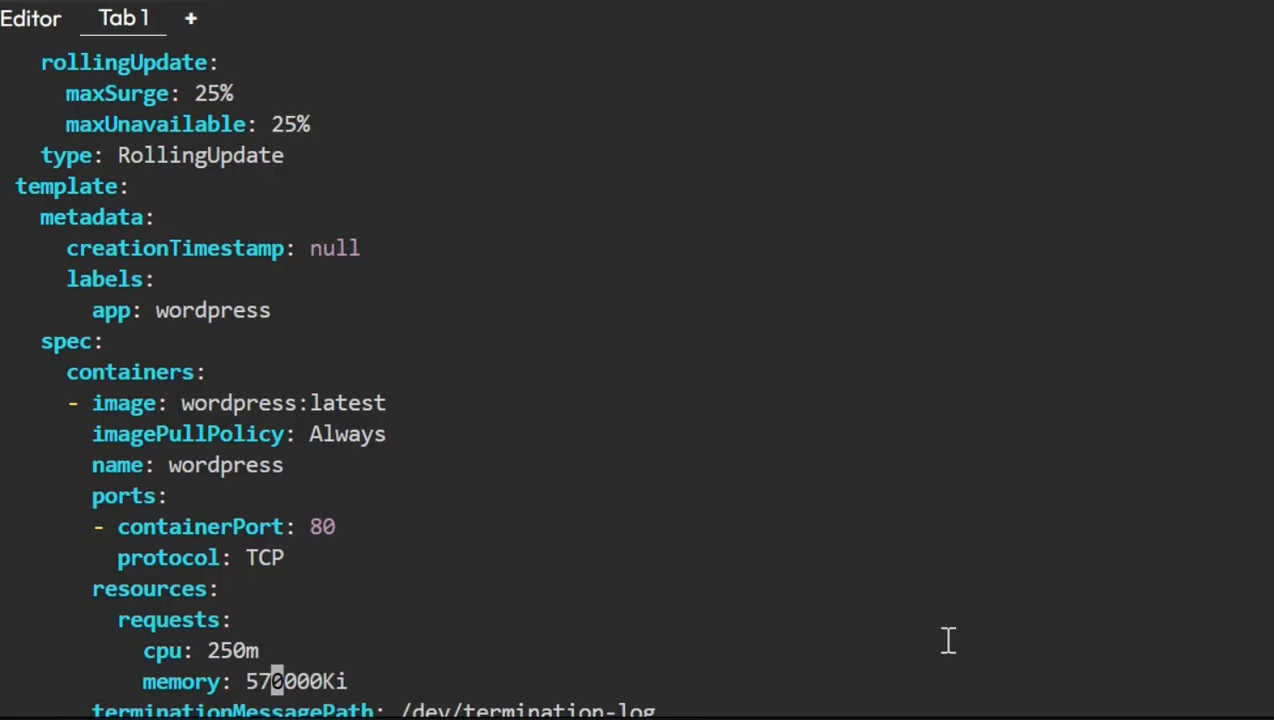
scroll("down", 3)
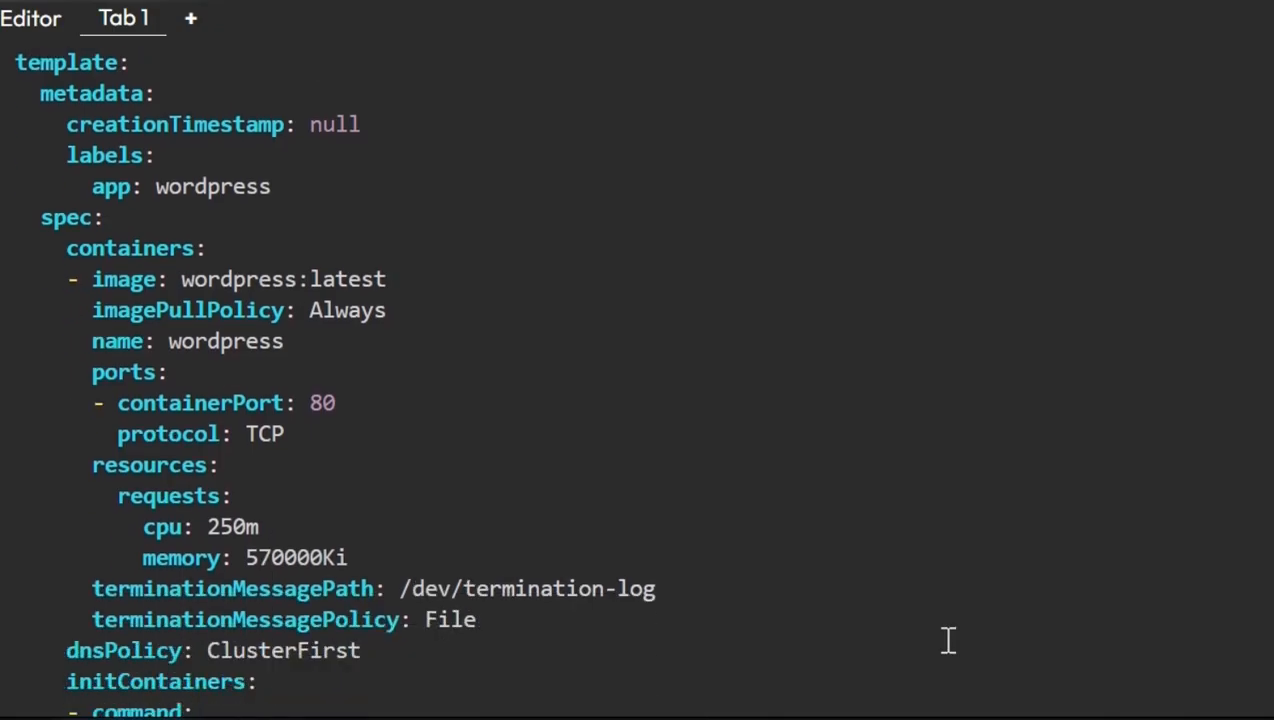
scroll("down", 3)
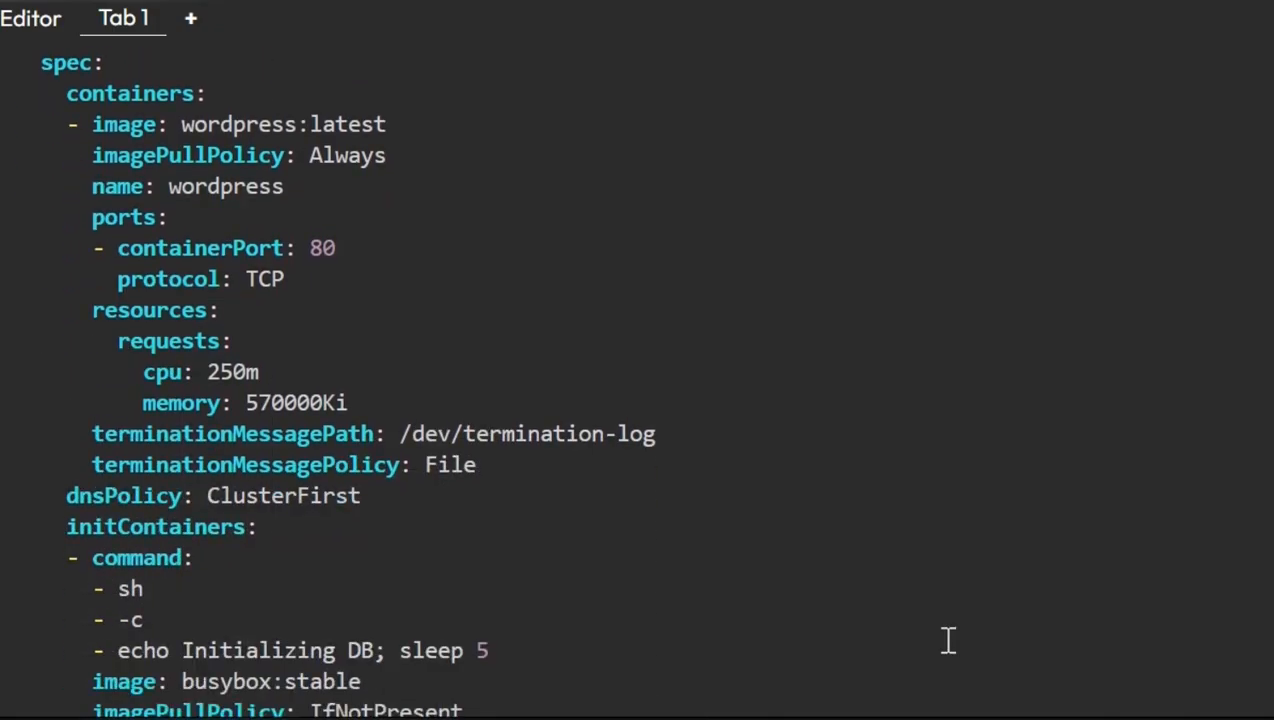
scroll("down", 3)
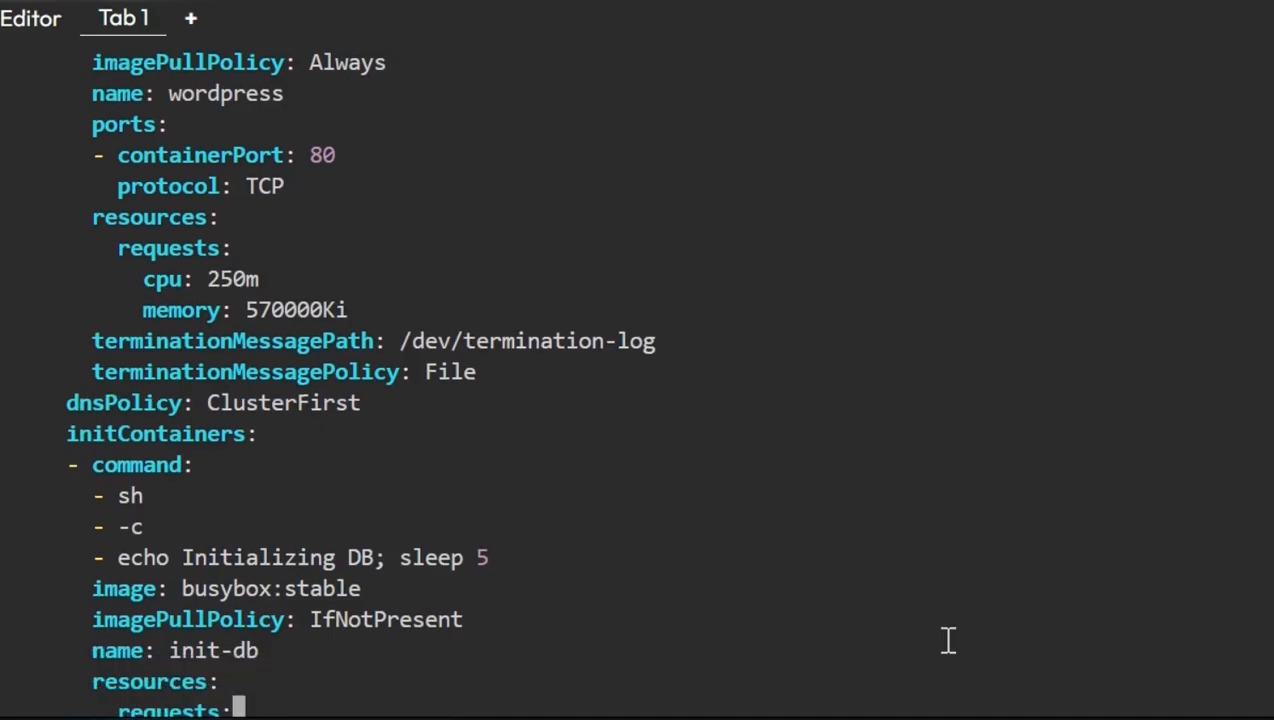
left_click(262, 433)
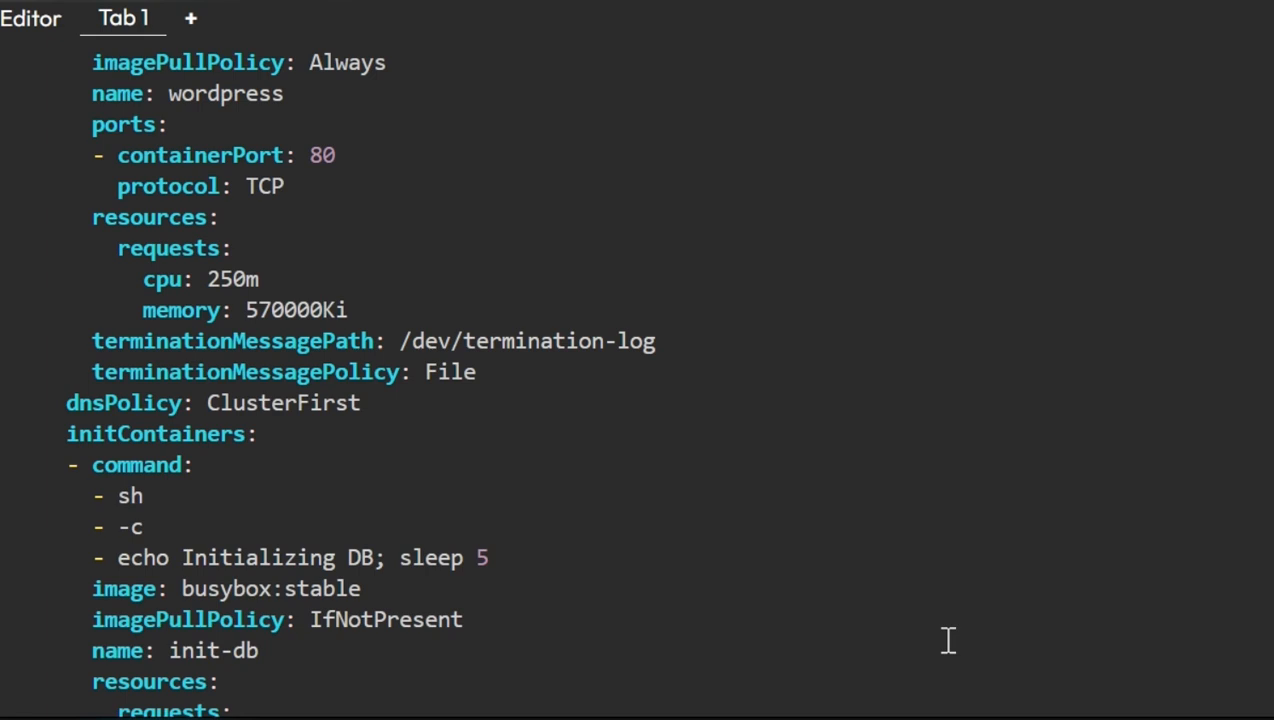
scroll("down", 3)
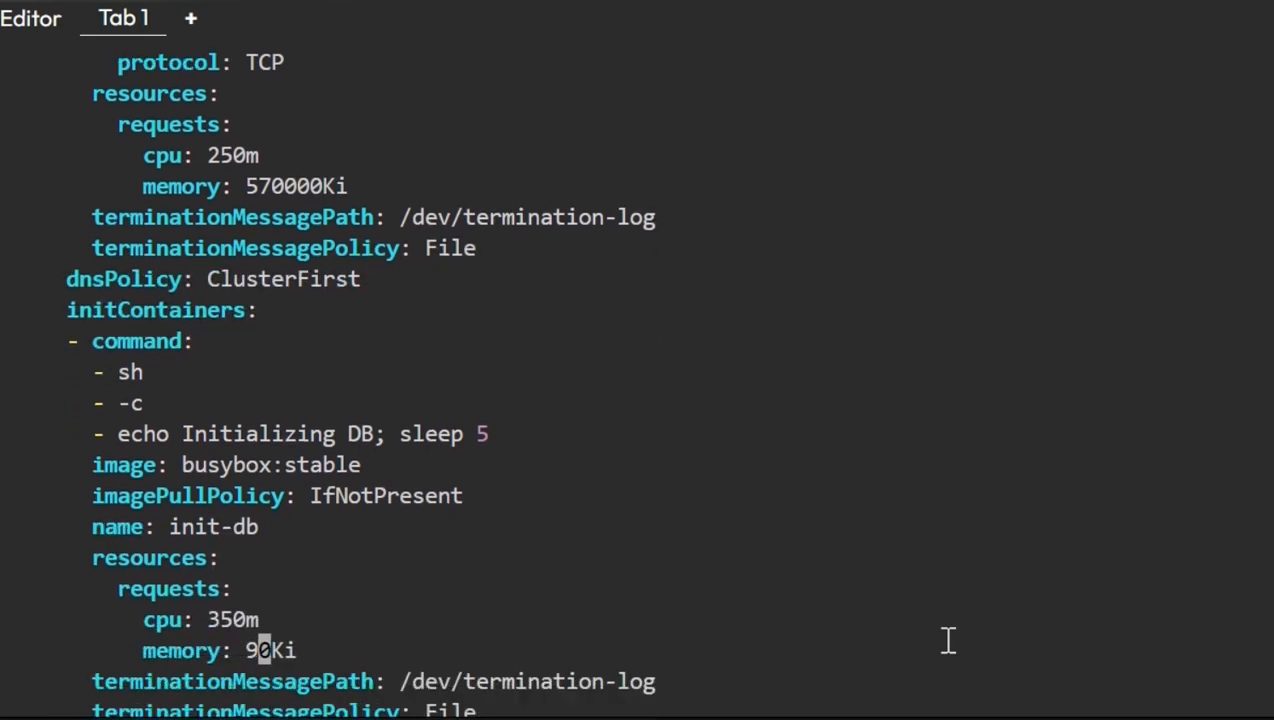
type("57")
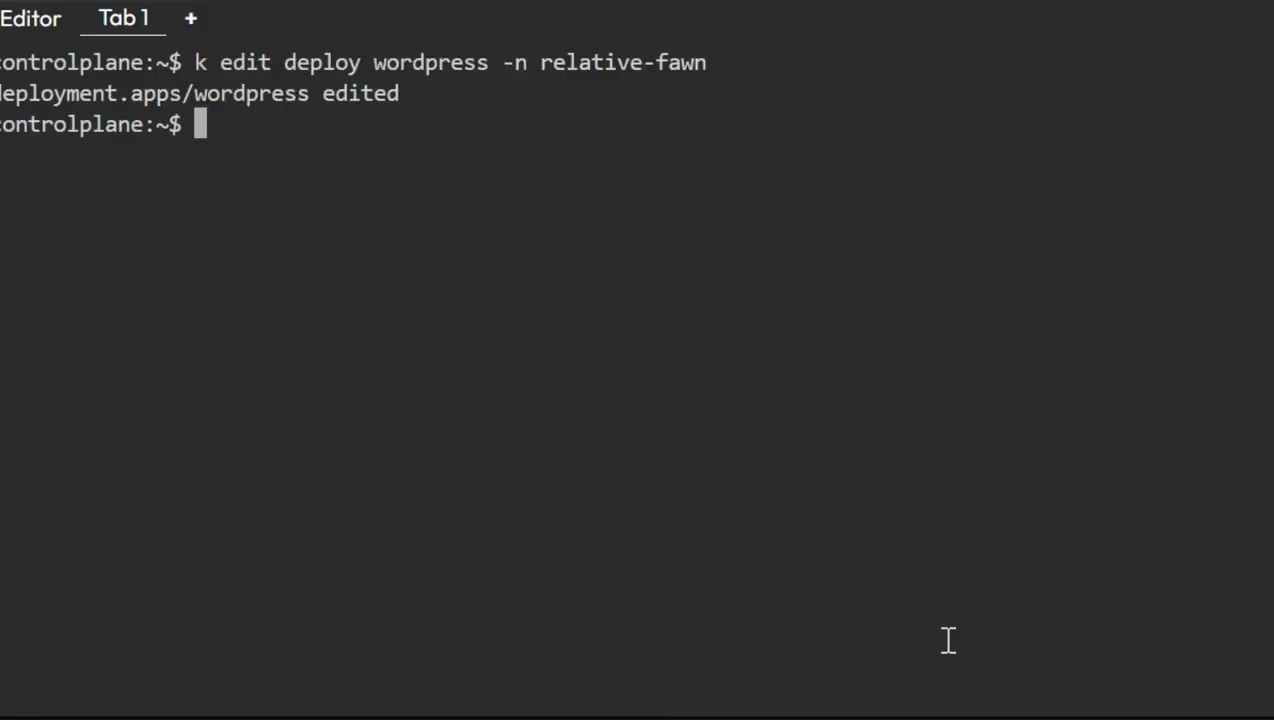
- Clear the screen, list all deployments, and list the relative-fawn pods
type("clear")
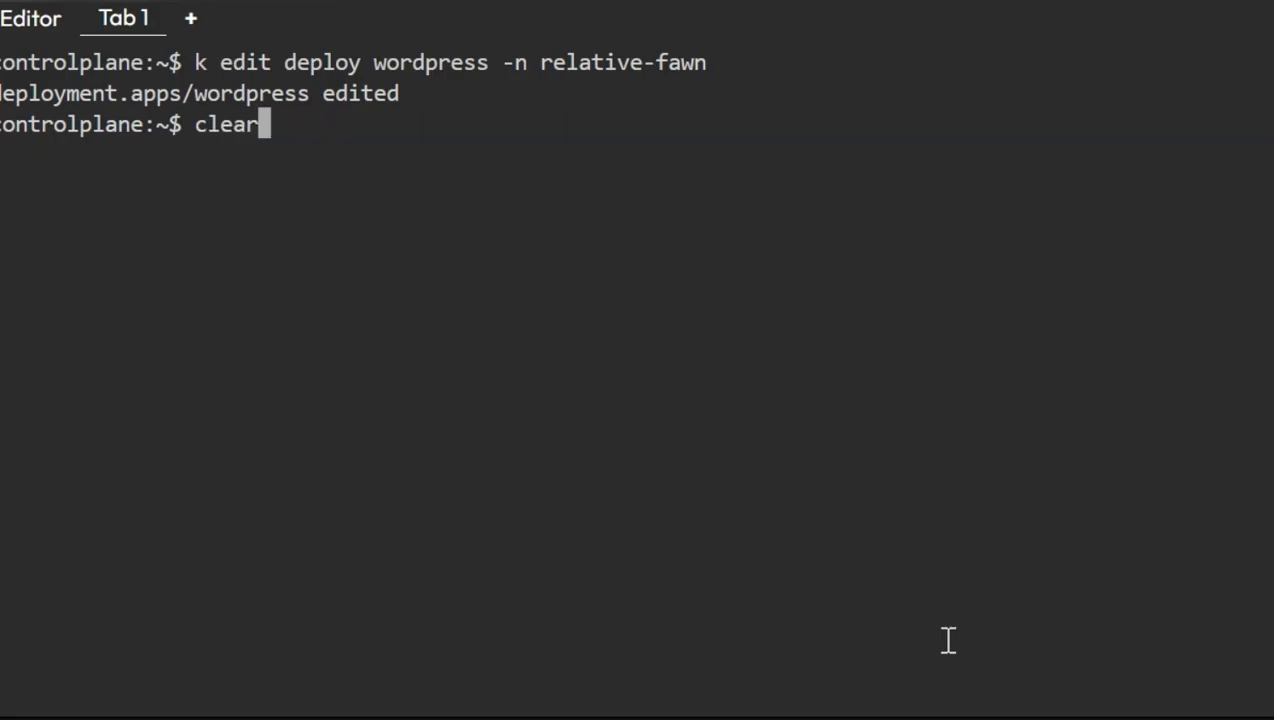
type("k get deploy -A")
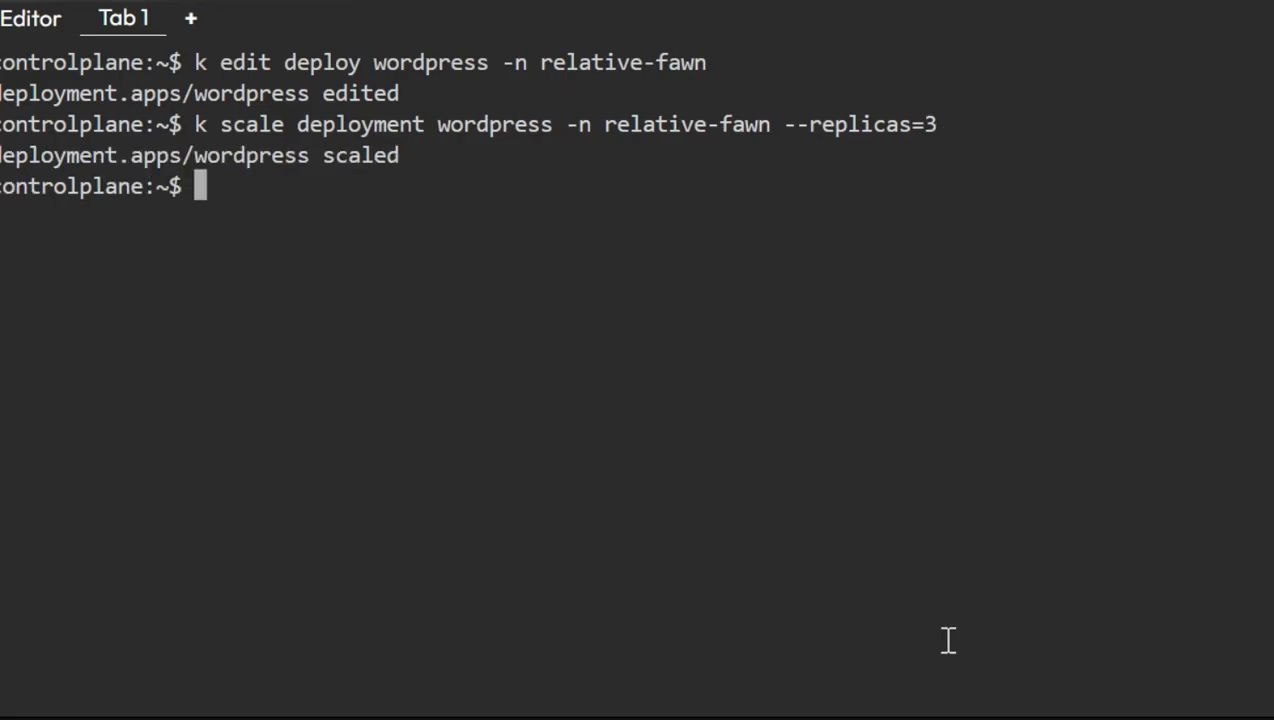
type("k get po -n relative-fawn")
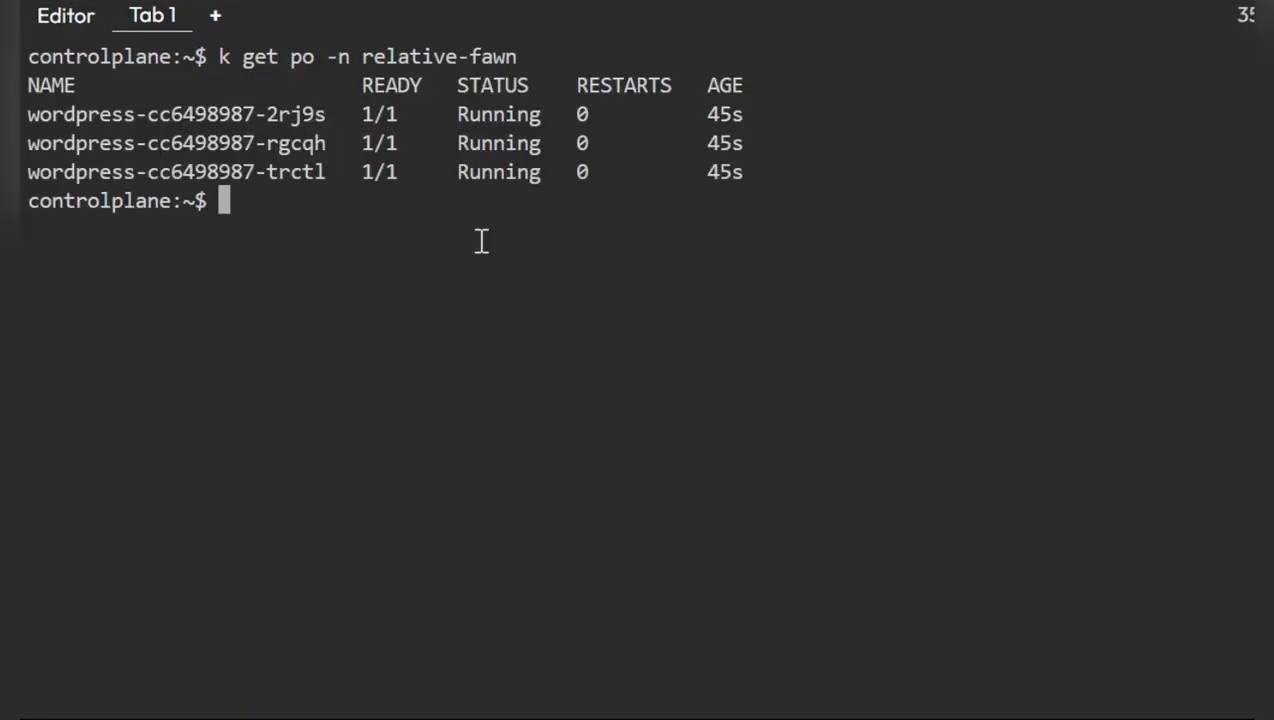
mouse_move(356, 266)
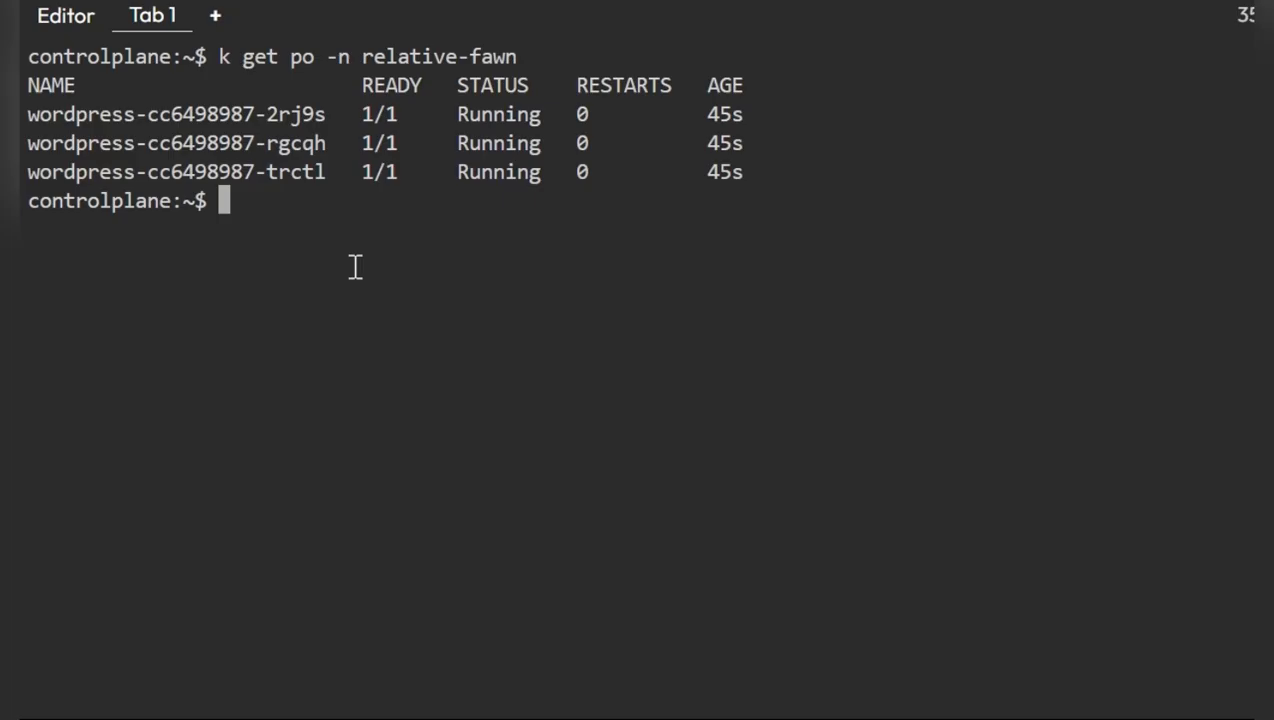
mouse_move(306, 277)
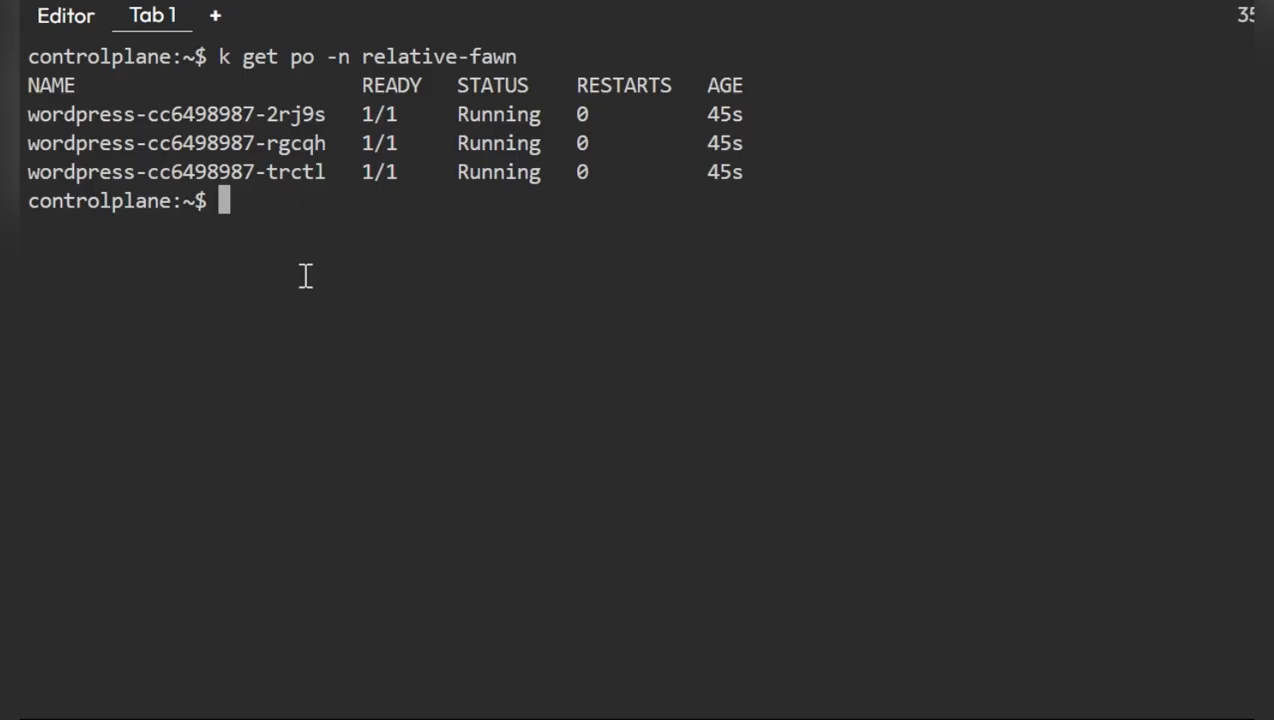
- Discard a half-typed get nodes command and rerun describe node grepping Capacity
type("k")
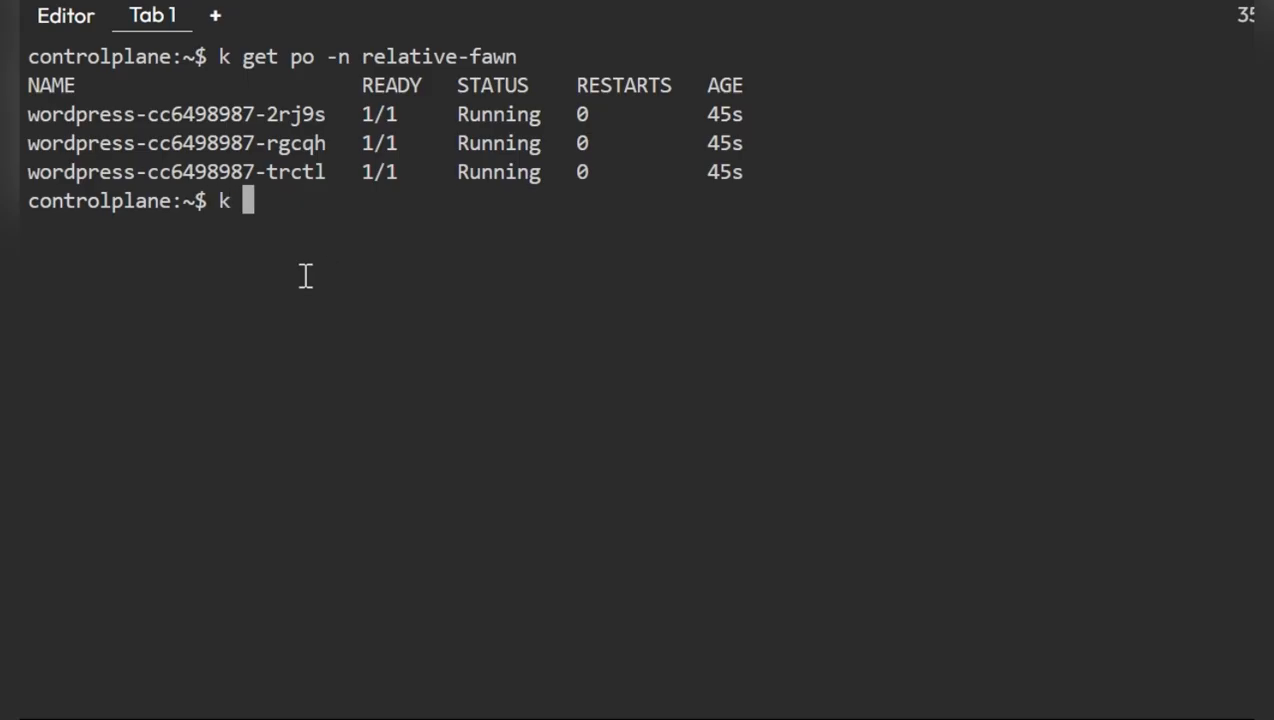
type("get nod")
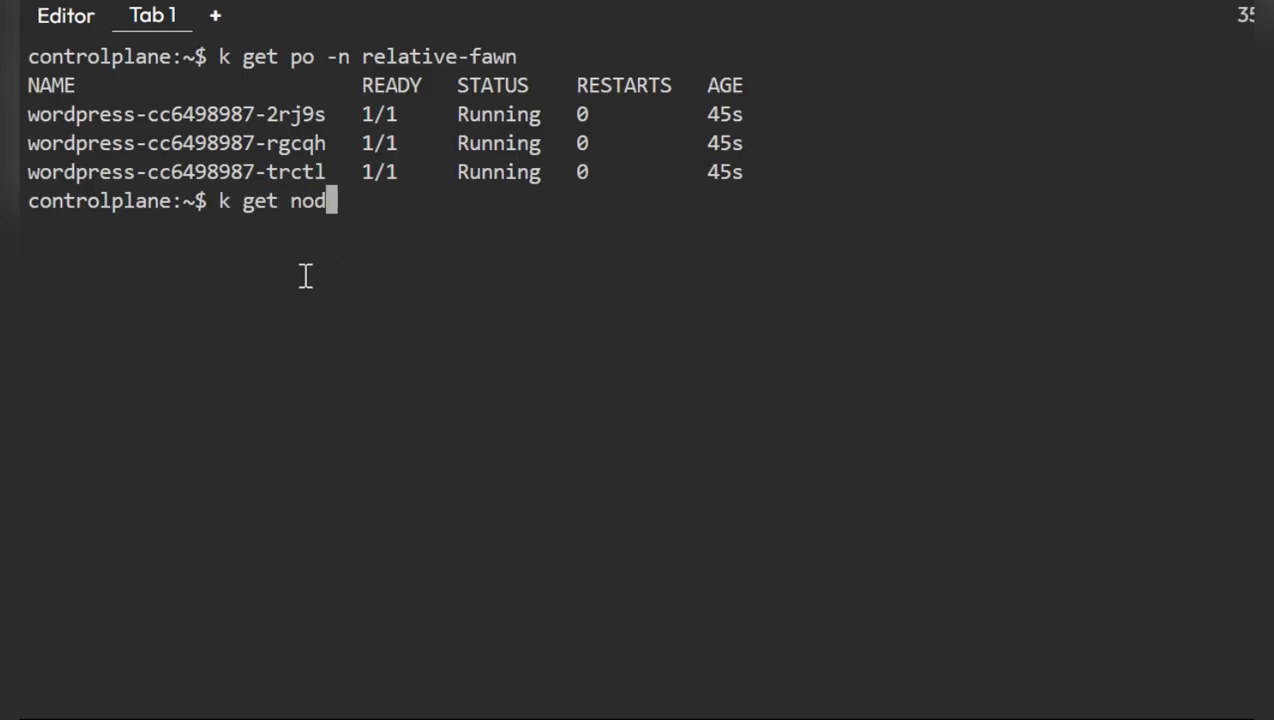
key("Ctrl+c")
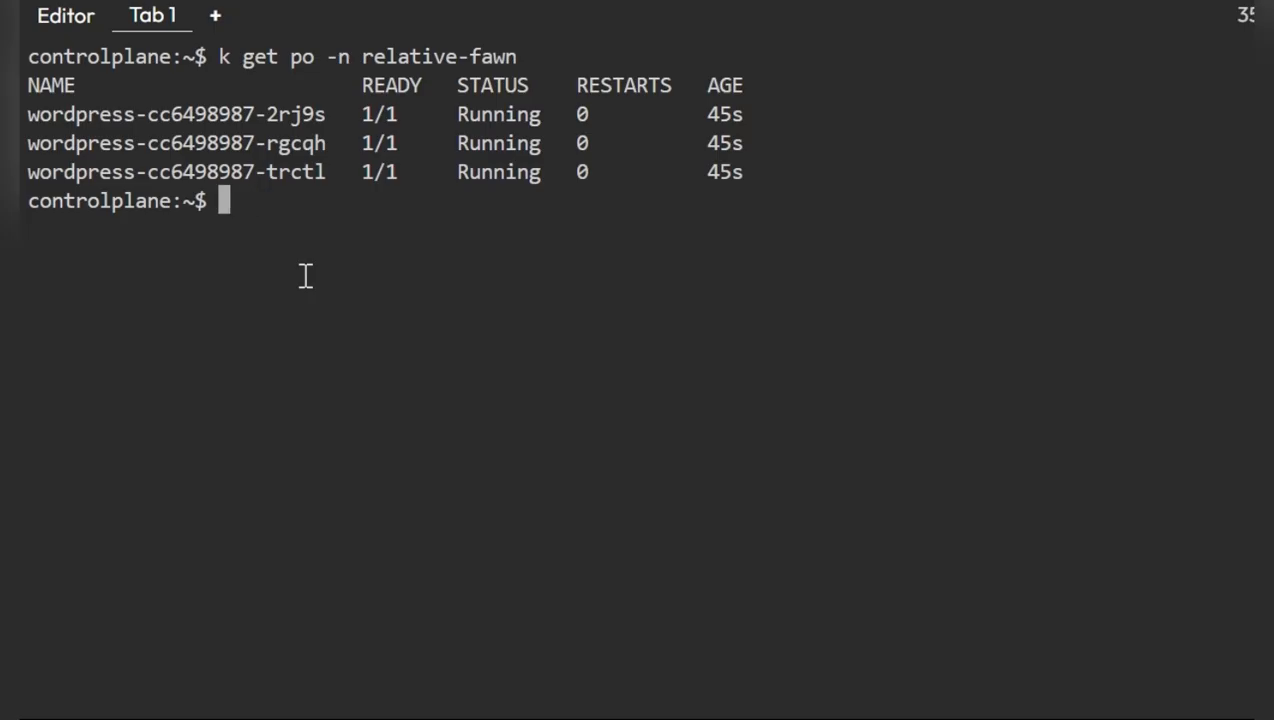
type("kubectl describe node | grep -A5 \"Capacity\"")
type("kubectl create namespace relative-fawn")
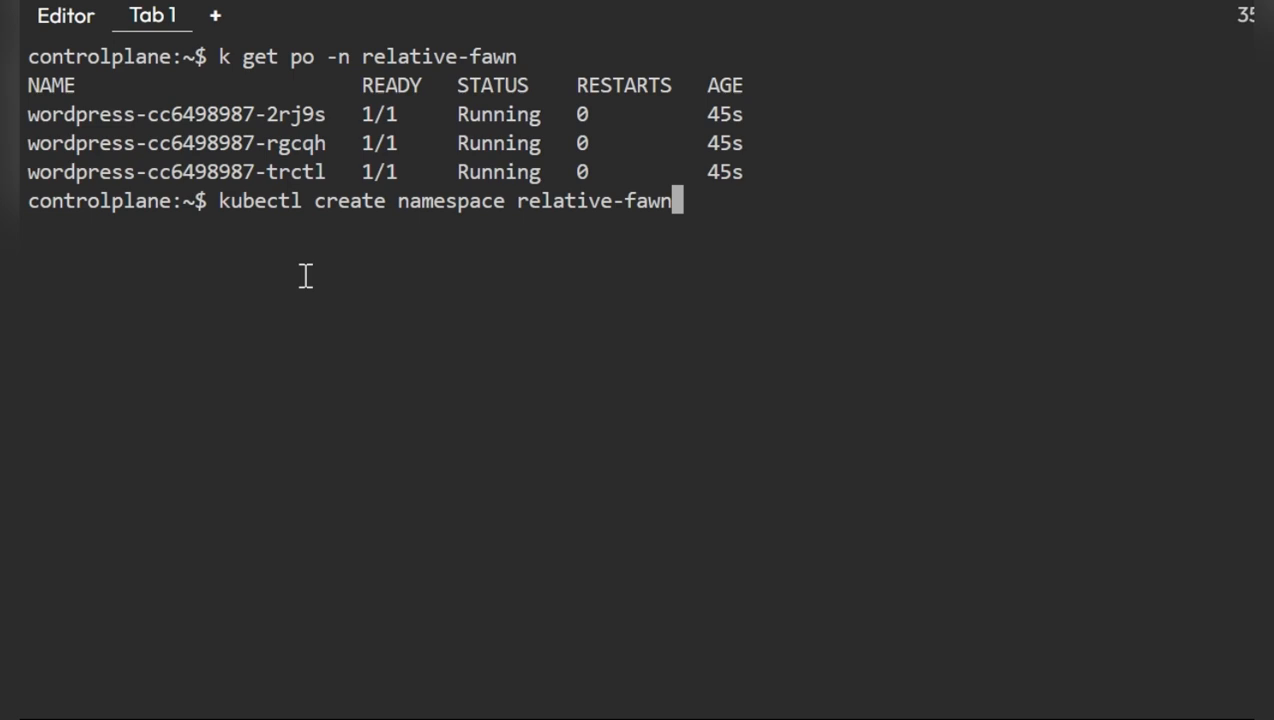
type("kubectl describe node | grep -A5 \"Capacity\"")
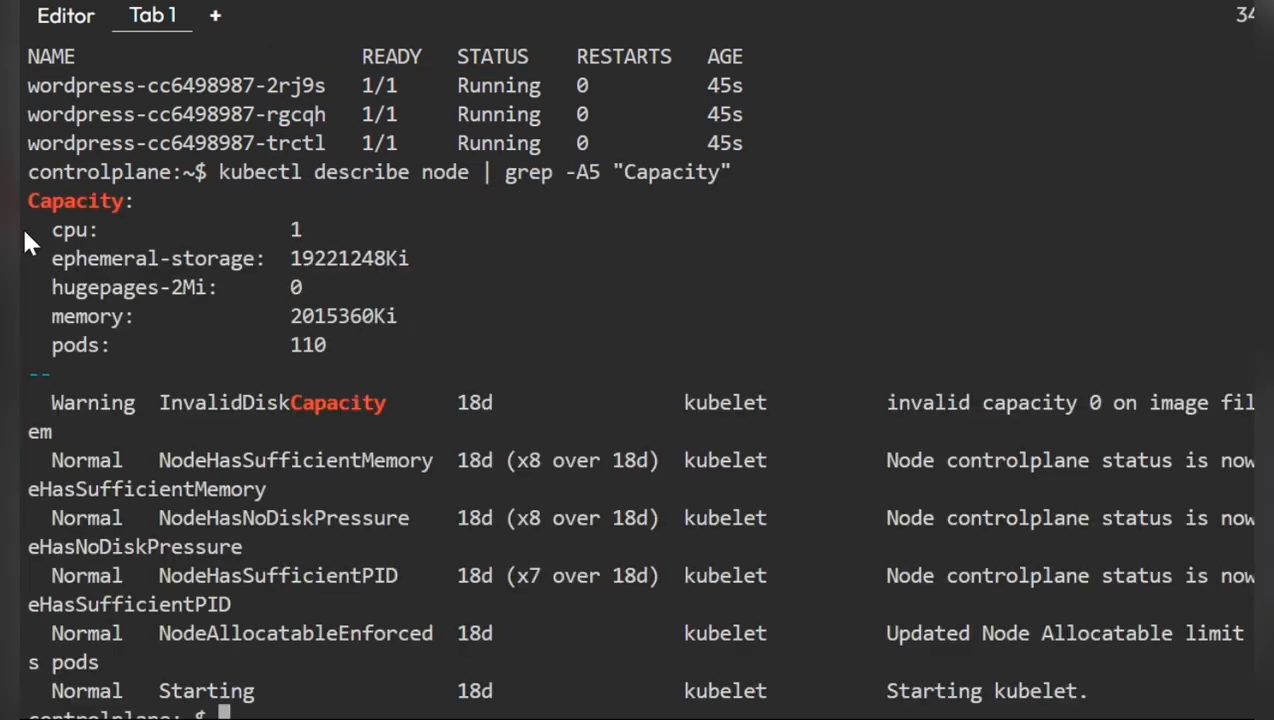
mouse_move(440, 425)
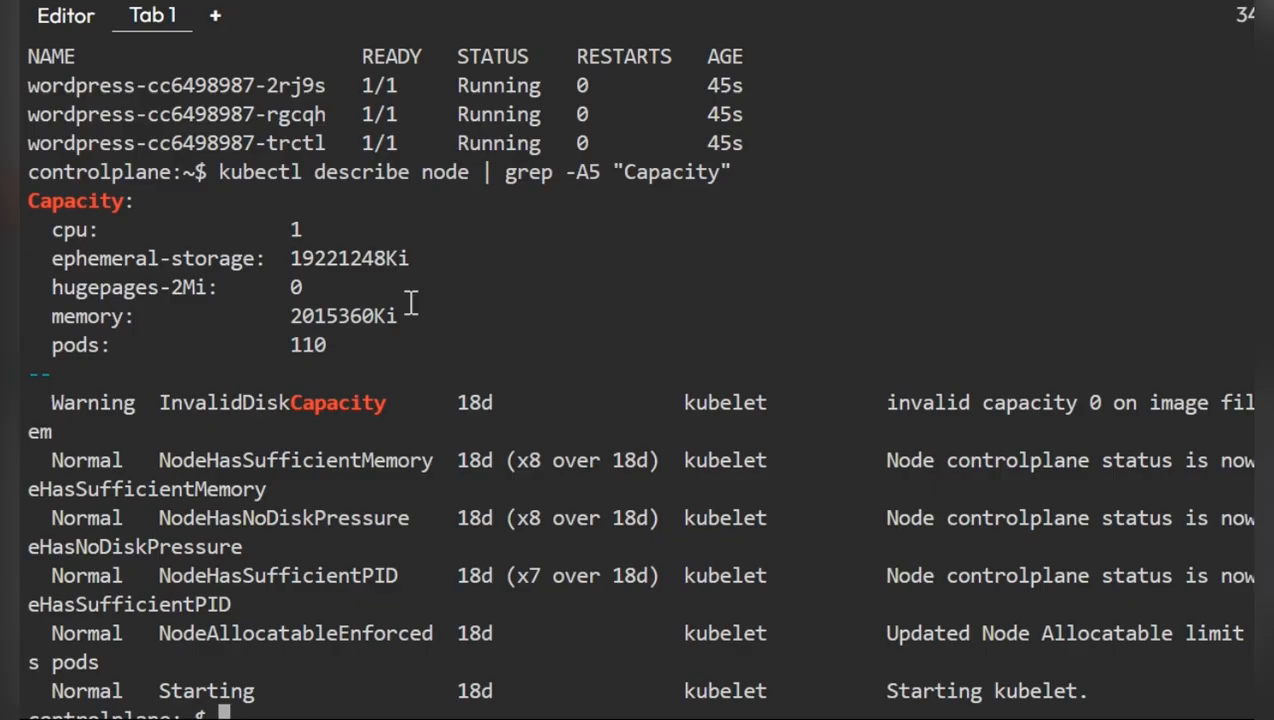
mouse_move(298, 229)
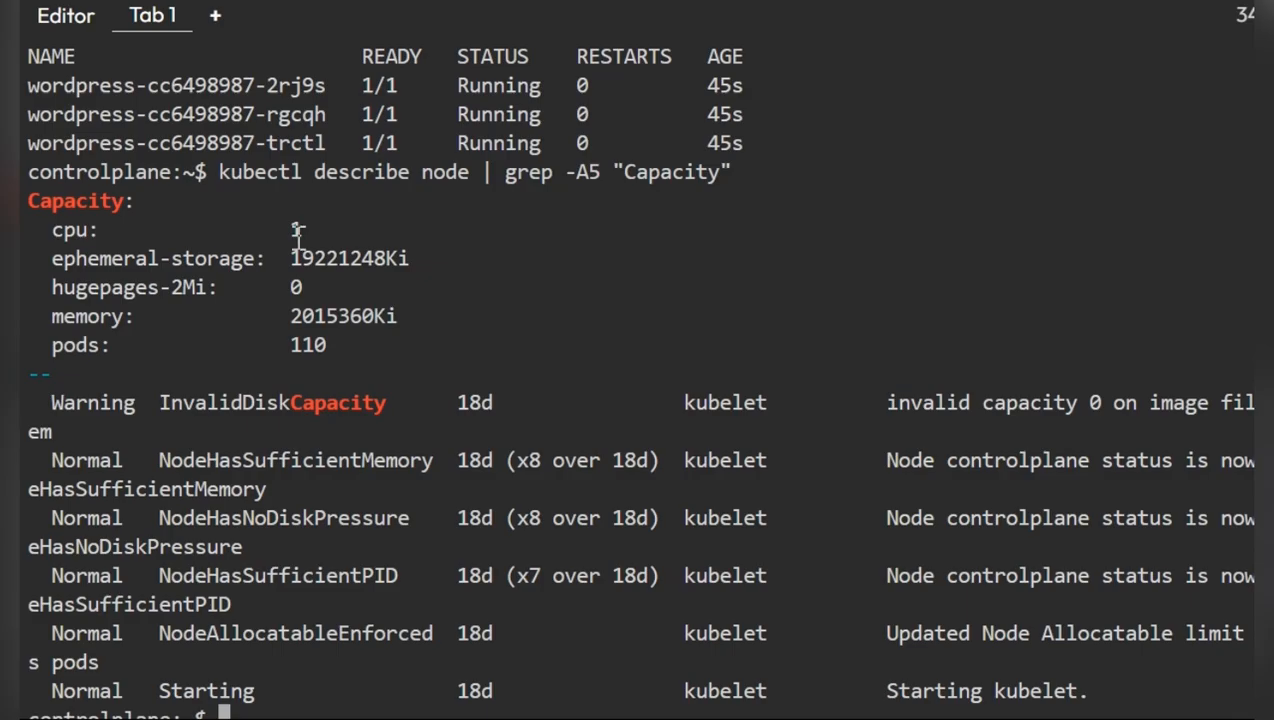
- Switch to the CKA_Qestions deck and select the slide deriving 250m CPU and 570000Ki memory
key("alt+tab")
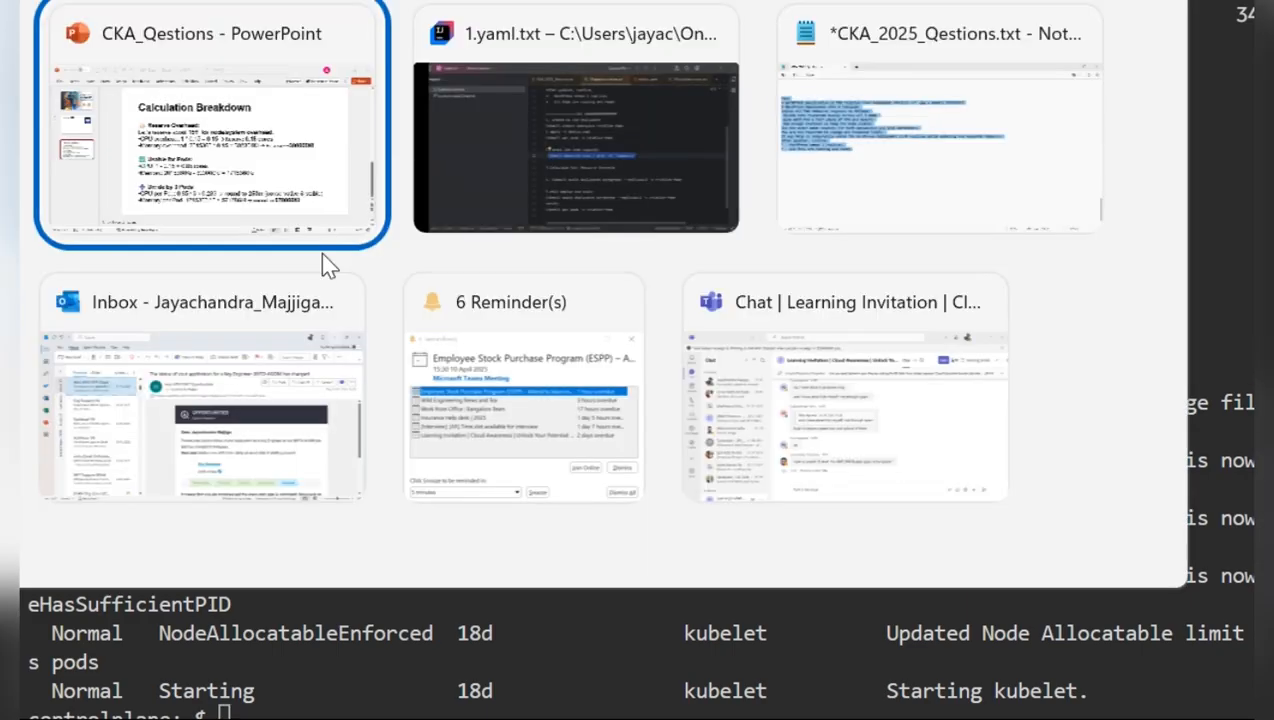
left_click(200, 130)
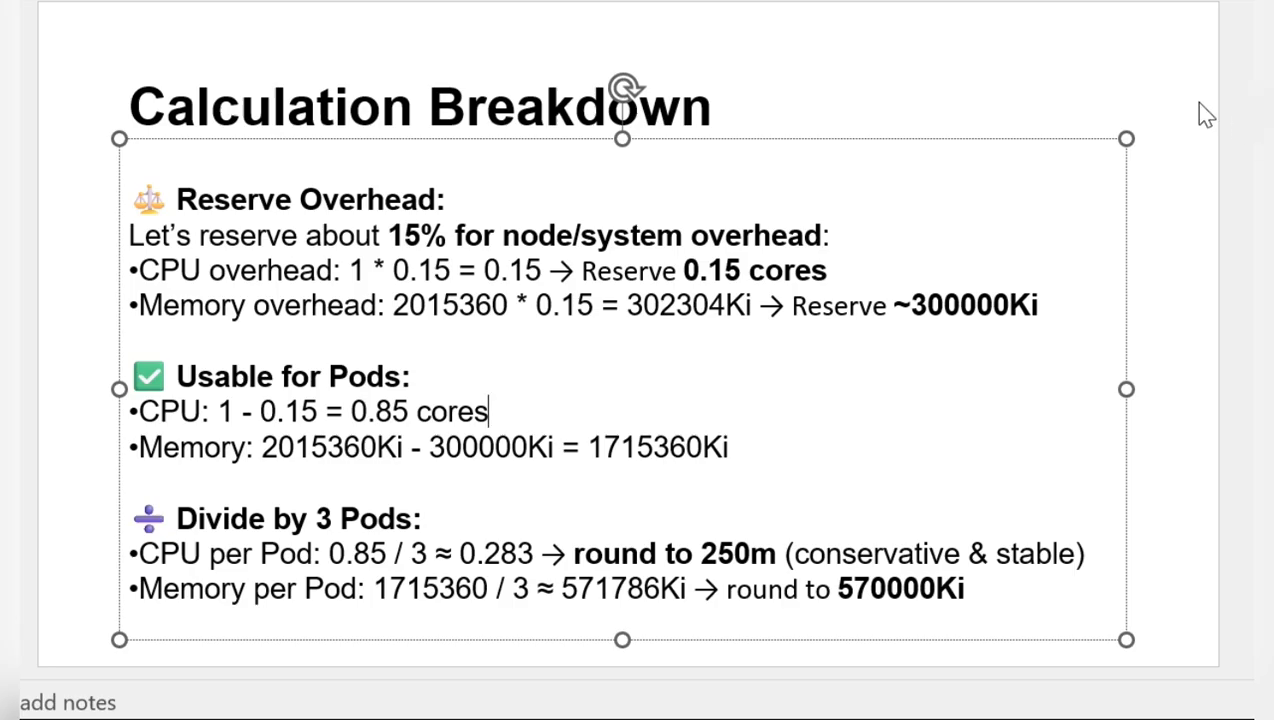
left_click(345, 270)
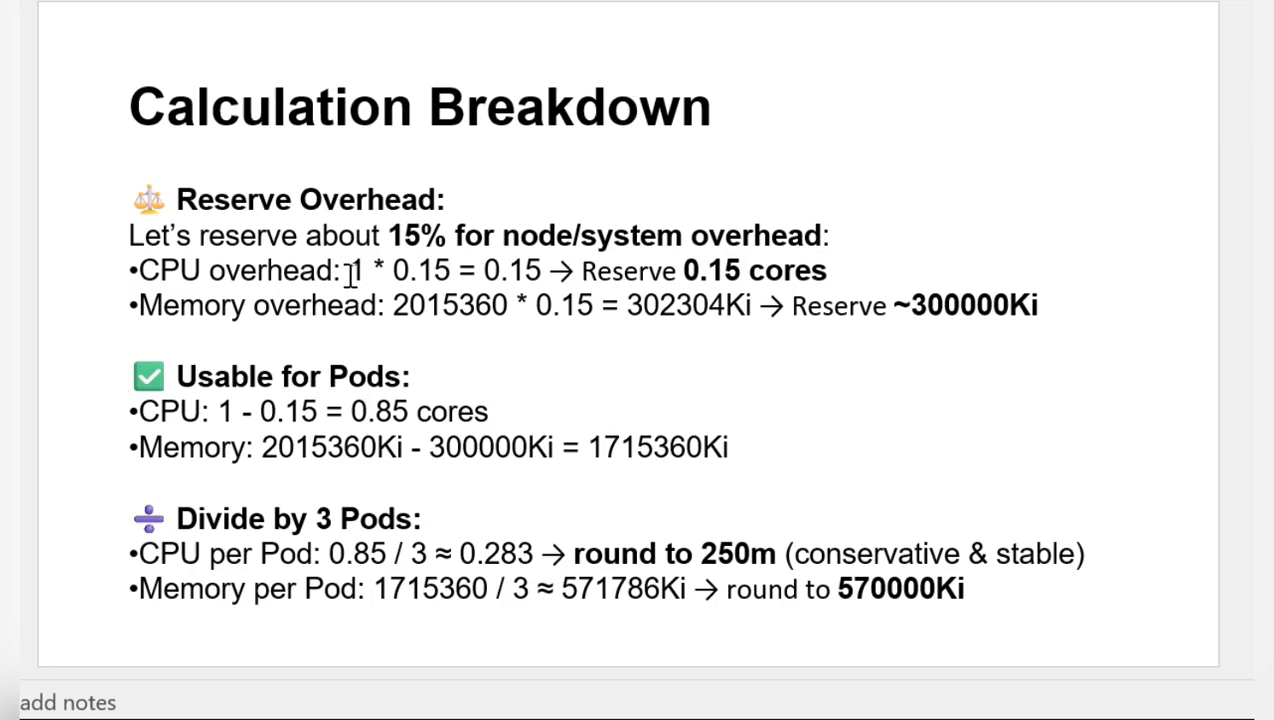
mouse_move(365, 255)
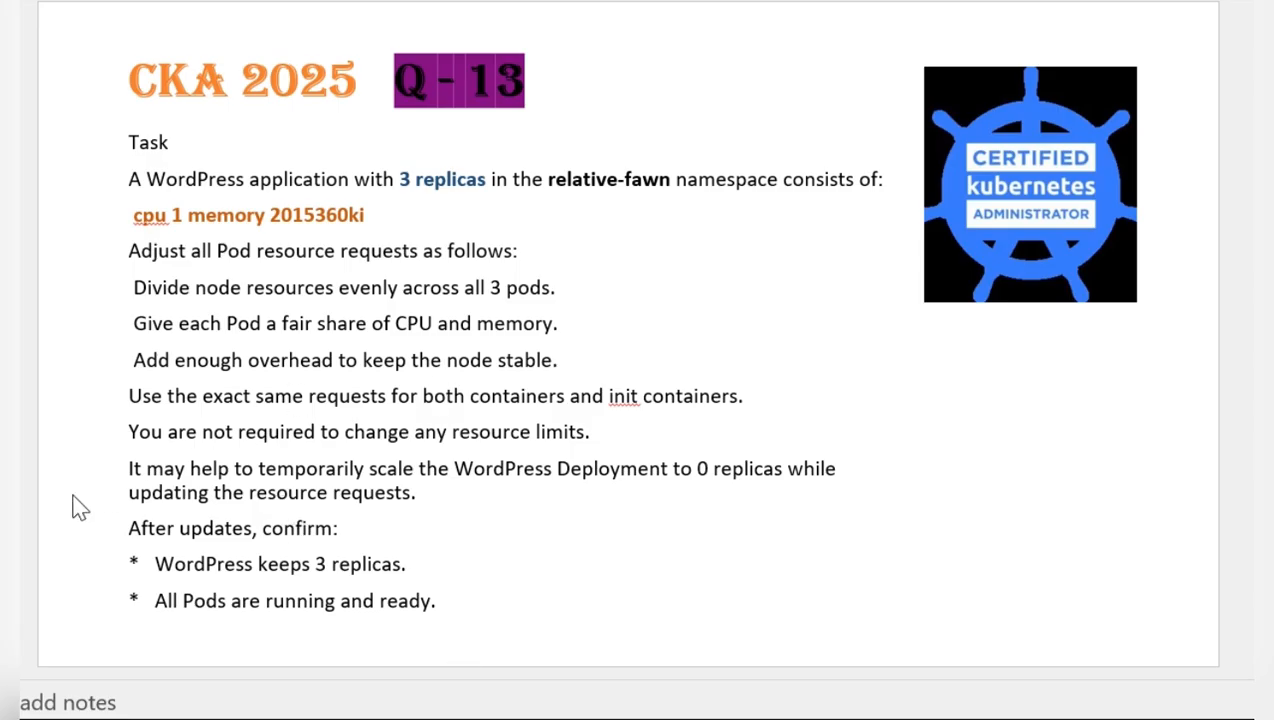
mouse_move(622, 488)
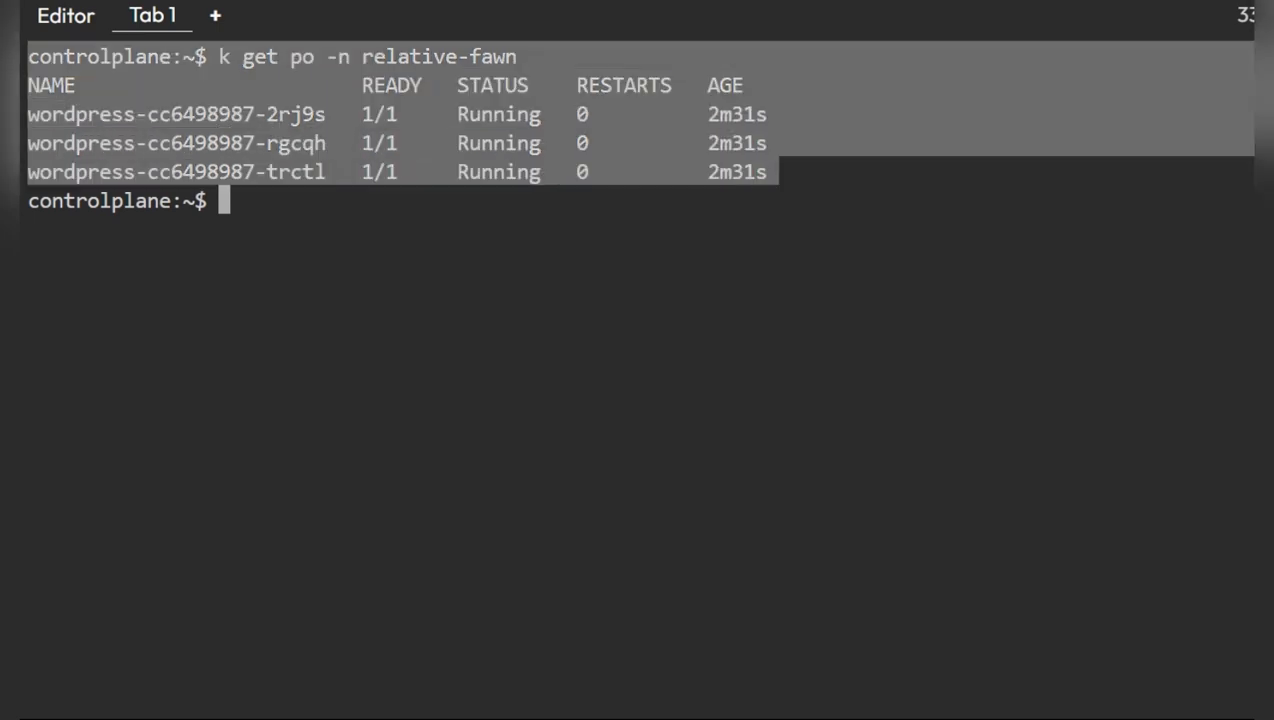
mouse_move(342, 248)
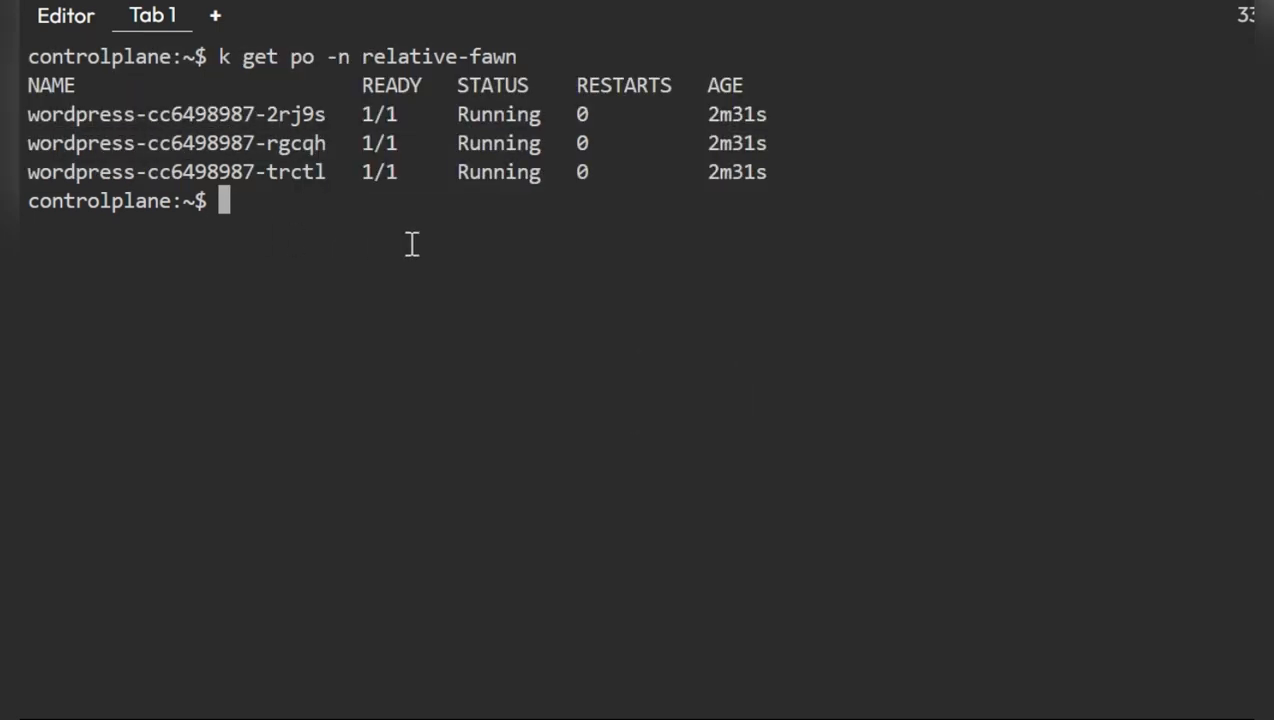
mouse_move(493, 217)
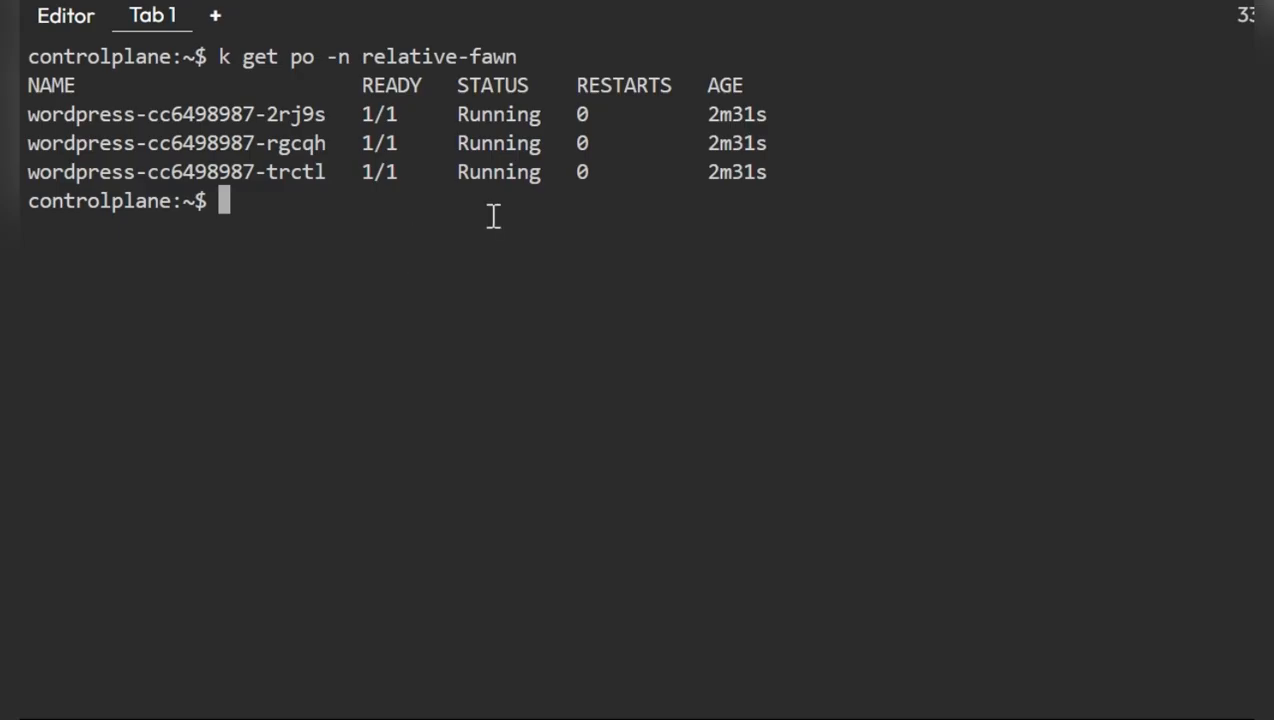
mouse_move(1040, 265)
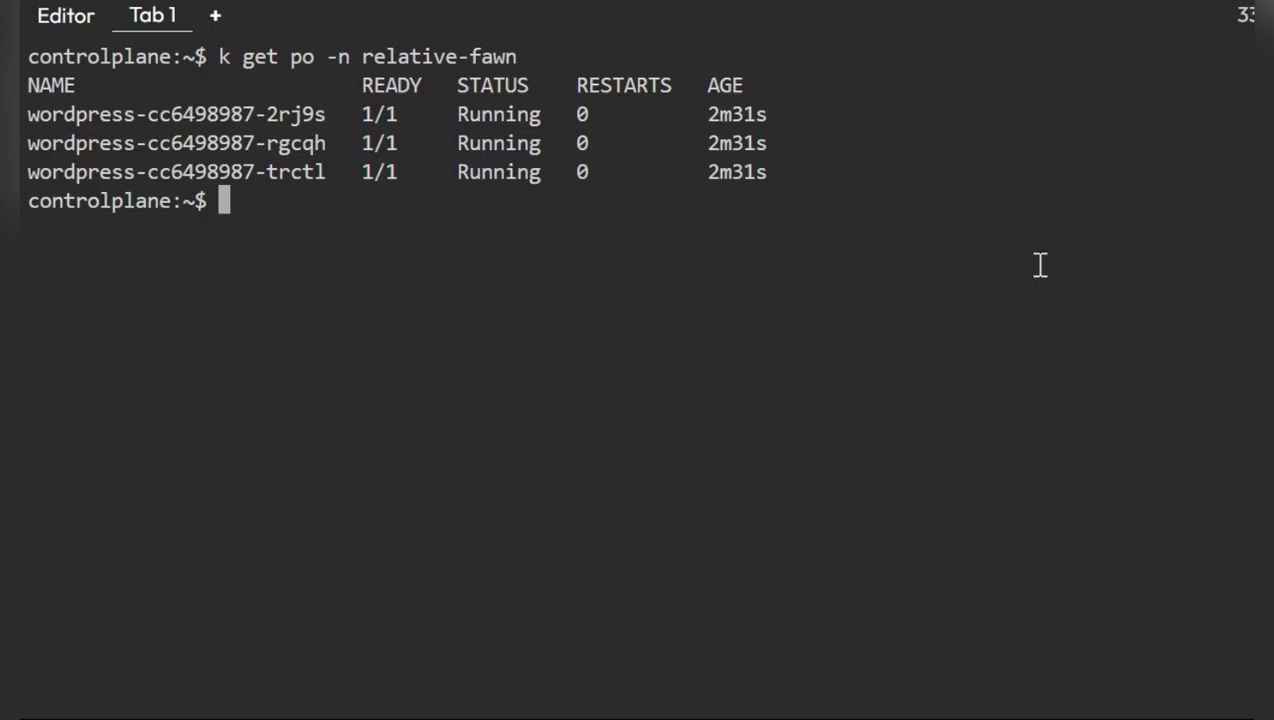